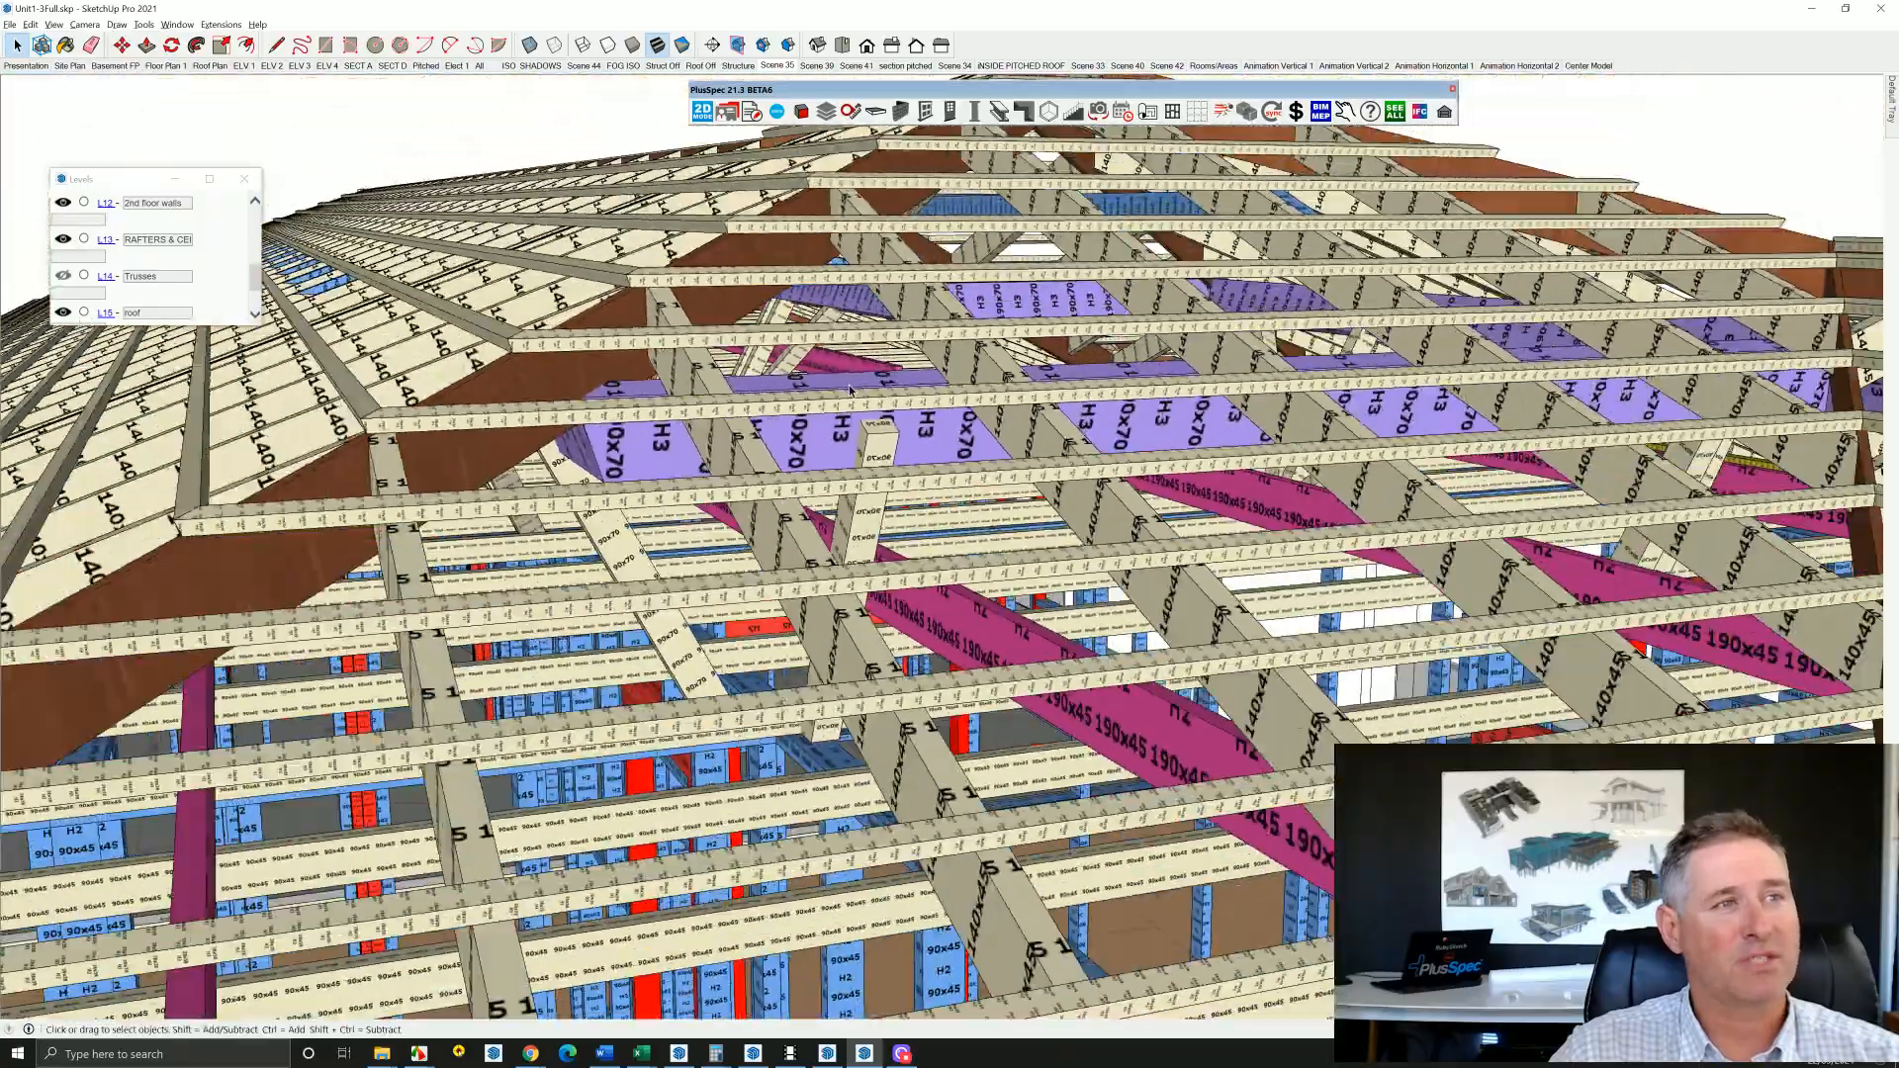
Orbit around the blue wall frames and switch on the Trusses level to reveal the girder trusses.
{"action": "left_click_drag", "start_coordinate": [848, 485], "coordinate": [1030, 448]}
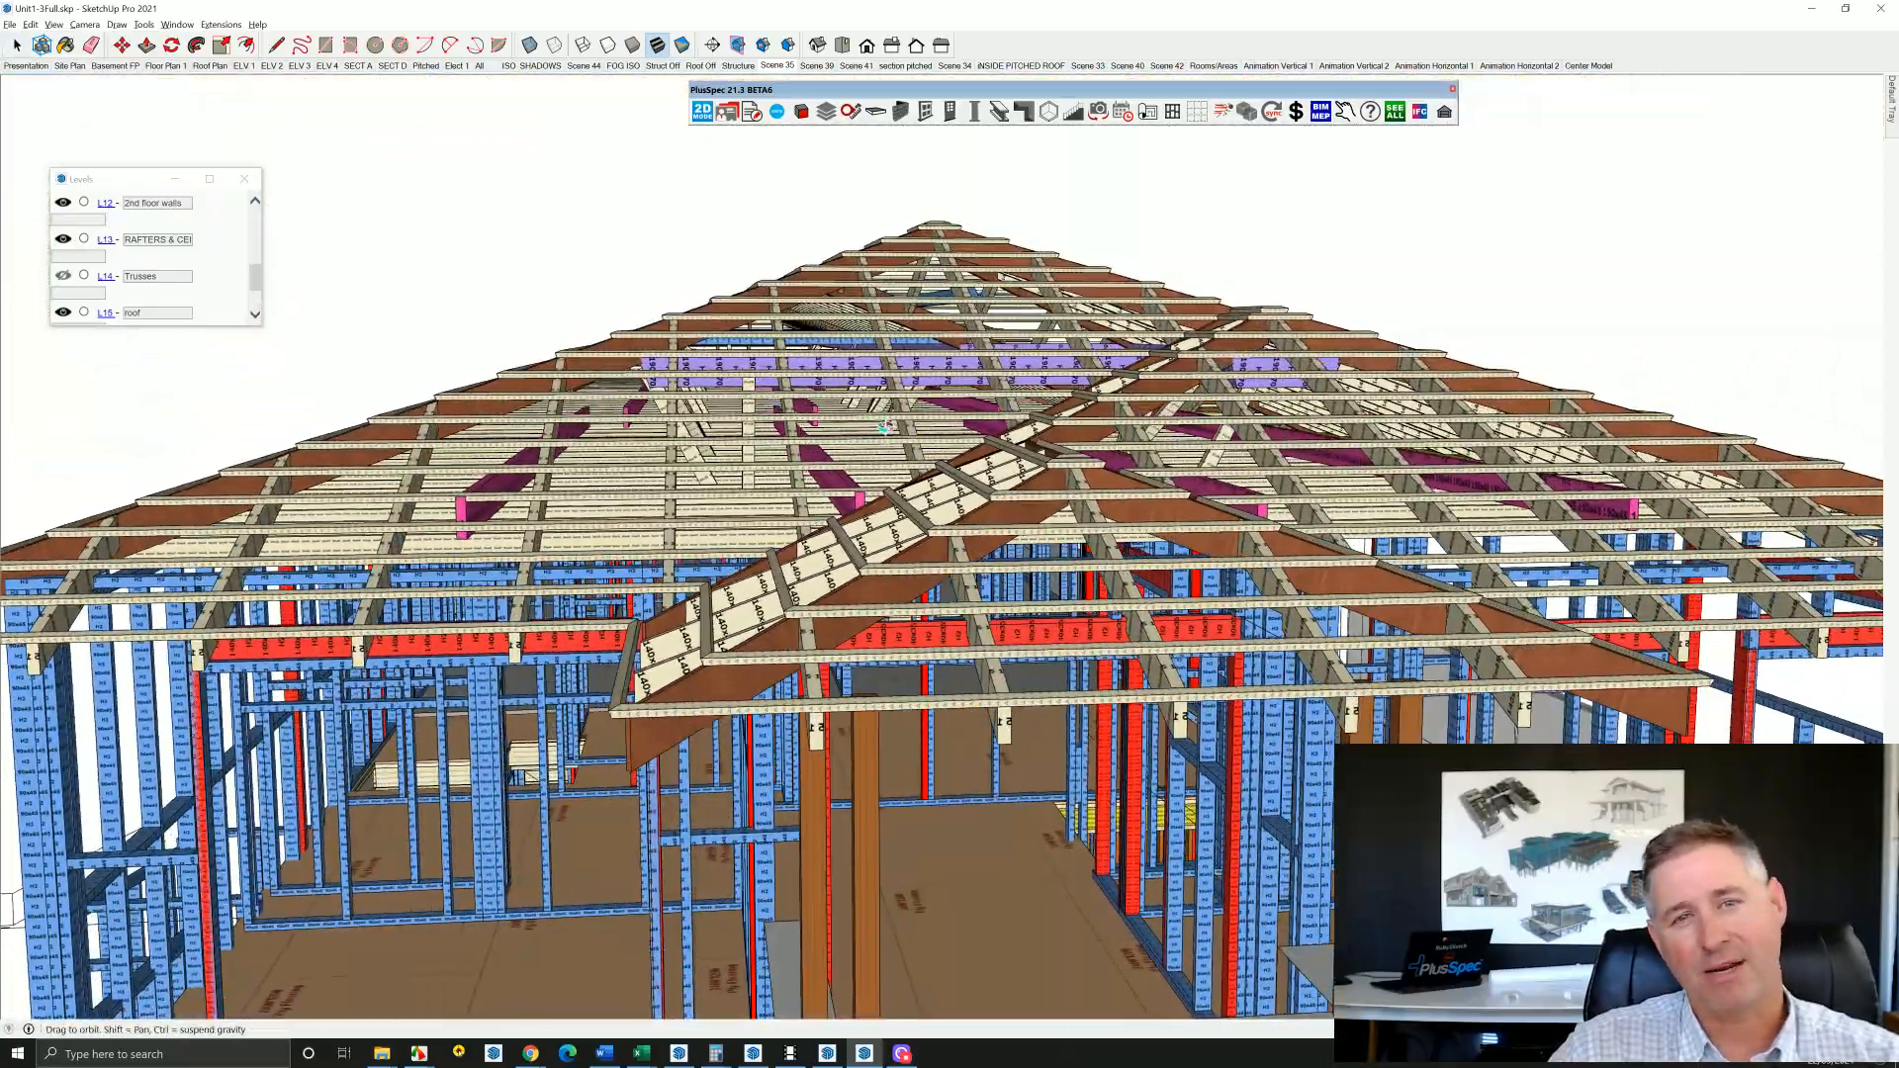
{"action": "left_click_drag", "start_coordinate": [884, 424], "coordinate": [848, 431]}
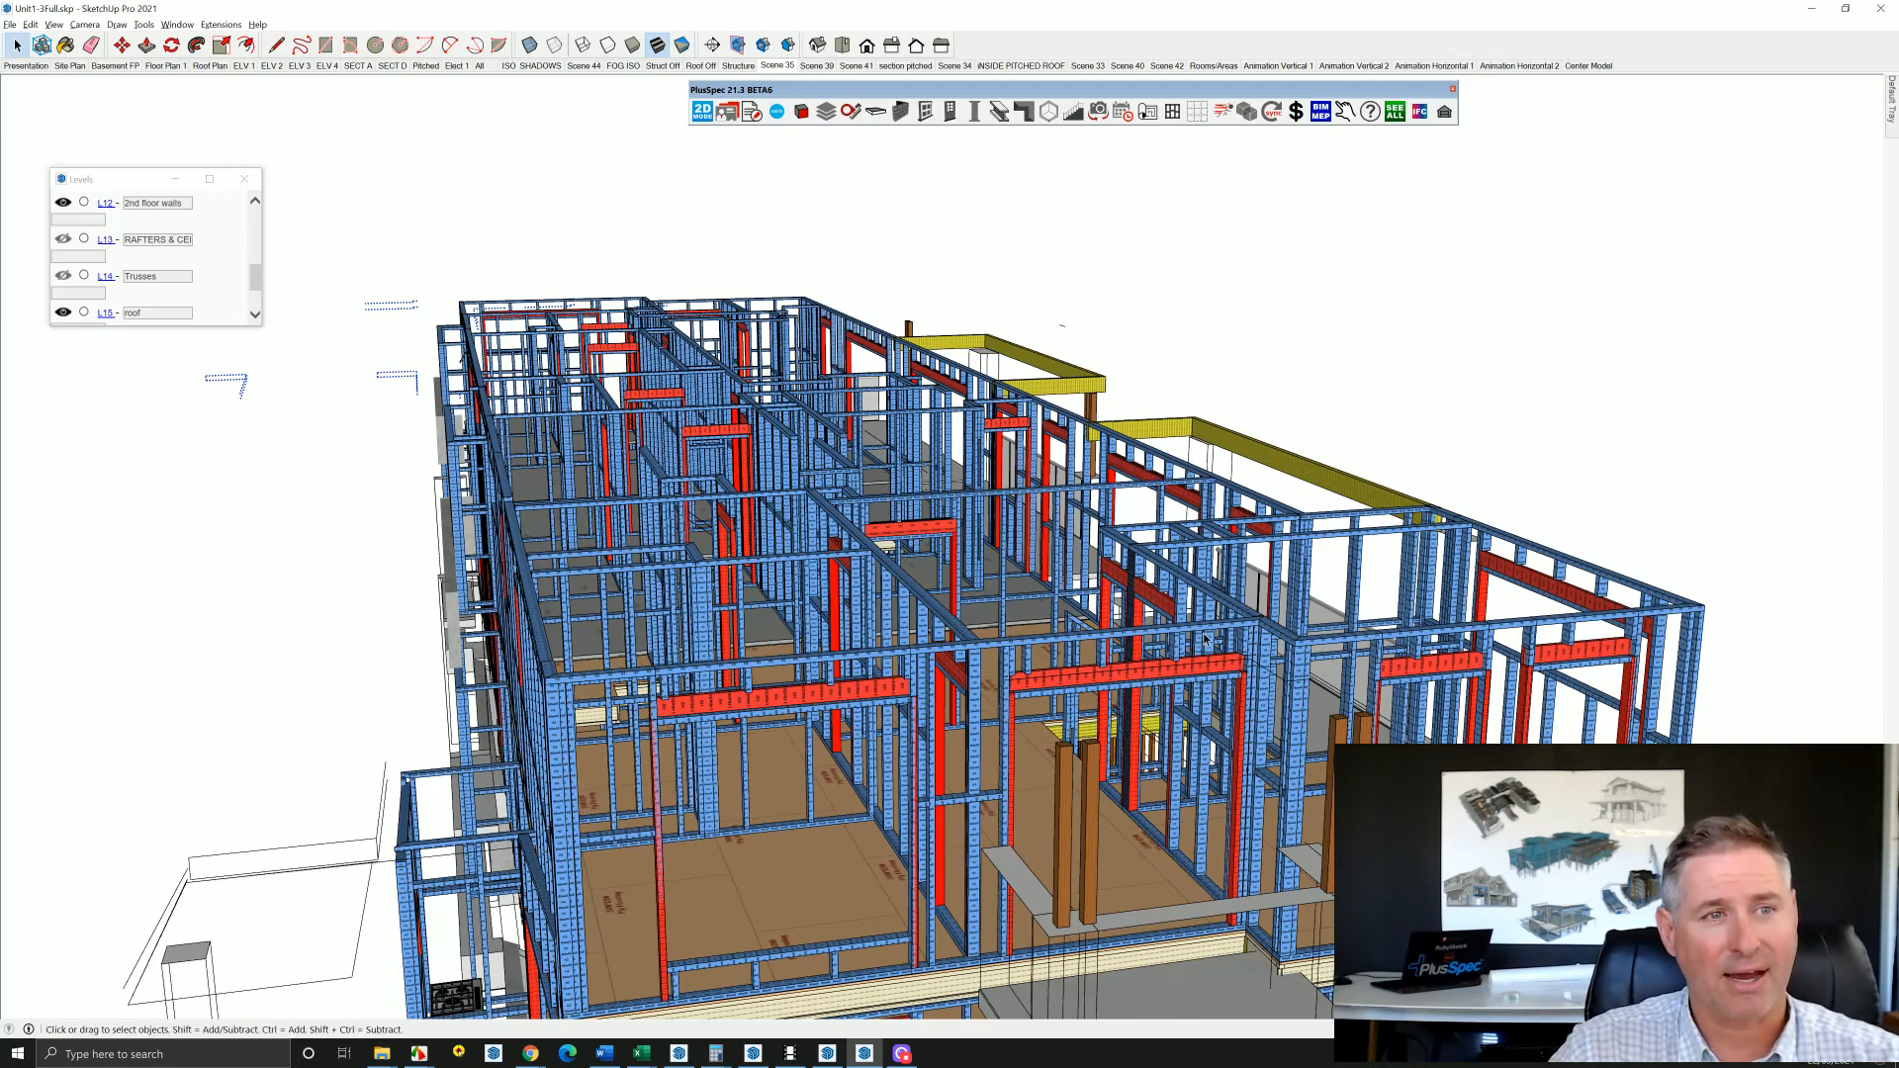
{"action": "mouse_move", "coordinate": [872, 449]}
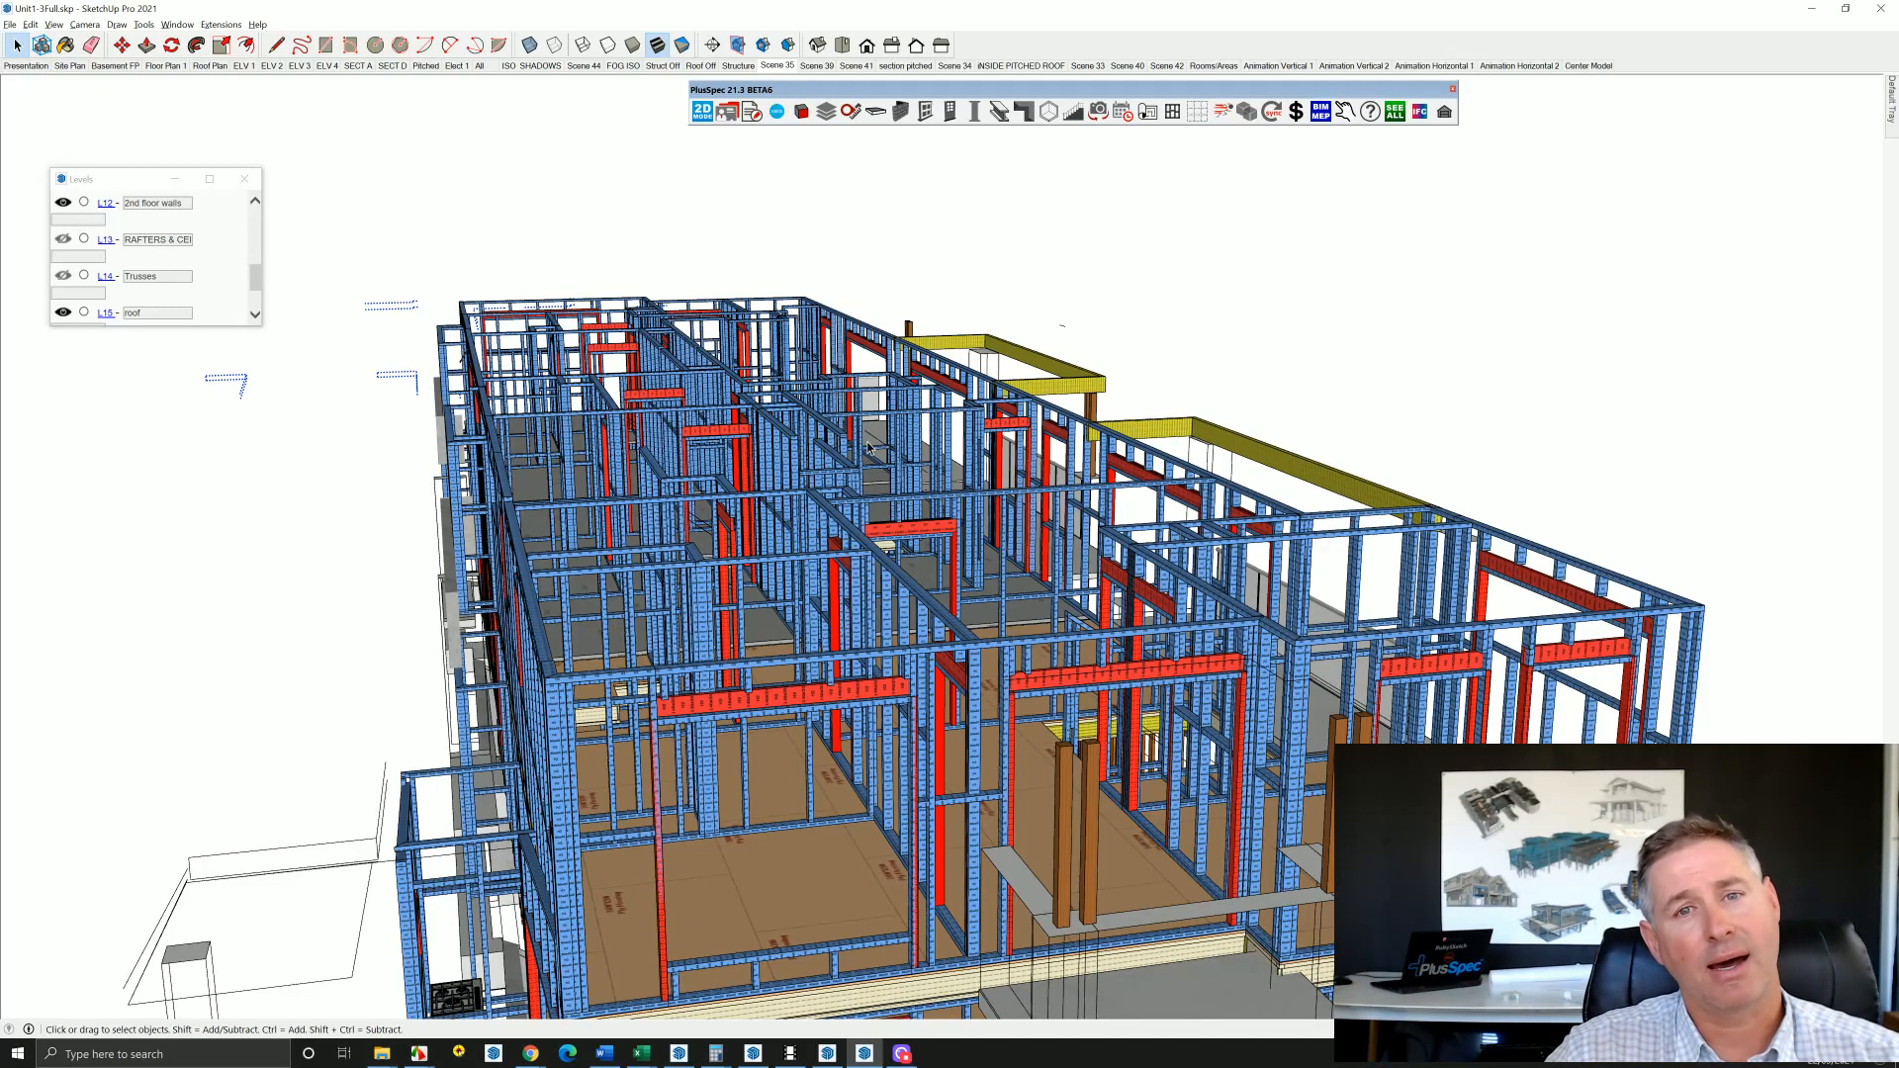
{"action": "left_click_drag", "start_coordinate": [866, 448], "coordinate": [847, 460]}
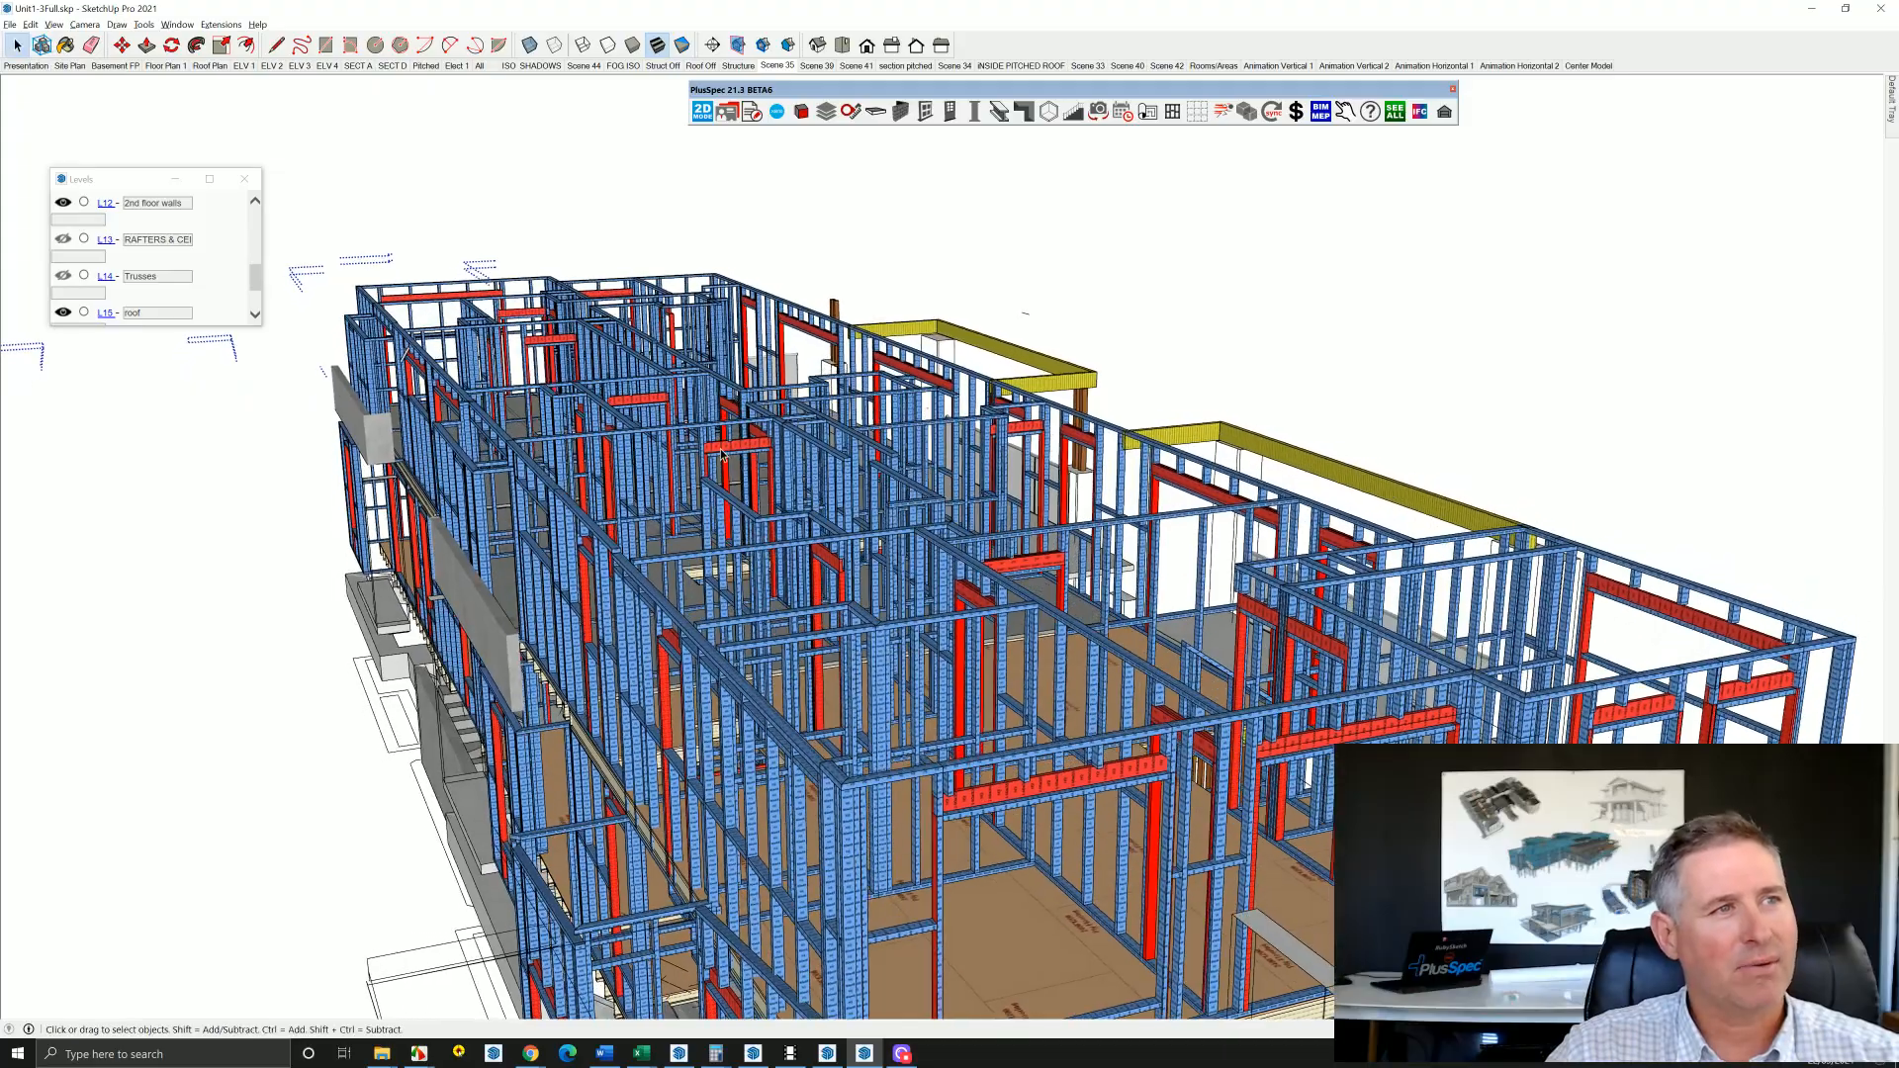
{"action": "mouse_move", "coordinate": [772, 466]}
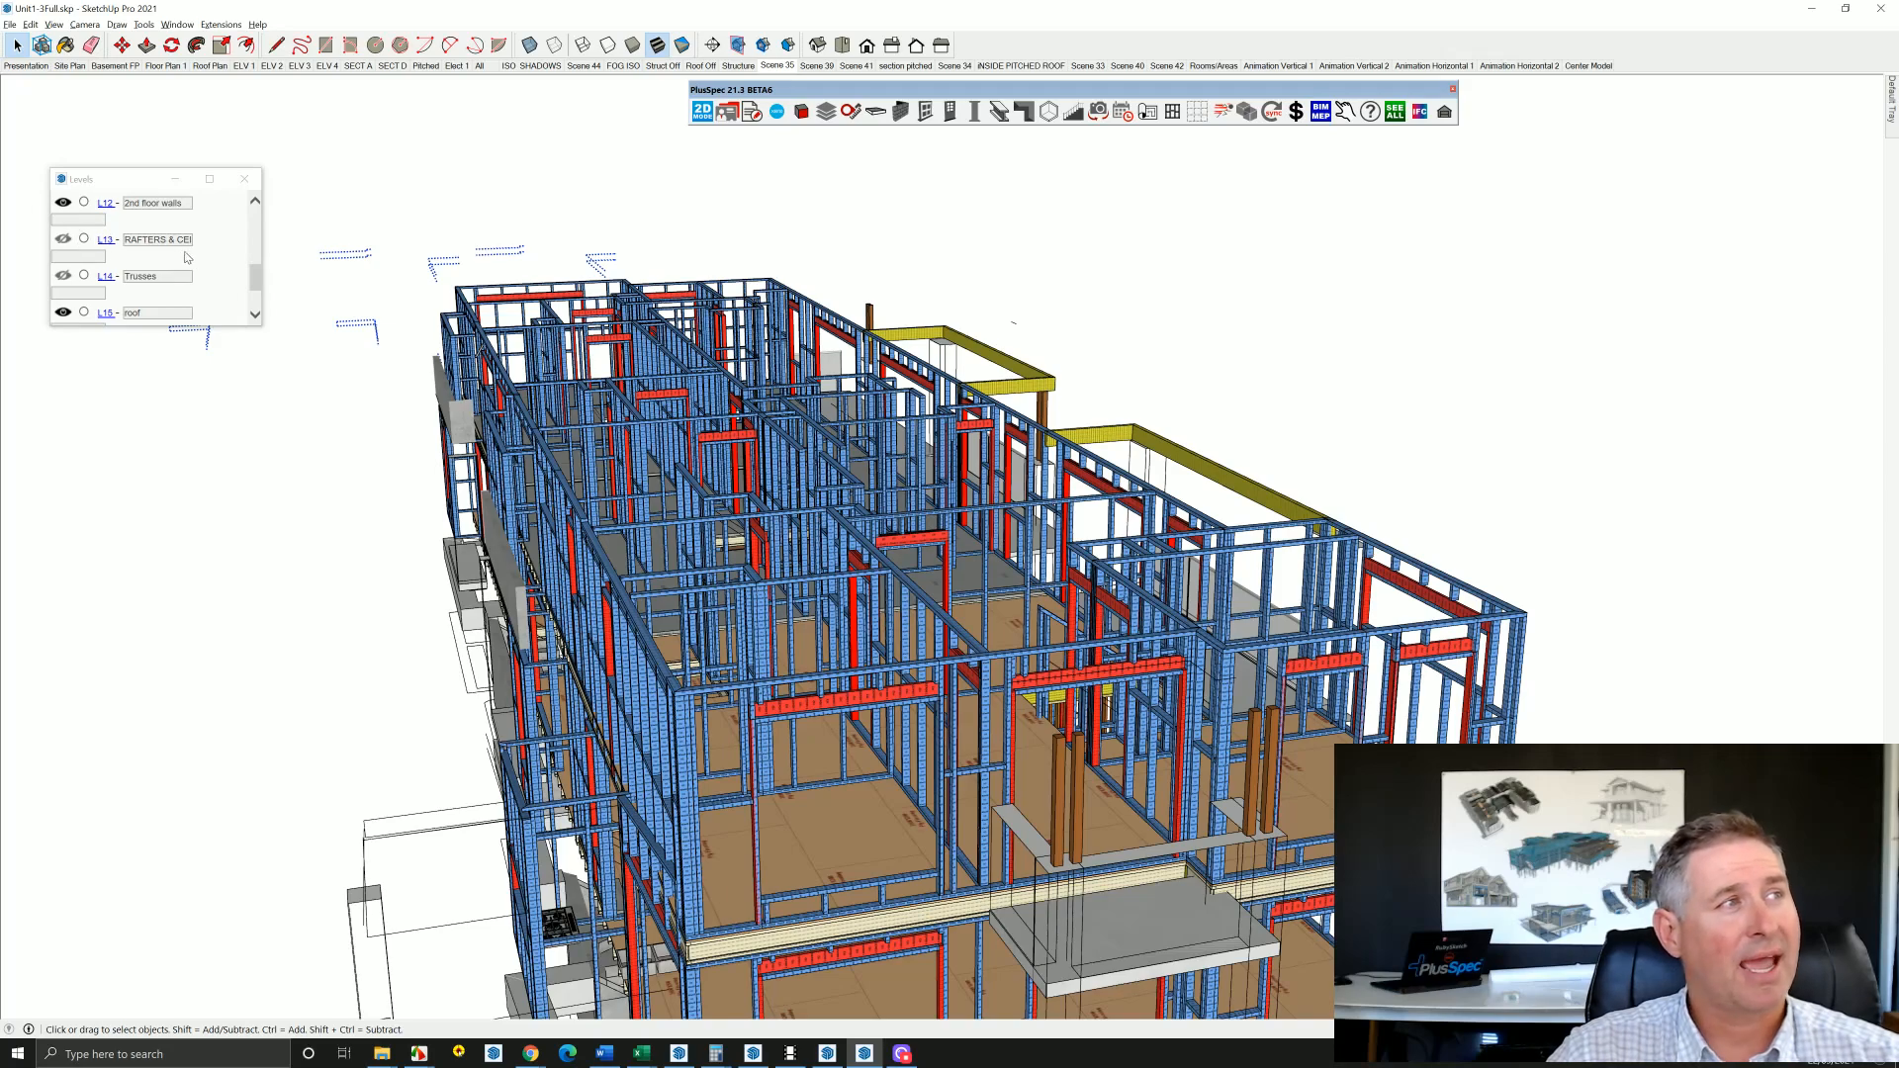
{"action": "left_click", "coordinate": [63, 275]}
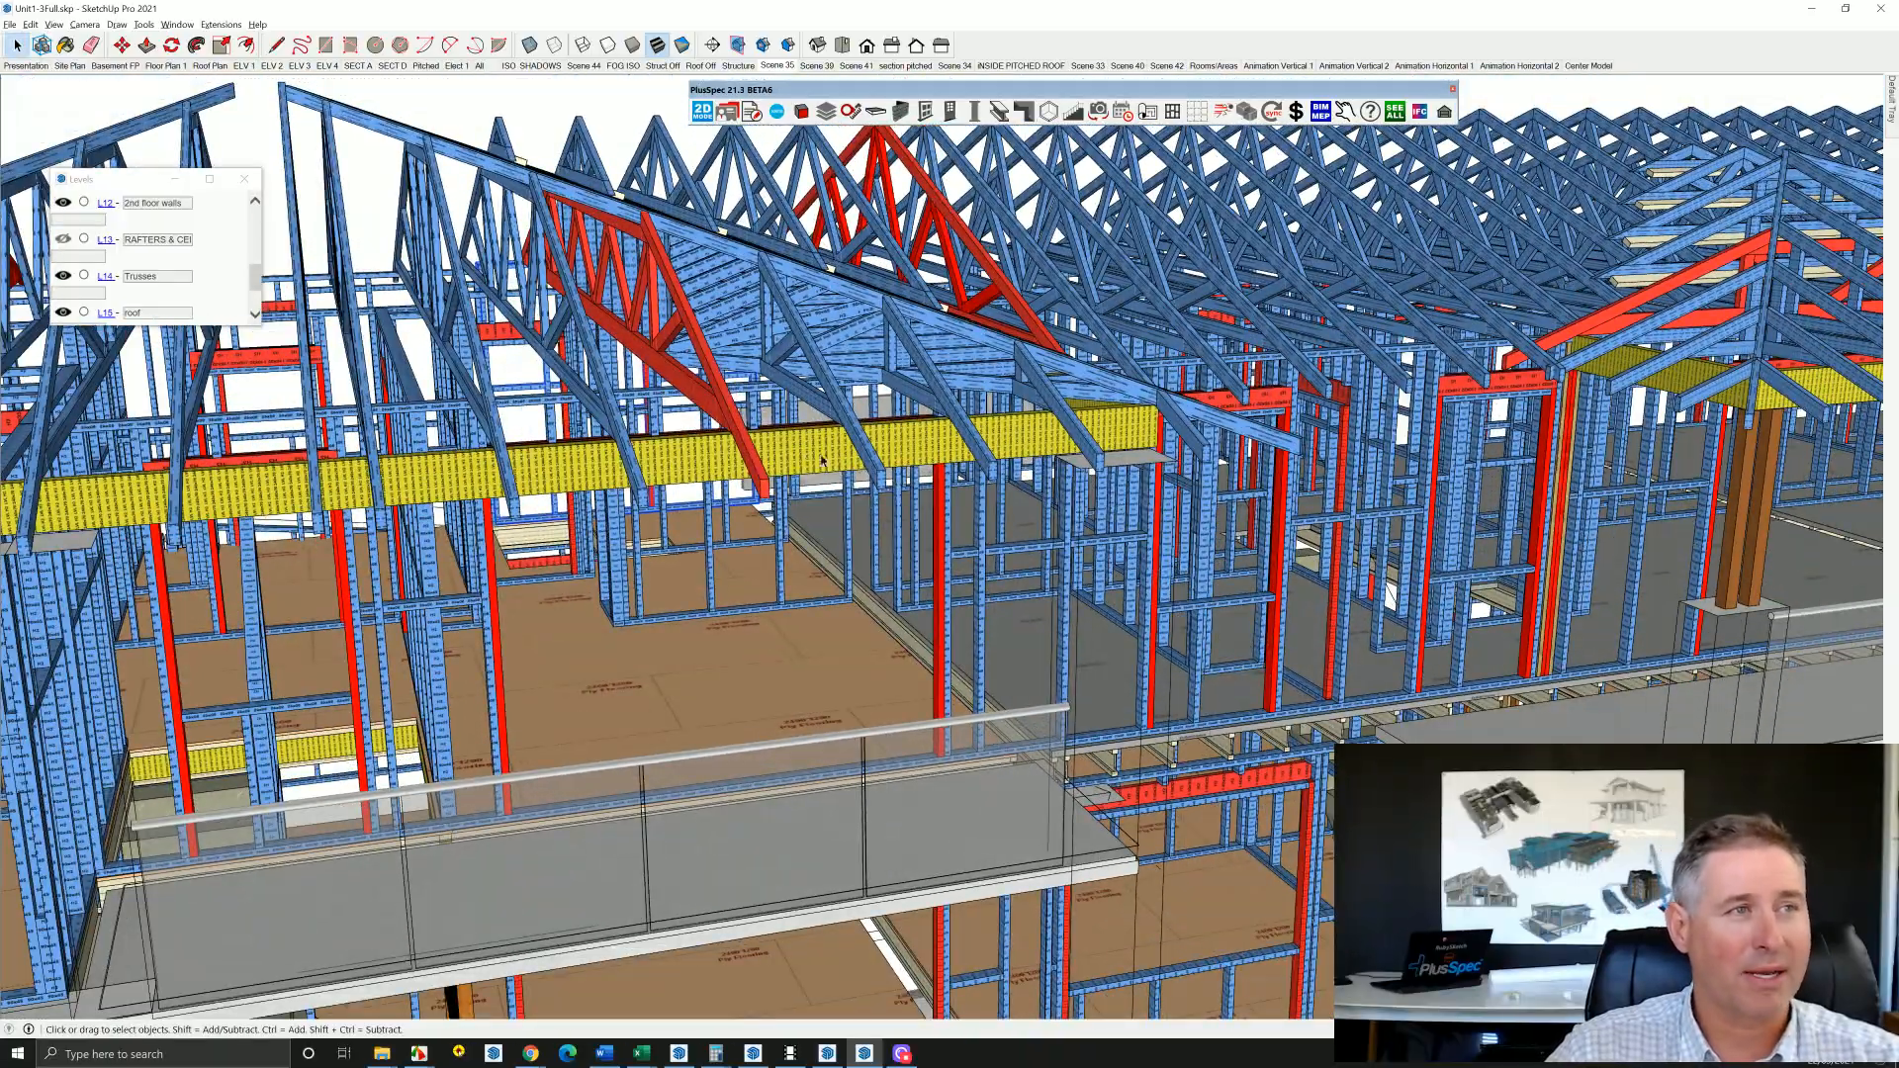
Hide the L14 Trusses level so the rafter roof with 190x45 and 28x38 members shows.
{"action": "left_click_drag", "start_coordinate": [824, 460], "coordinate": [739, 484]}
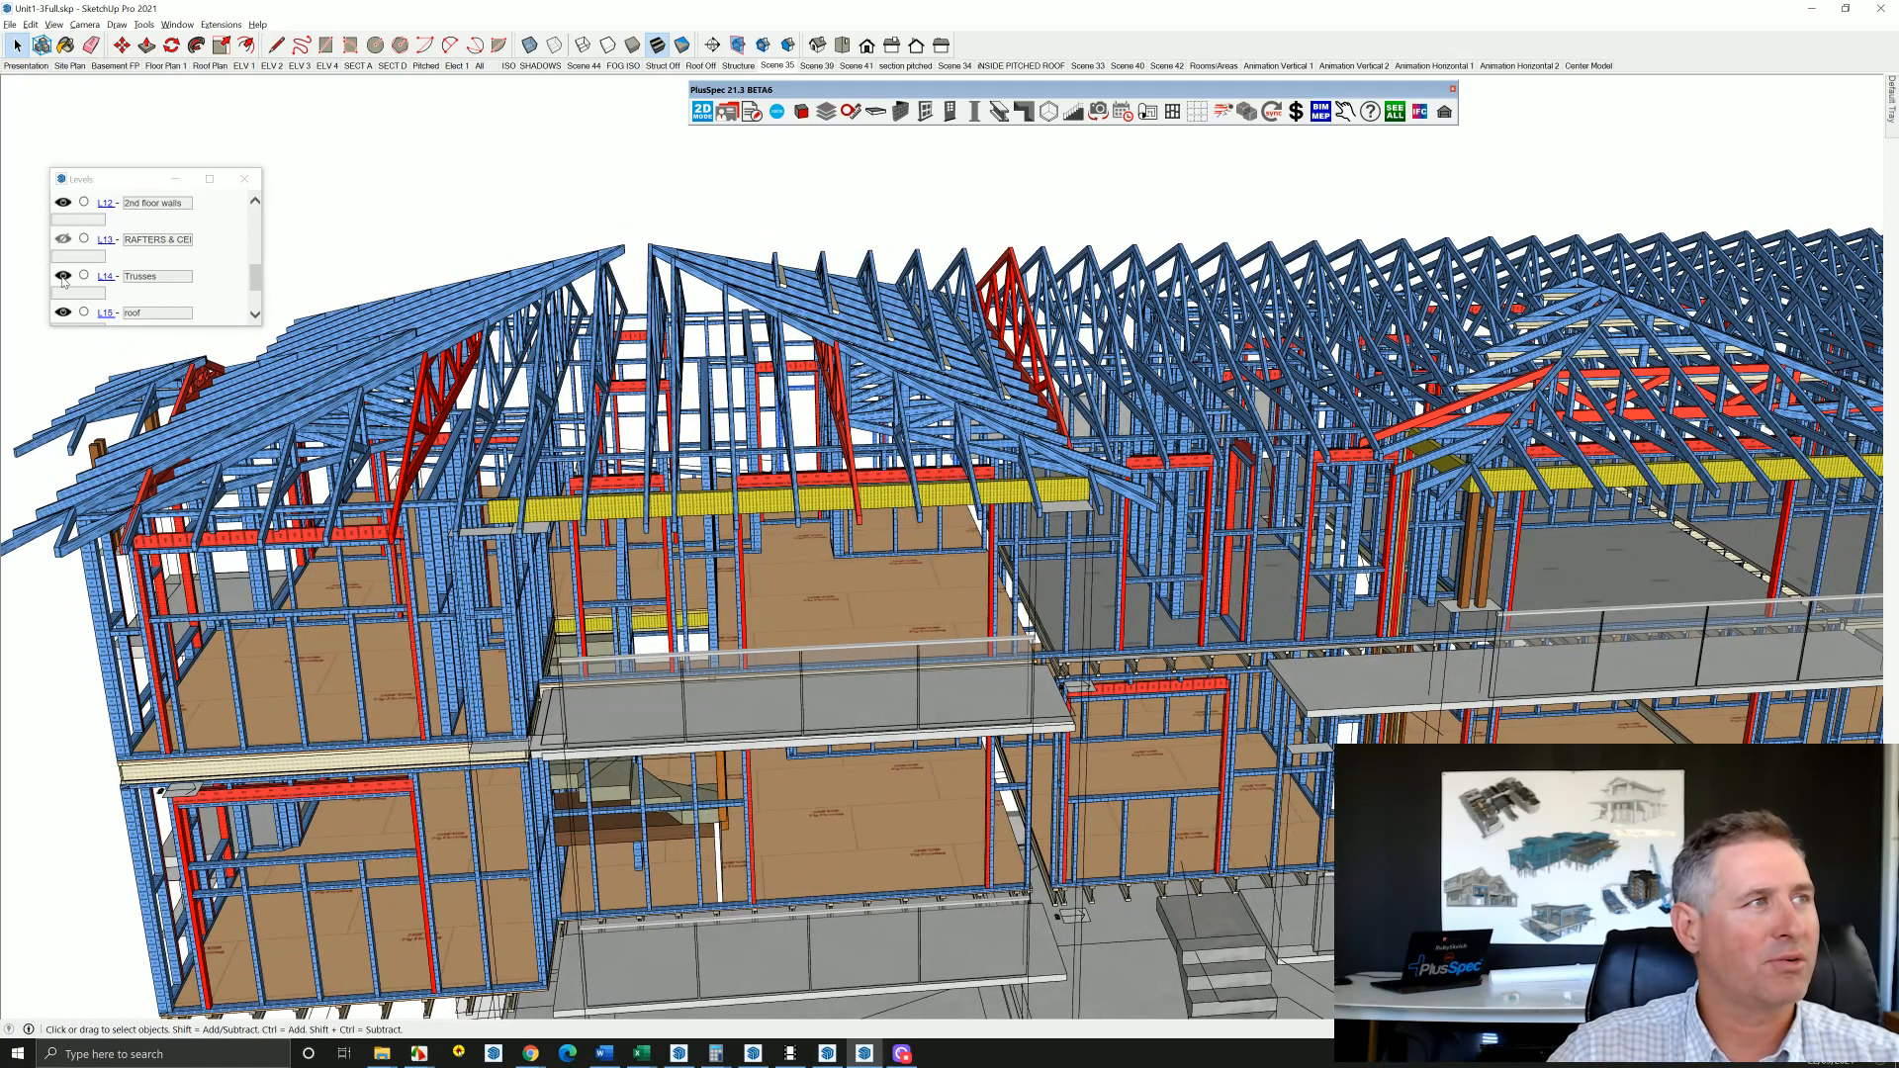
{"action": "left_click", "coordinate": [64, 238]}
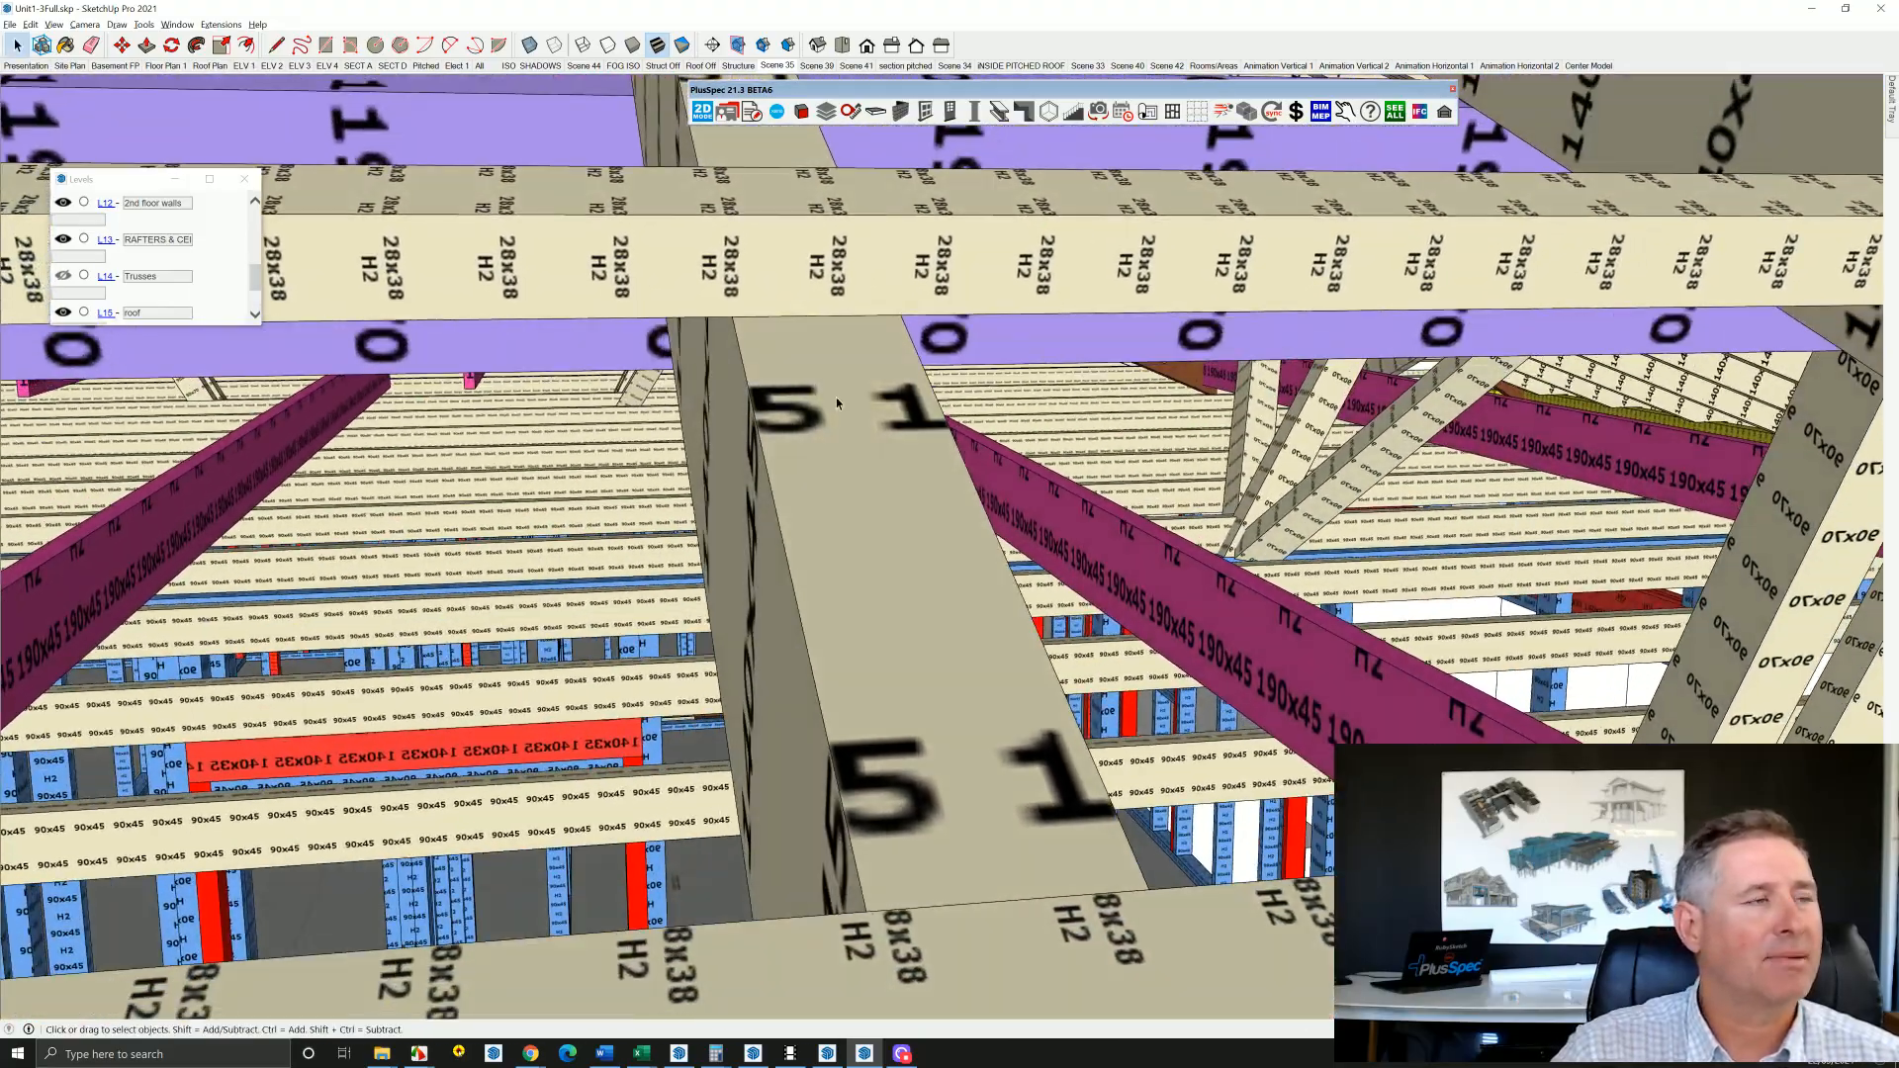
{"action": "left_click_drag", "start_coordinate": [835, 400], "coordinate": [714, 376]}
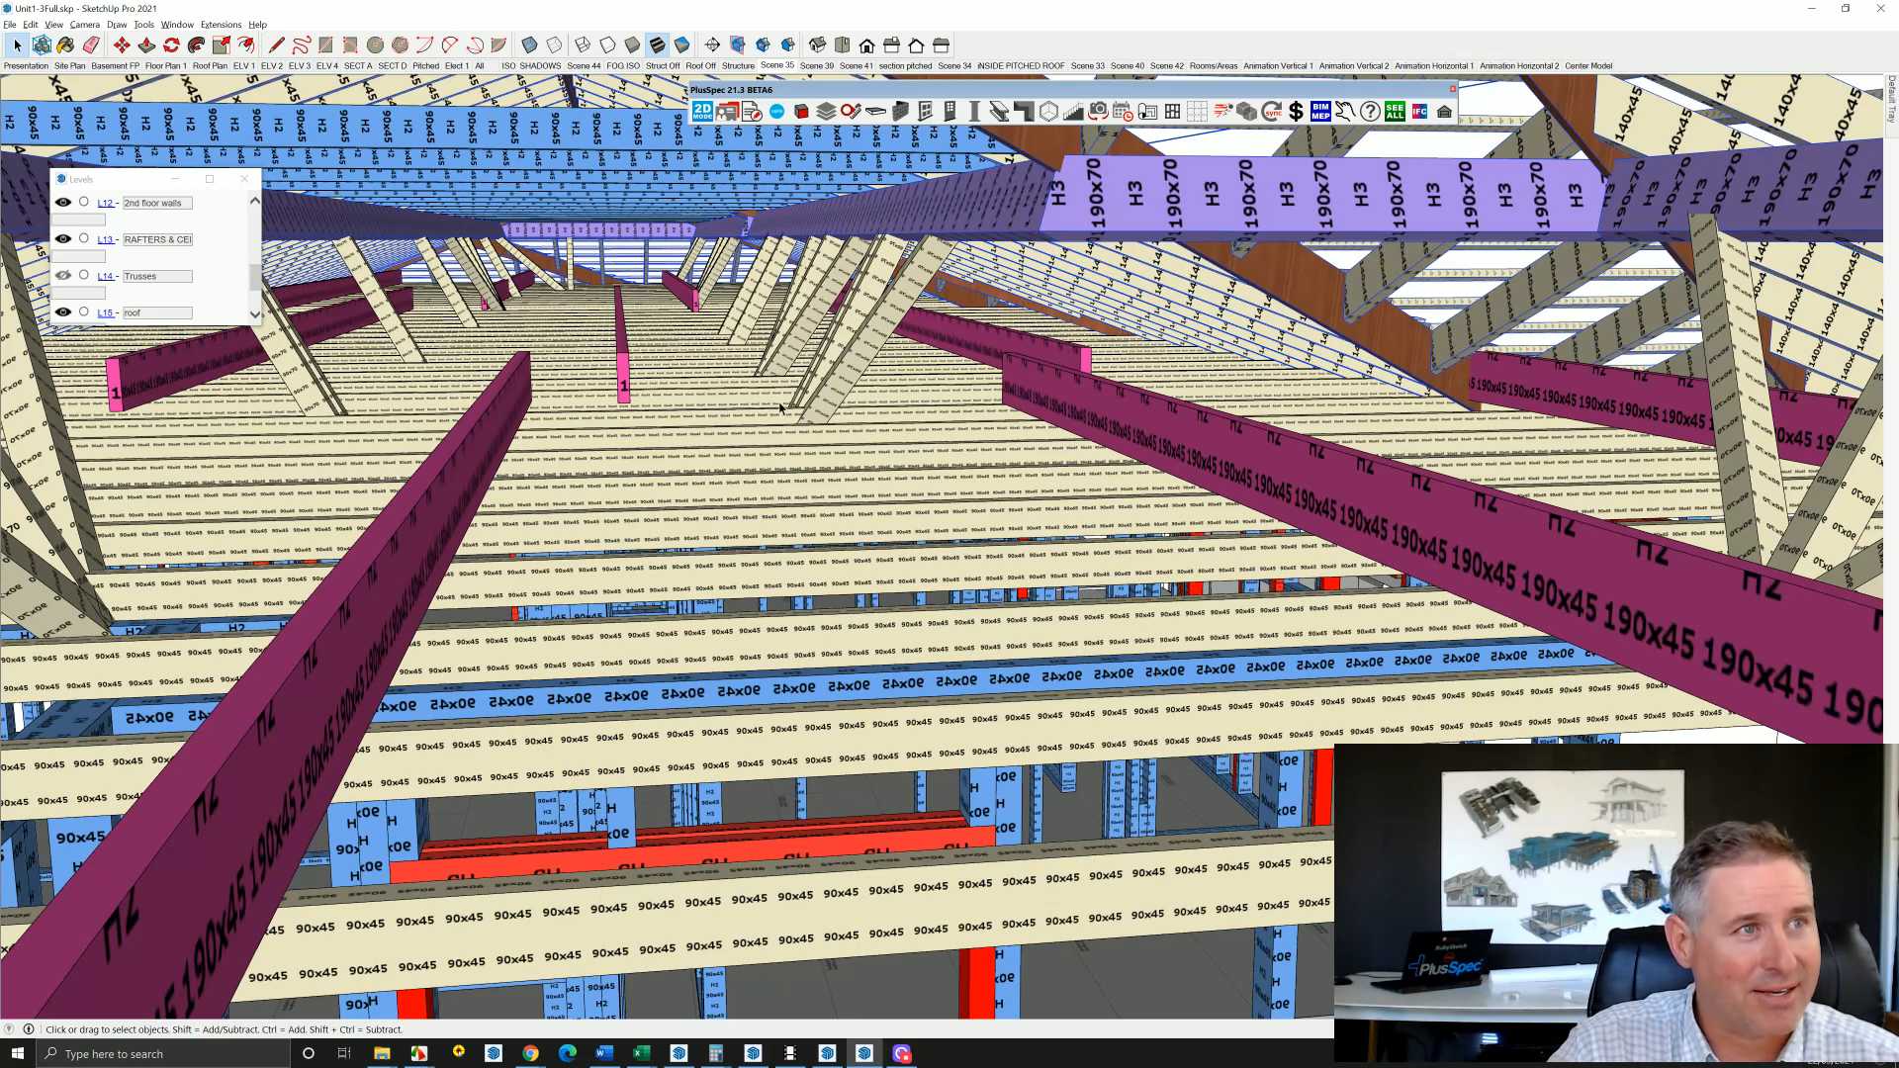
{"action": "mouse_move", "coordinate": [933, 242]}
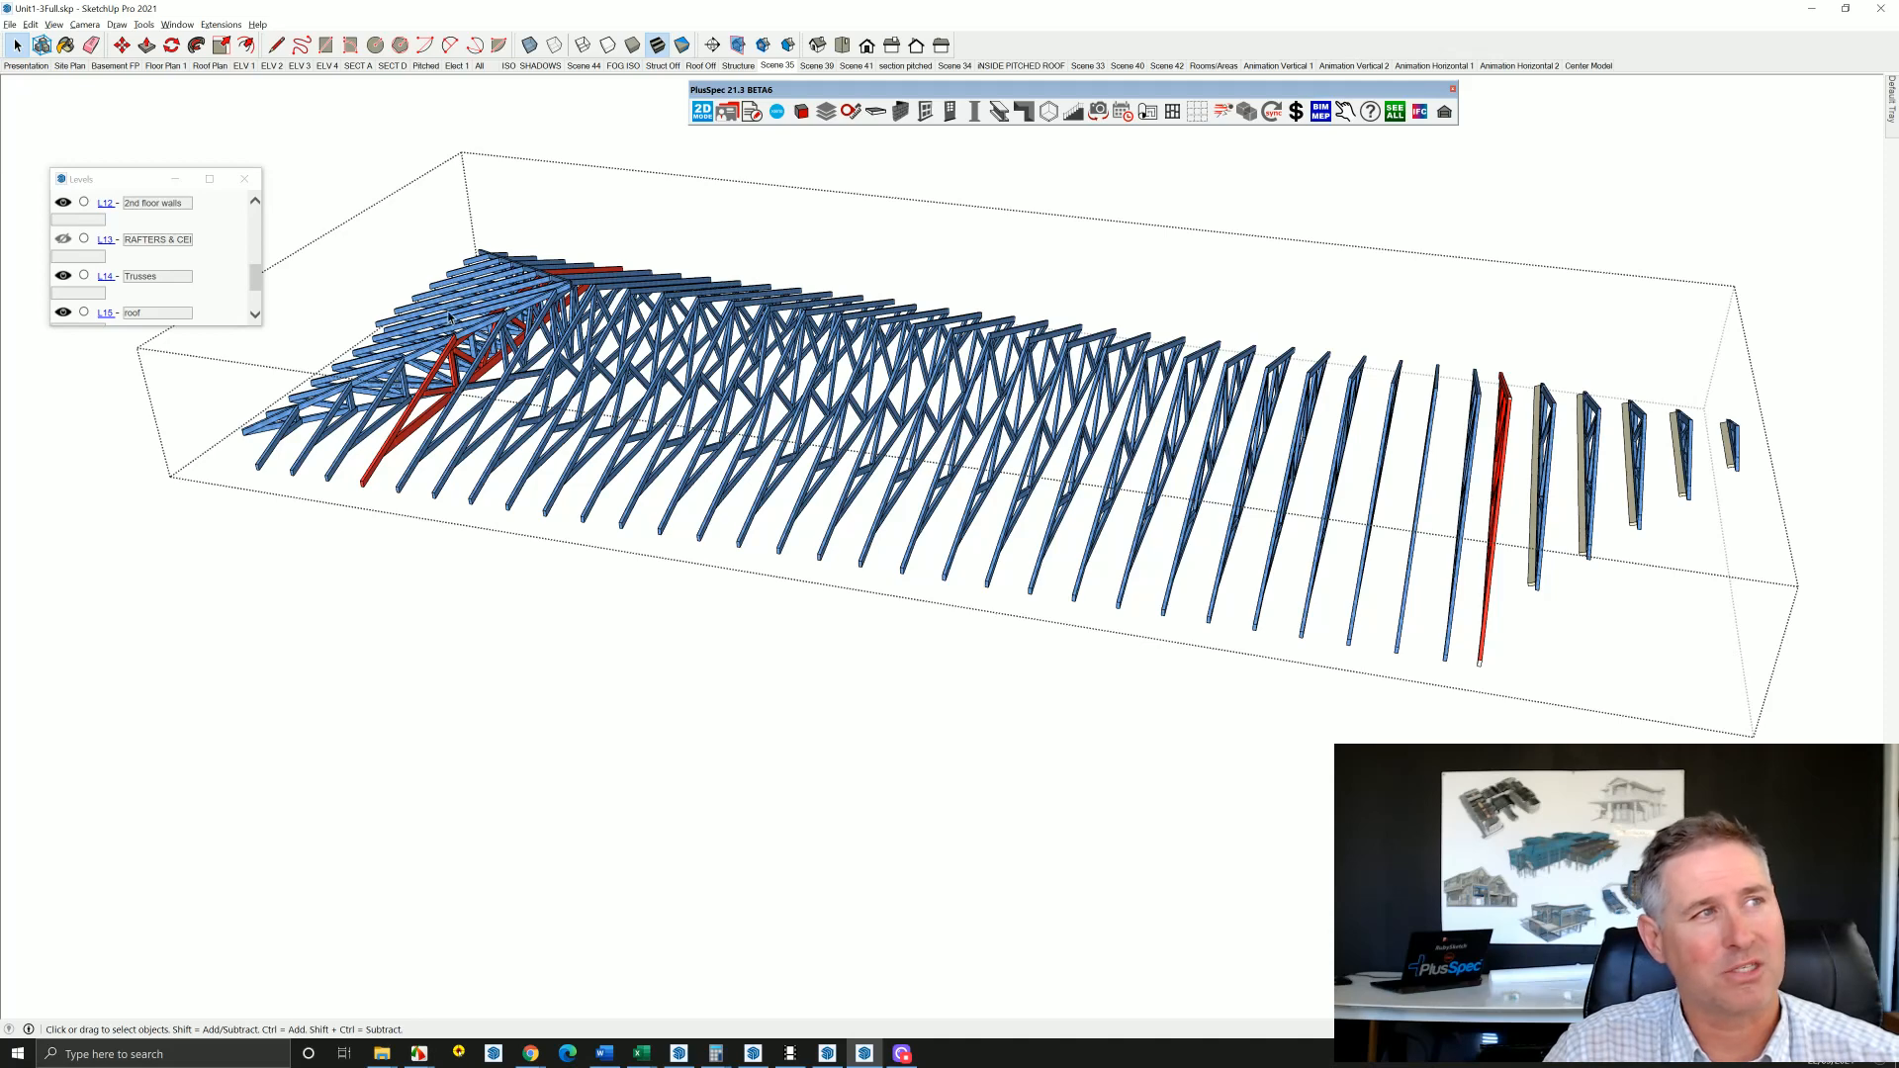
{"action": "mouse_move", "coordinate": [1431, 474]}
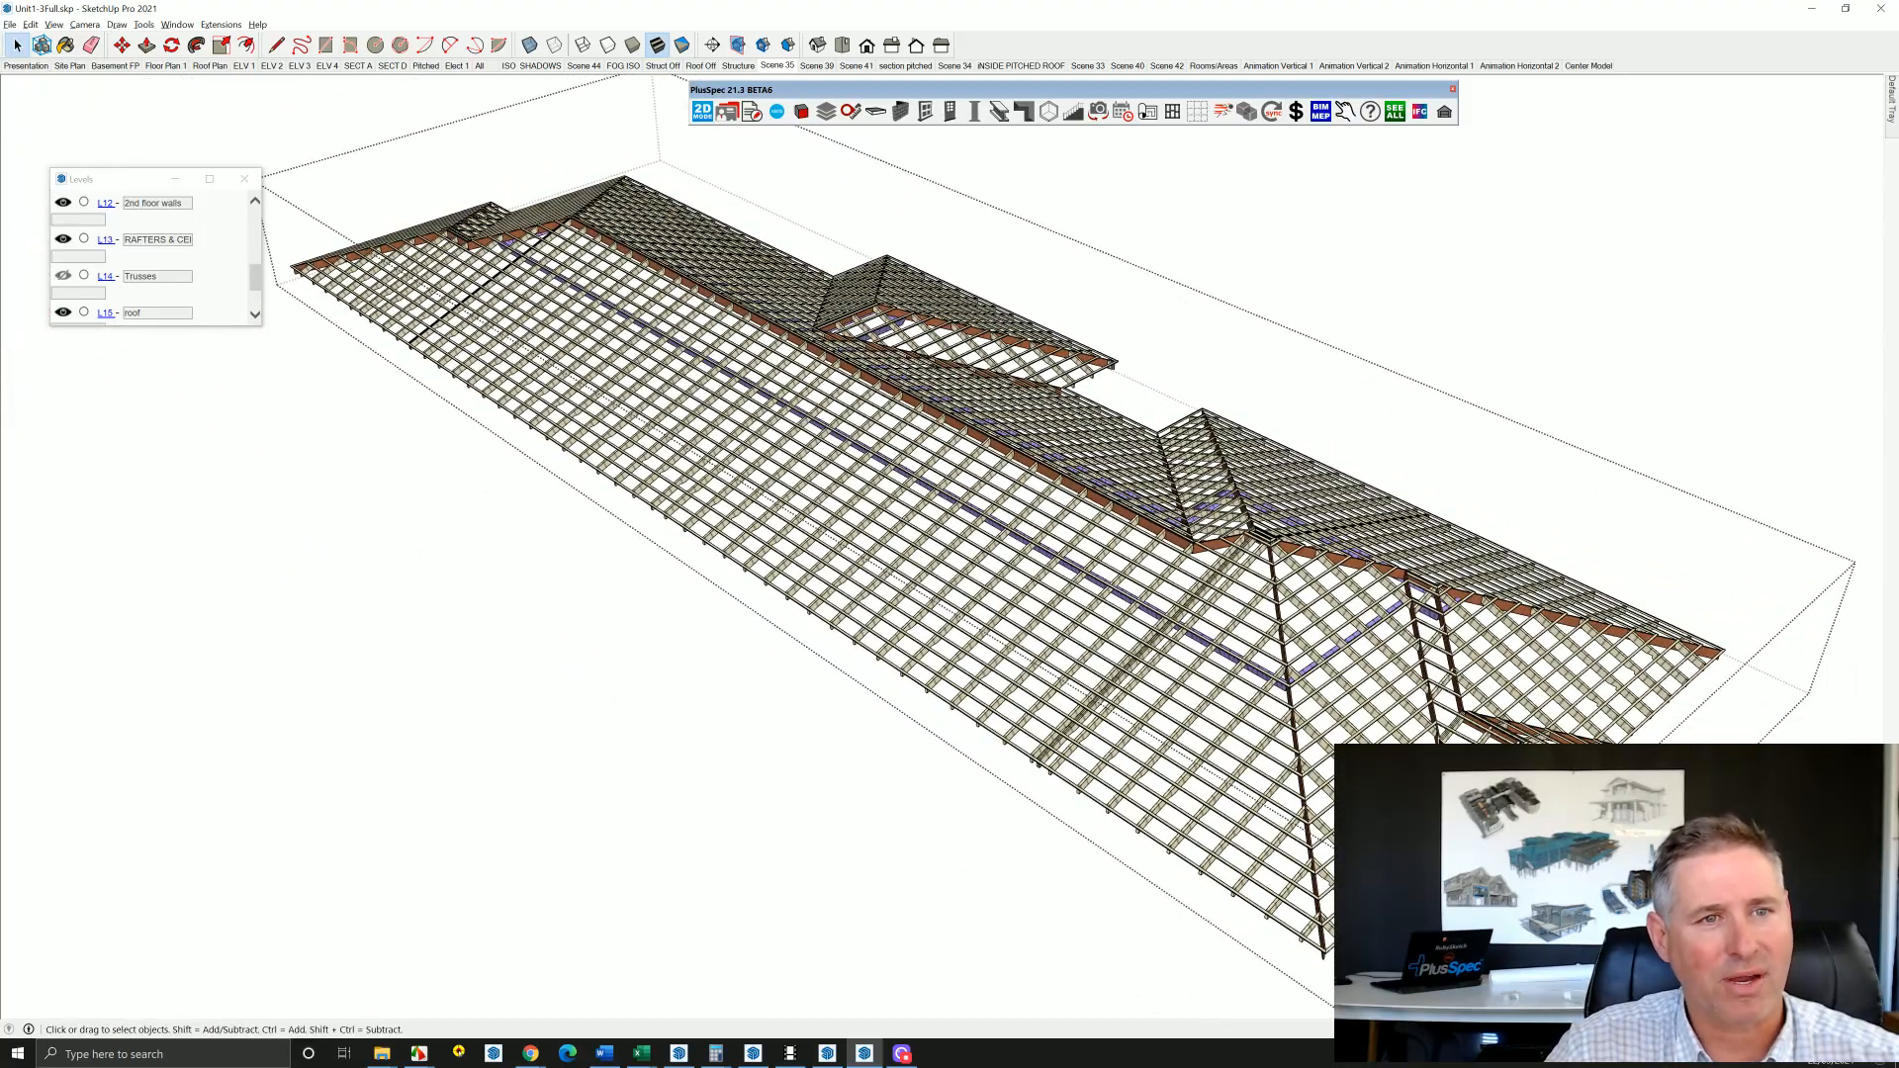
{"action": "mouse_move", "coordinate": [1462, 276]}
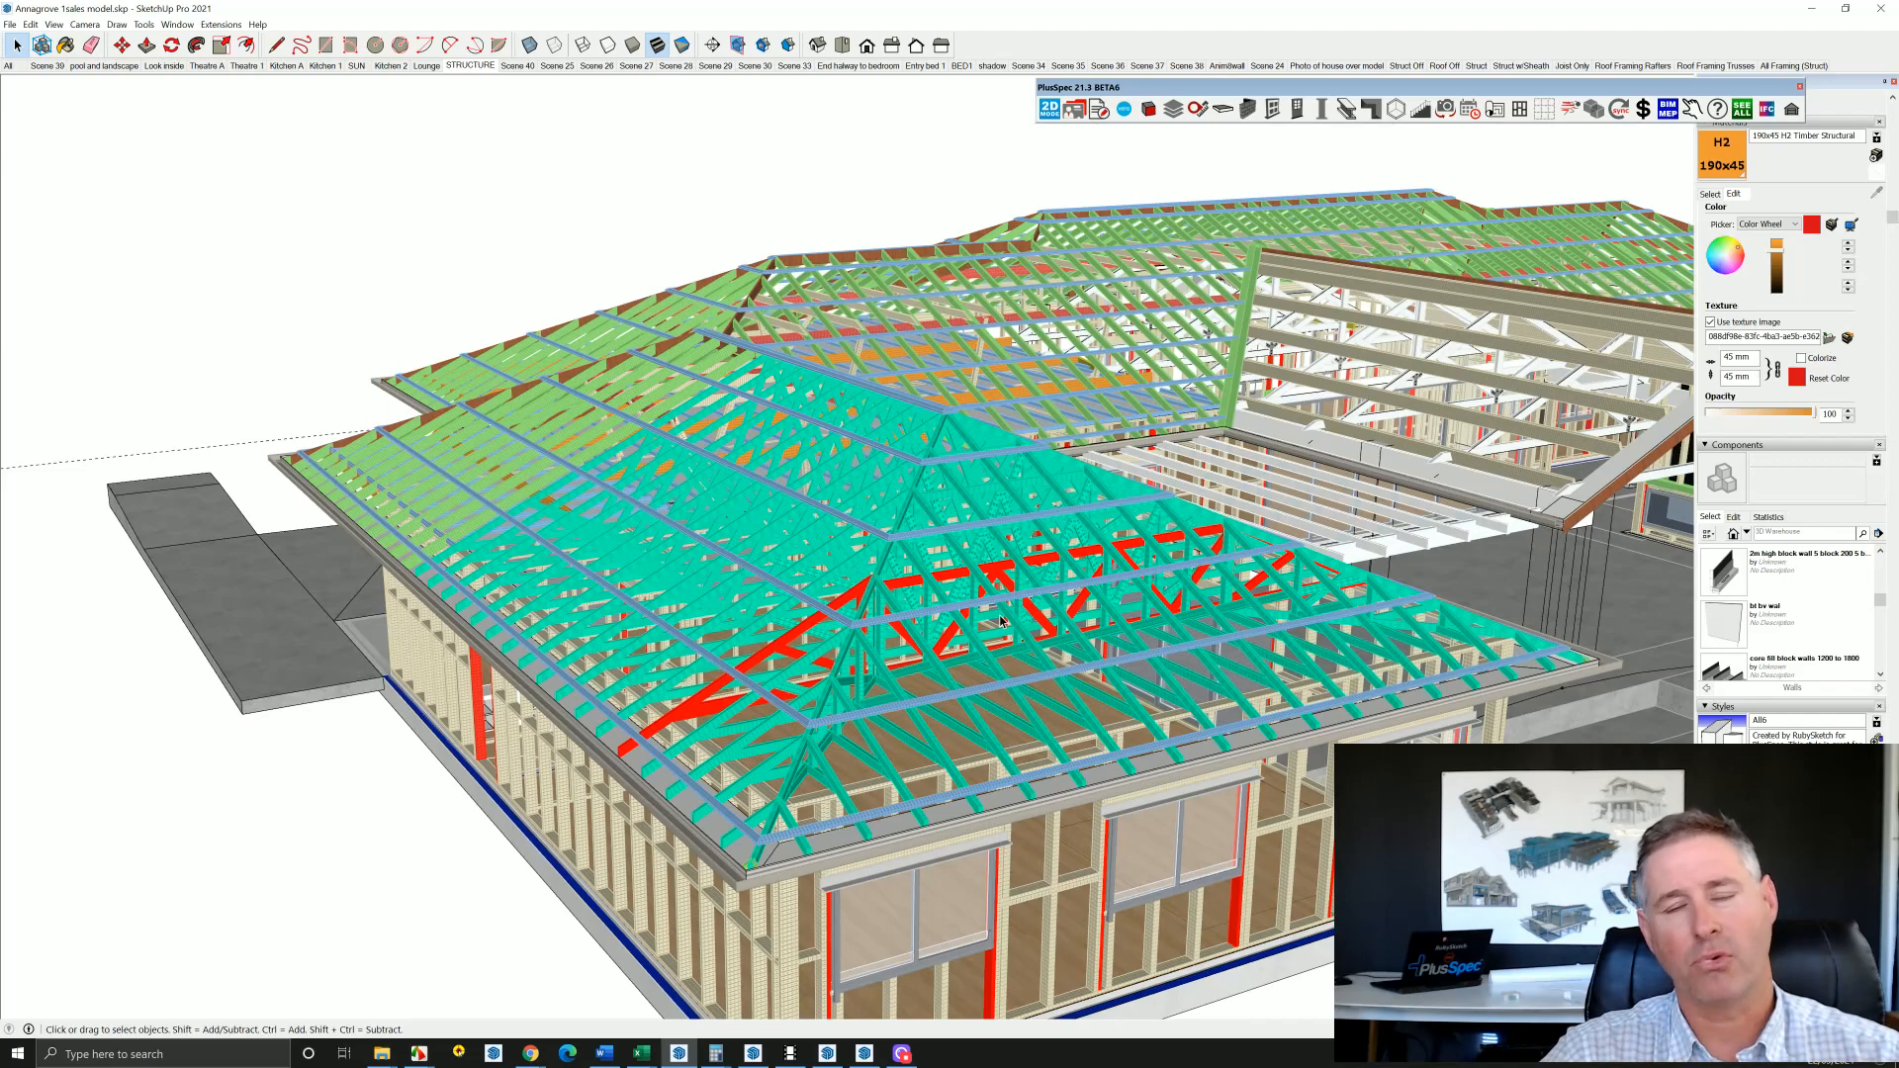
{"action": "mouse_move", "coordinate": [890, 576]}
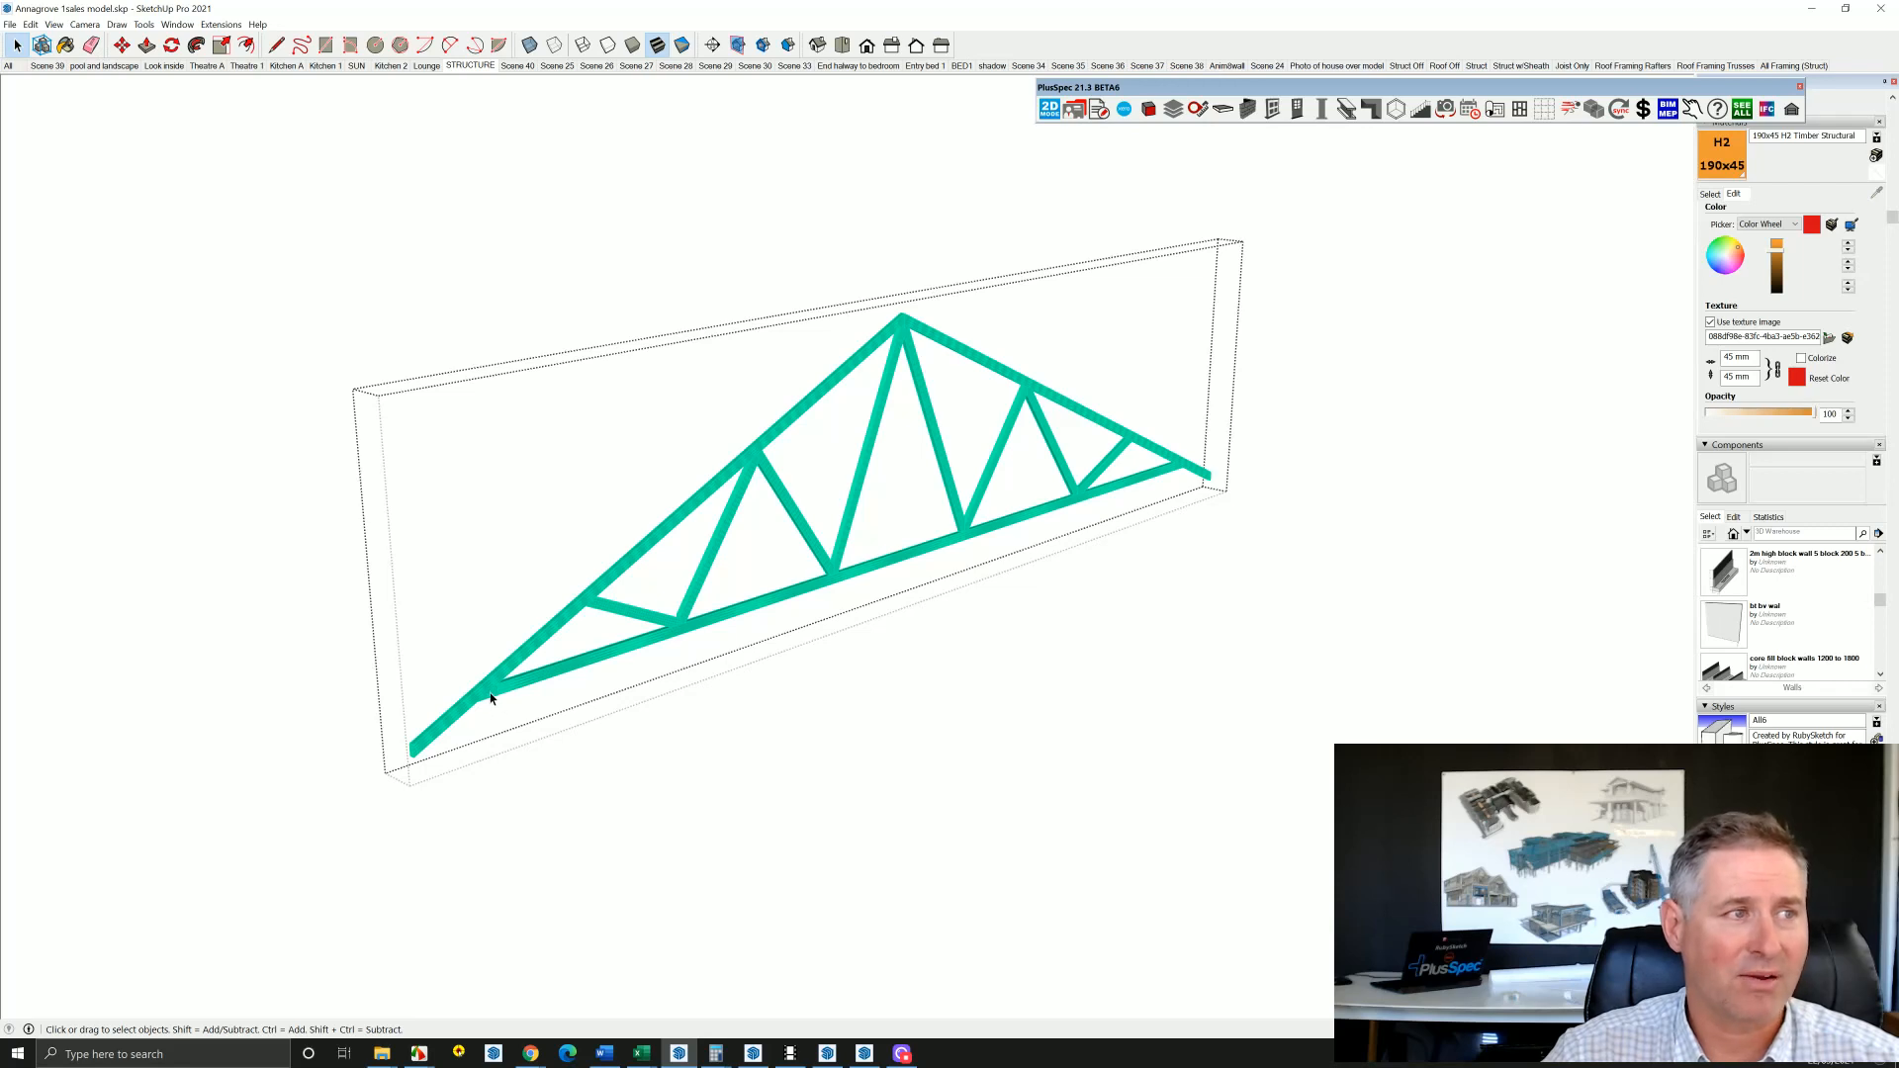
{"action": "mouse_move", "coordinate": [1035, 533]}
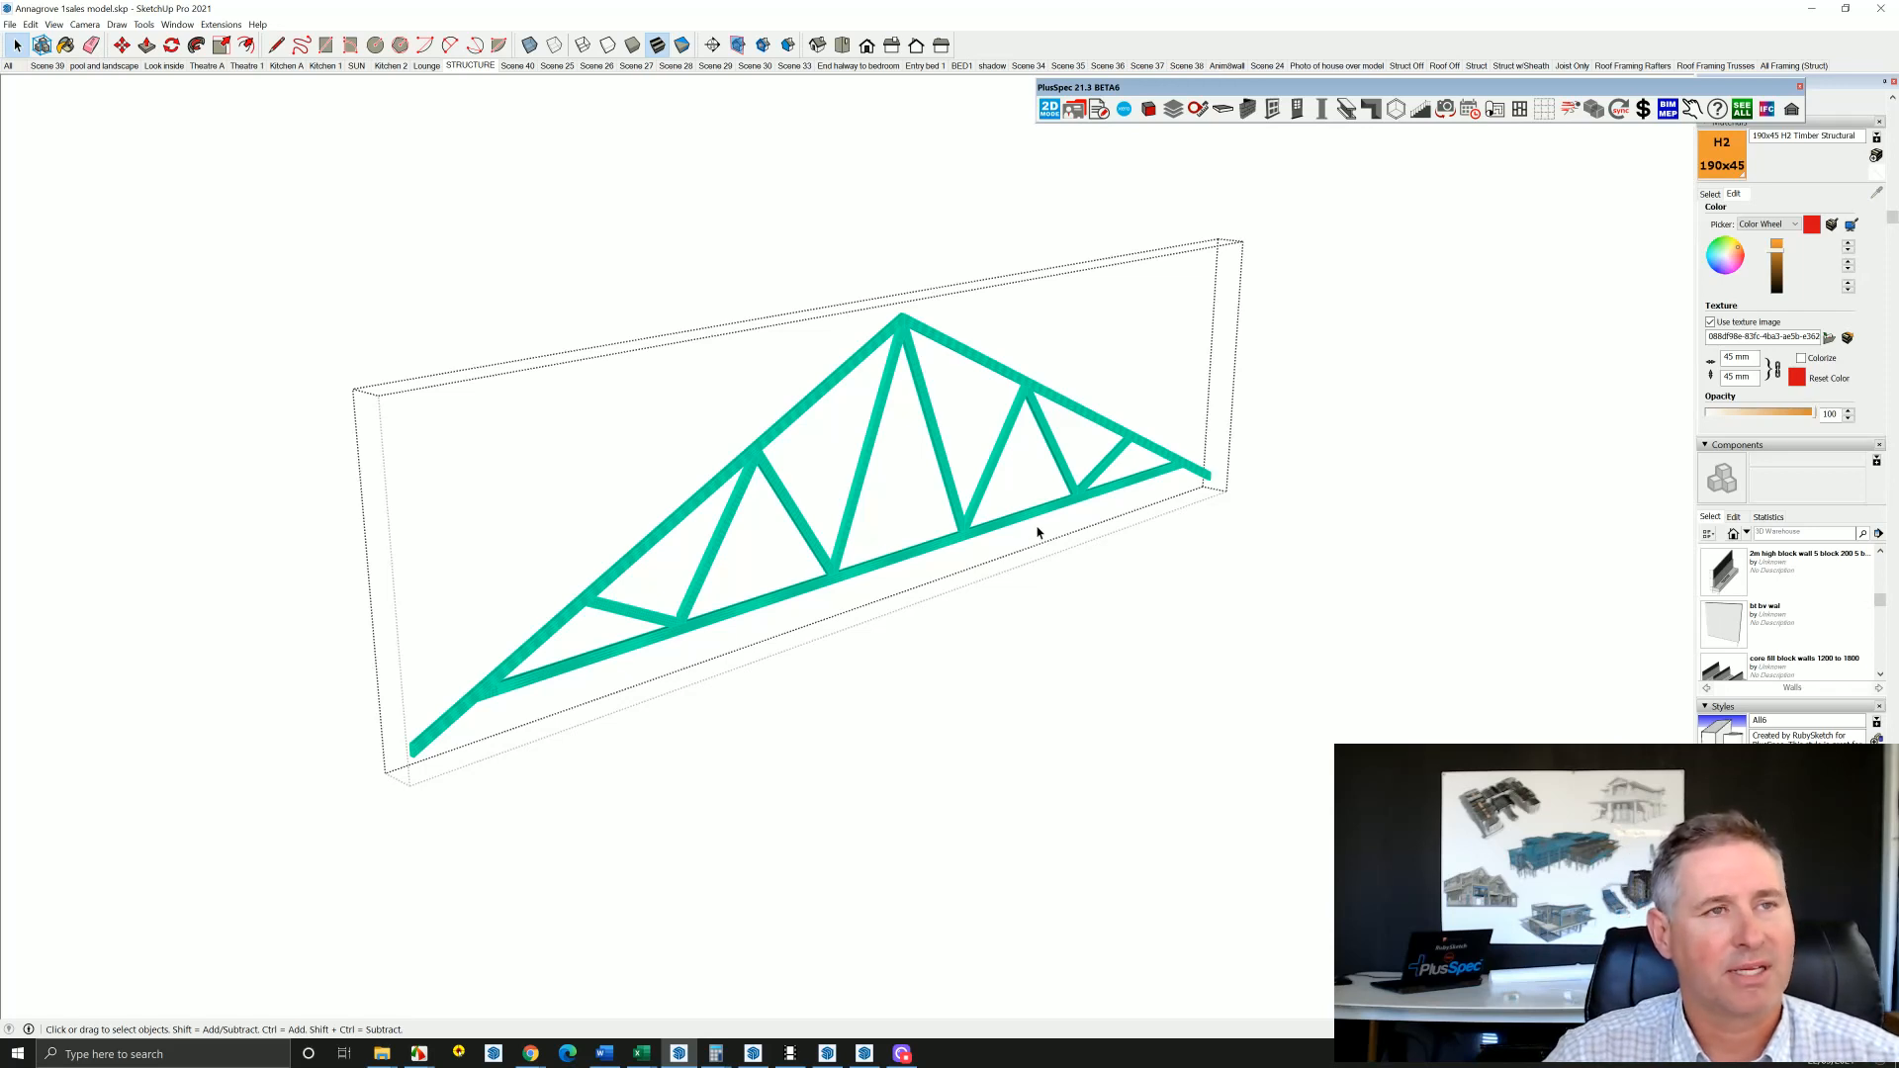
{"action": "mouse_move", "coordinate": [502, 669]}
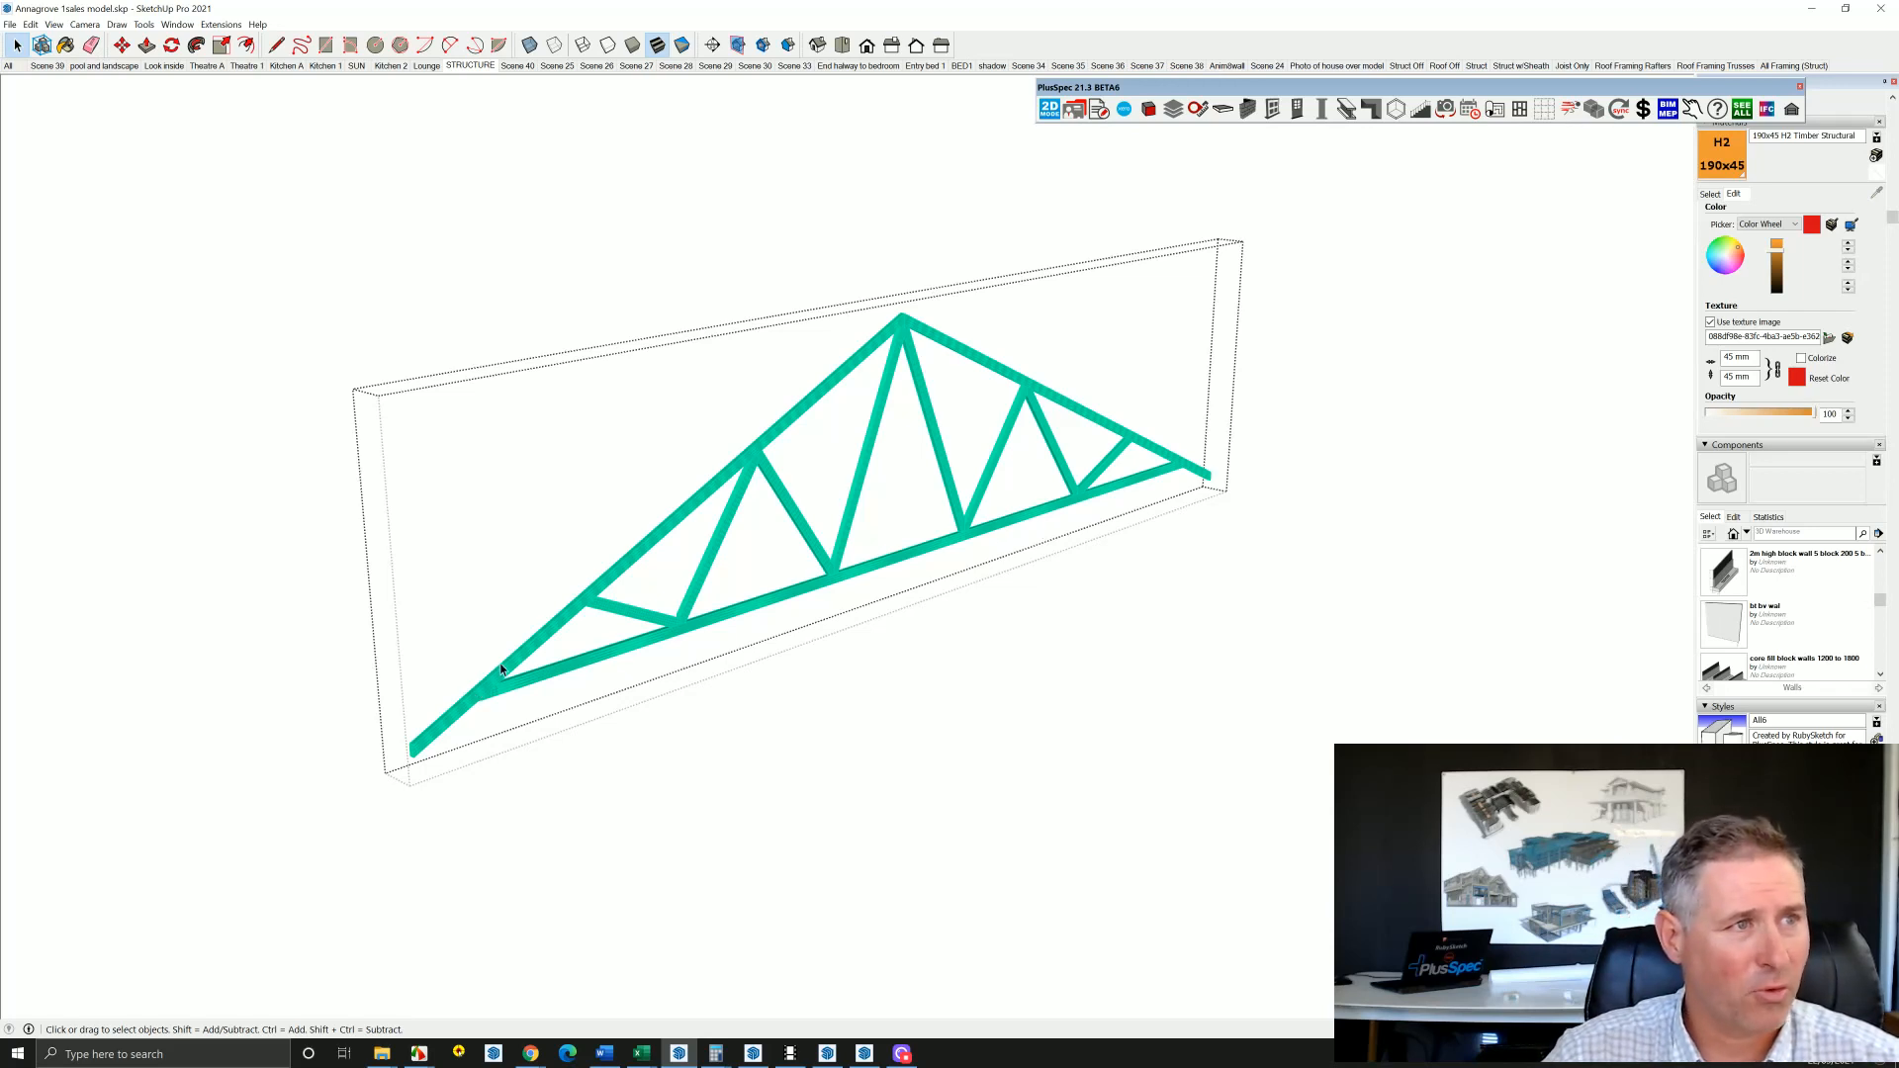
{"action": "mouse_move", "coordinate": [1207, 464]}
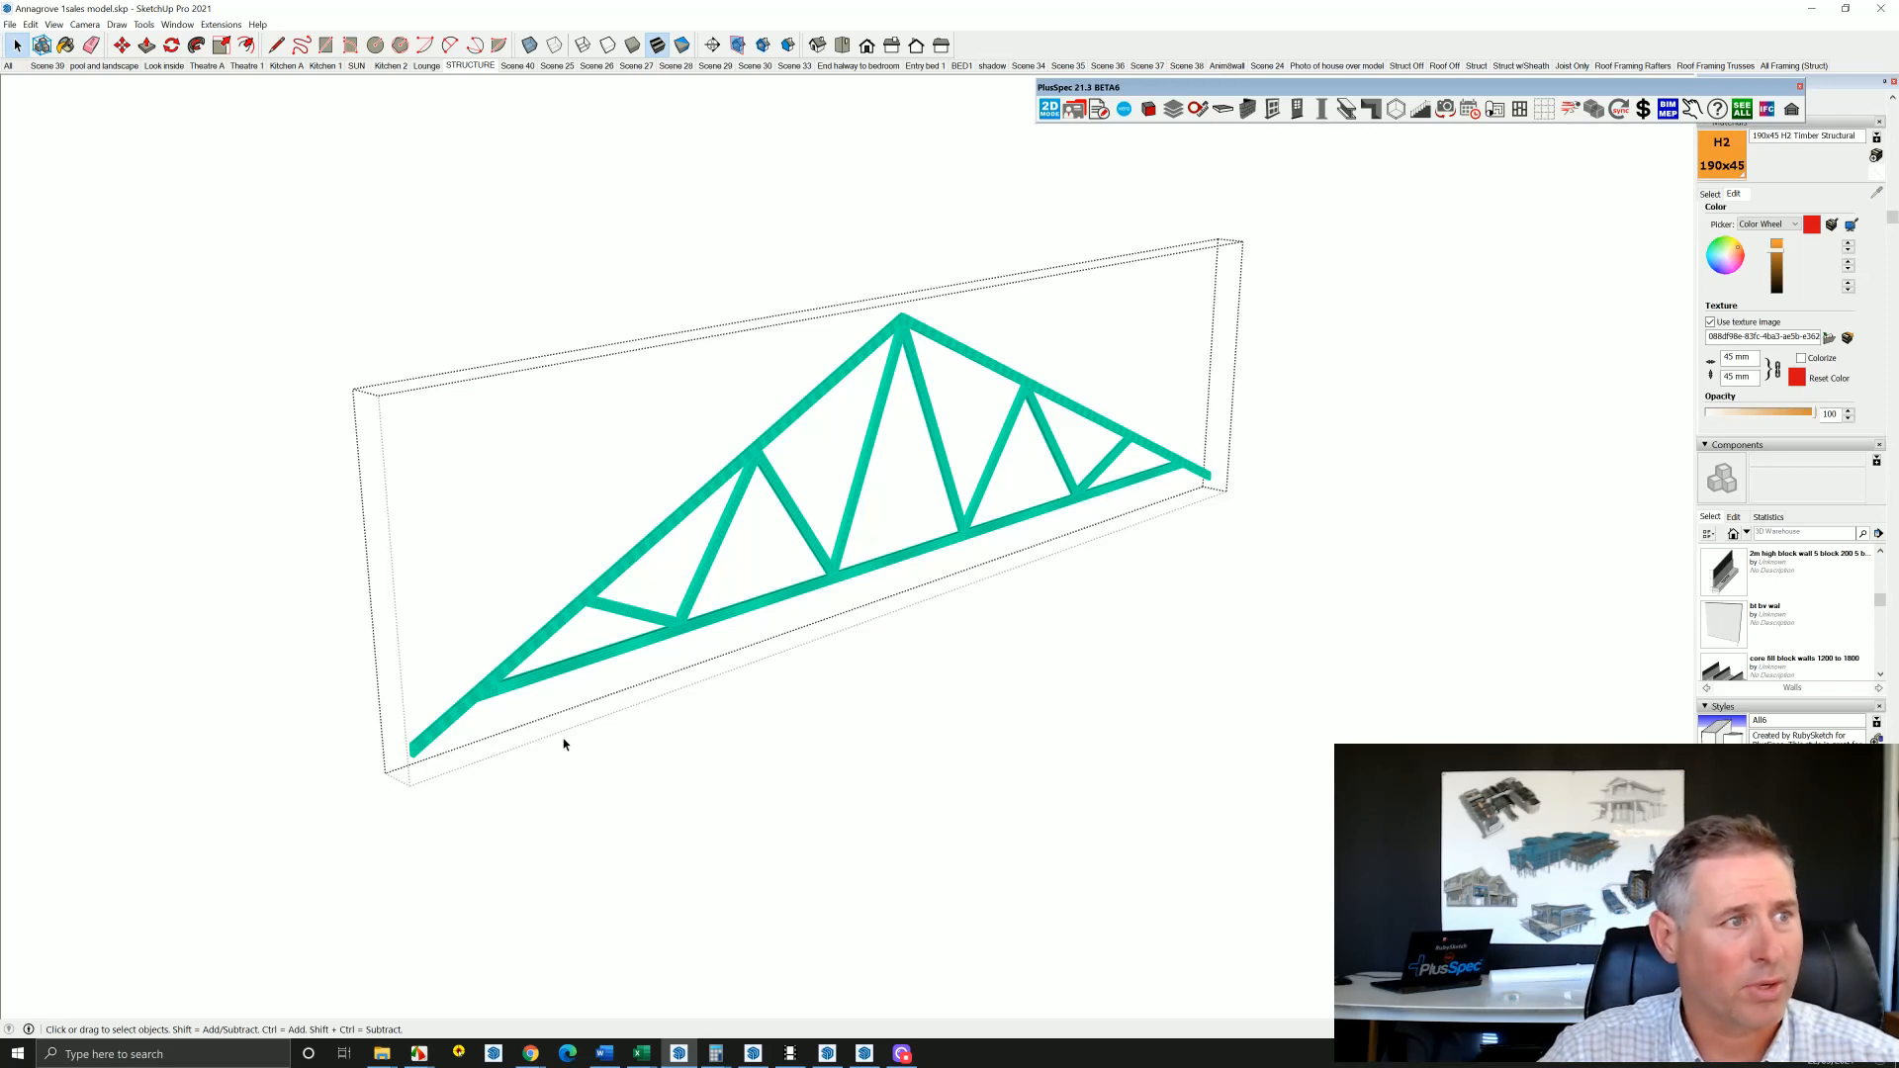
{"action": "mouse_move", "coordinate": [842, 594]}
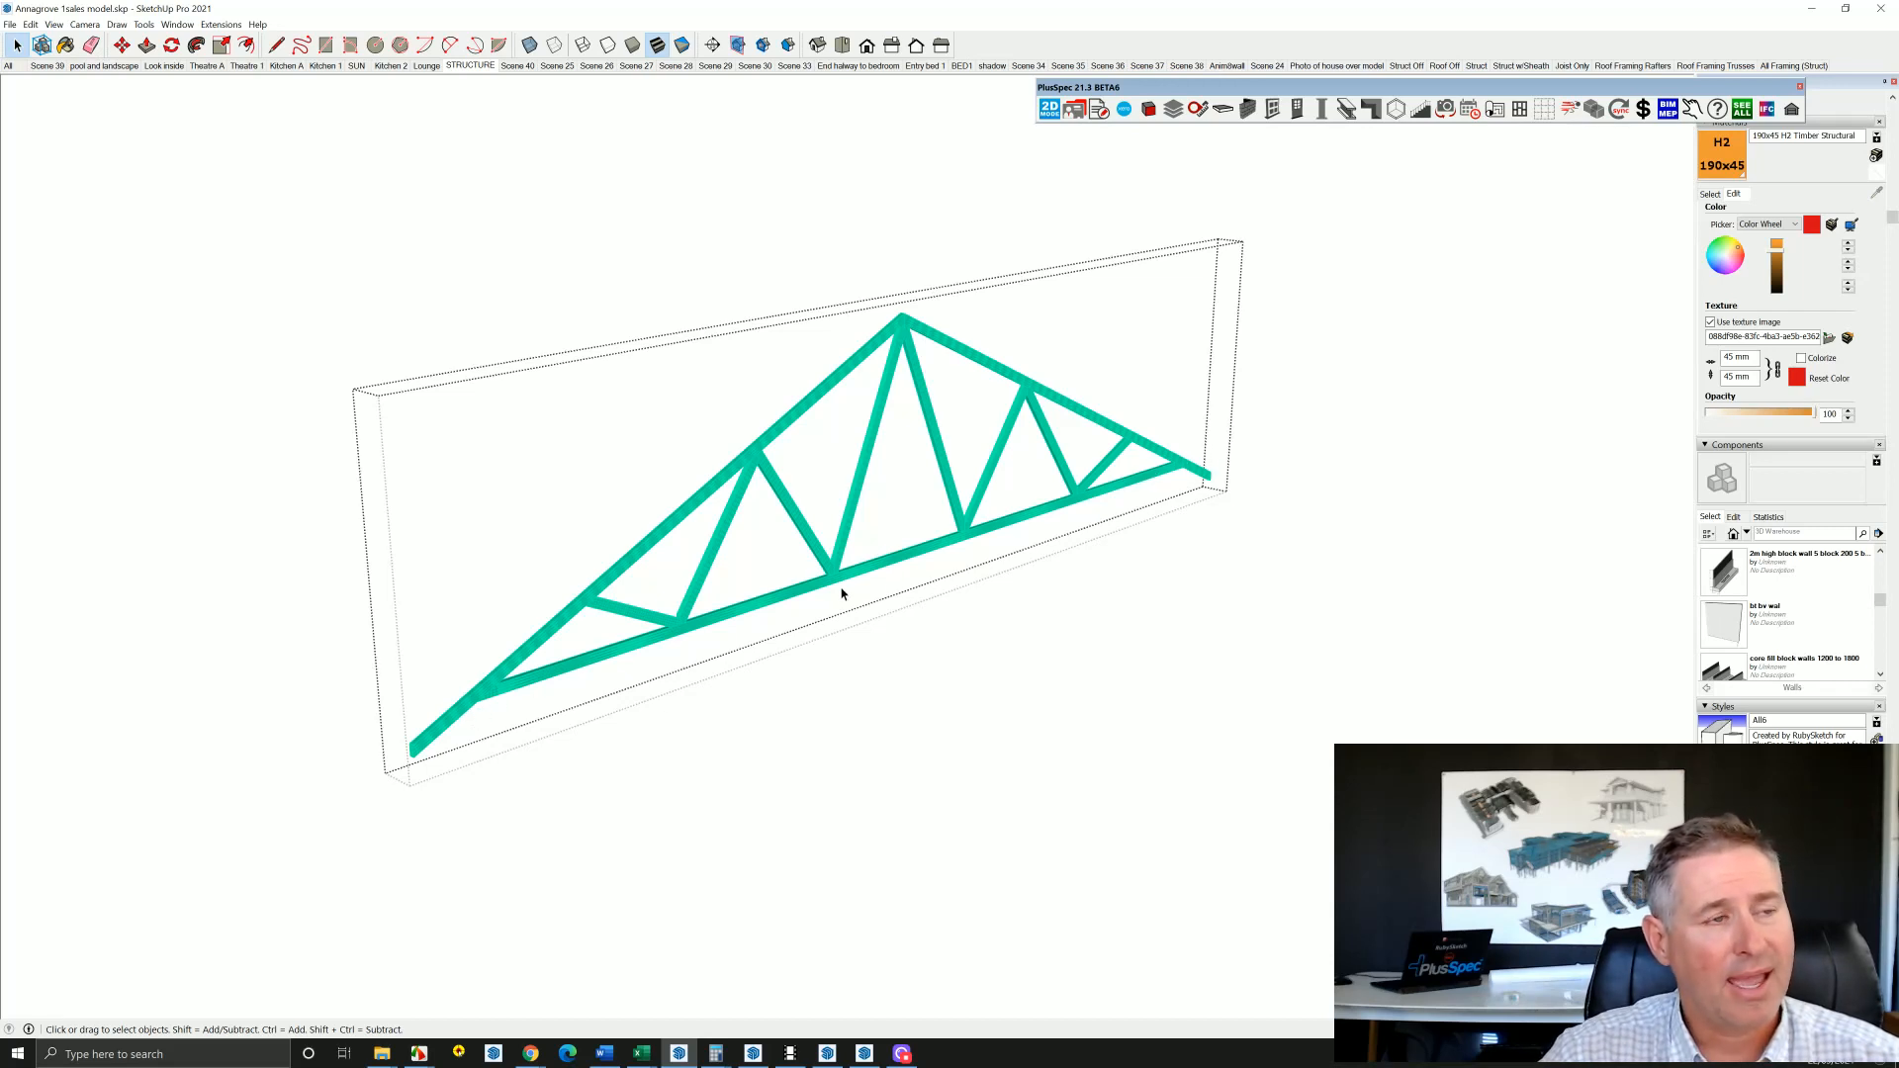
{"action": "mouse_move", "coordinate": [914, 355]}
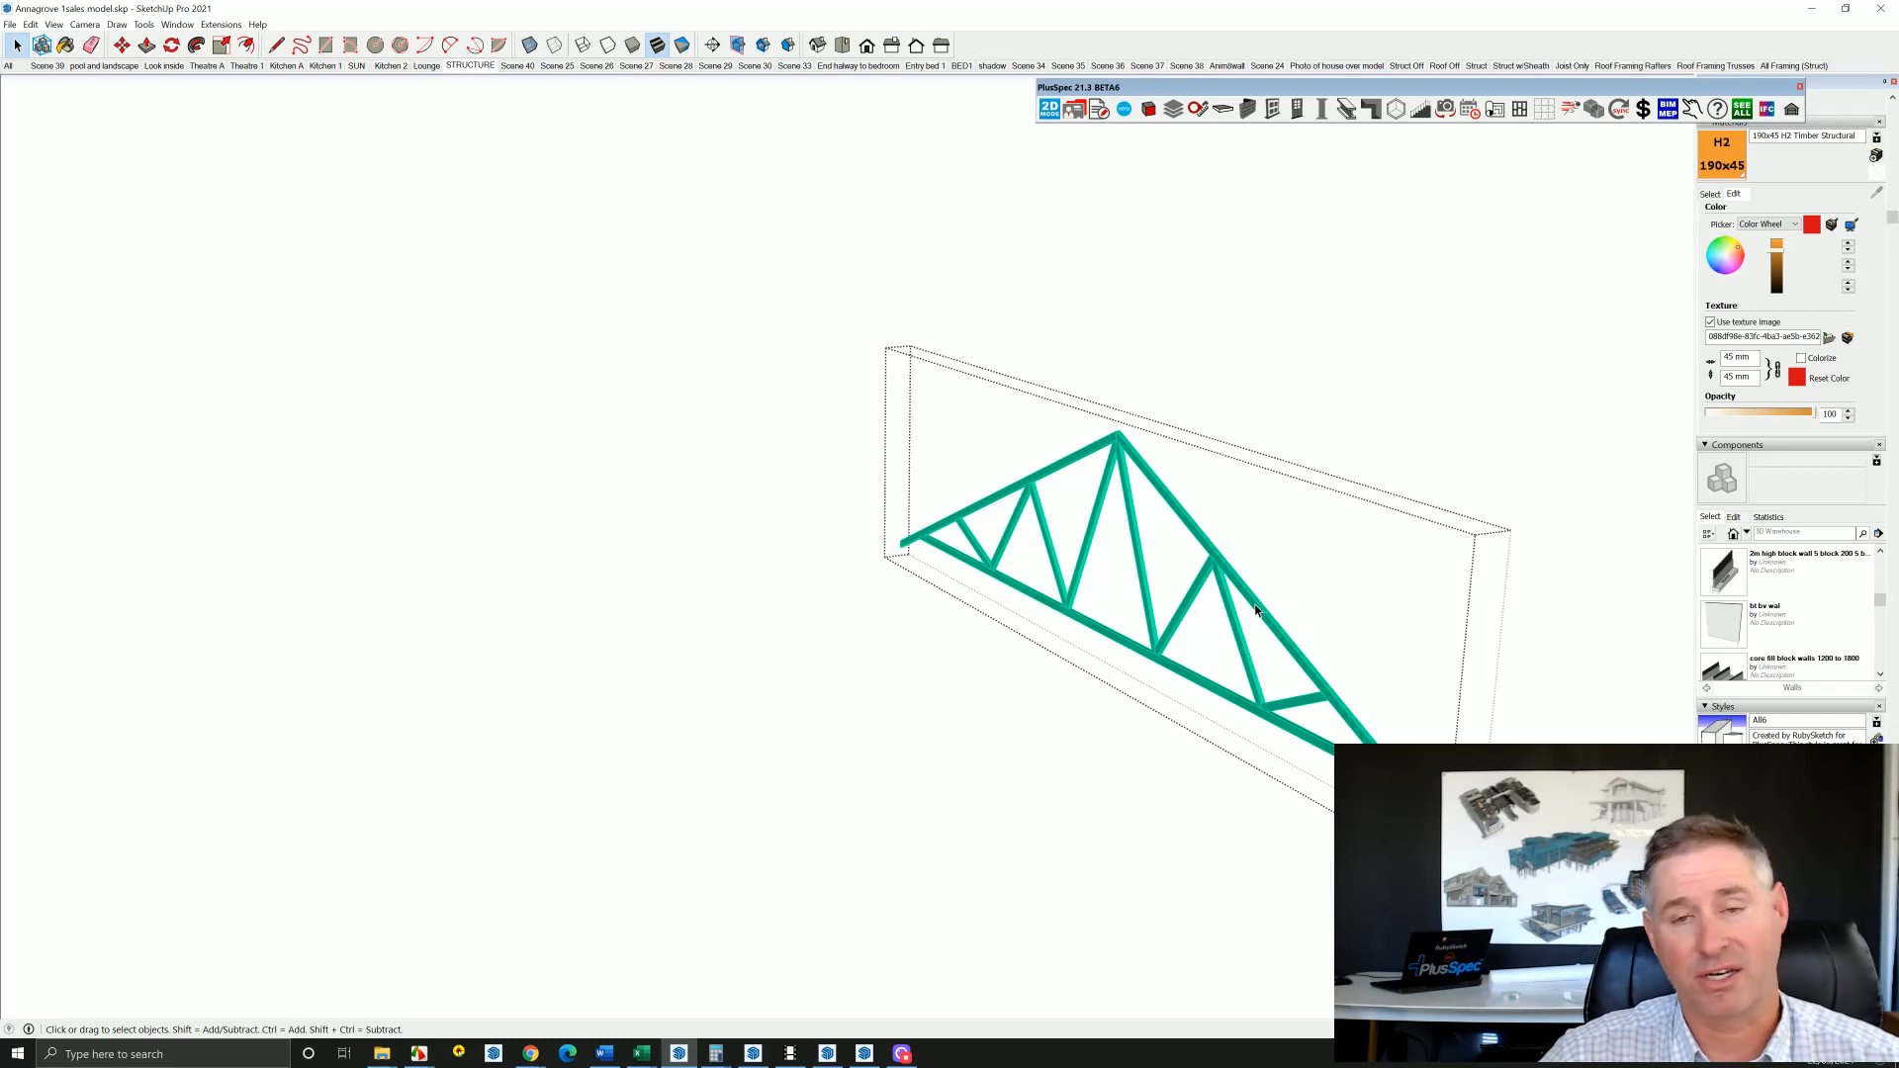
{"action": "mouse_move", "coordinate": [1170, 578]}
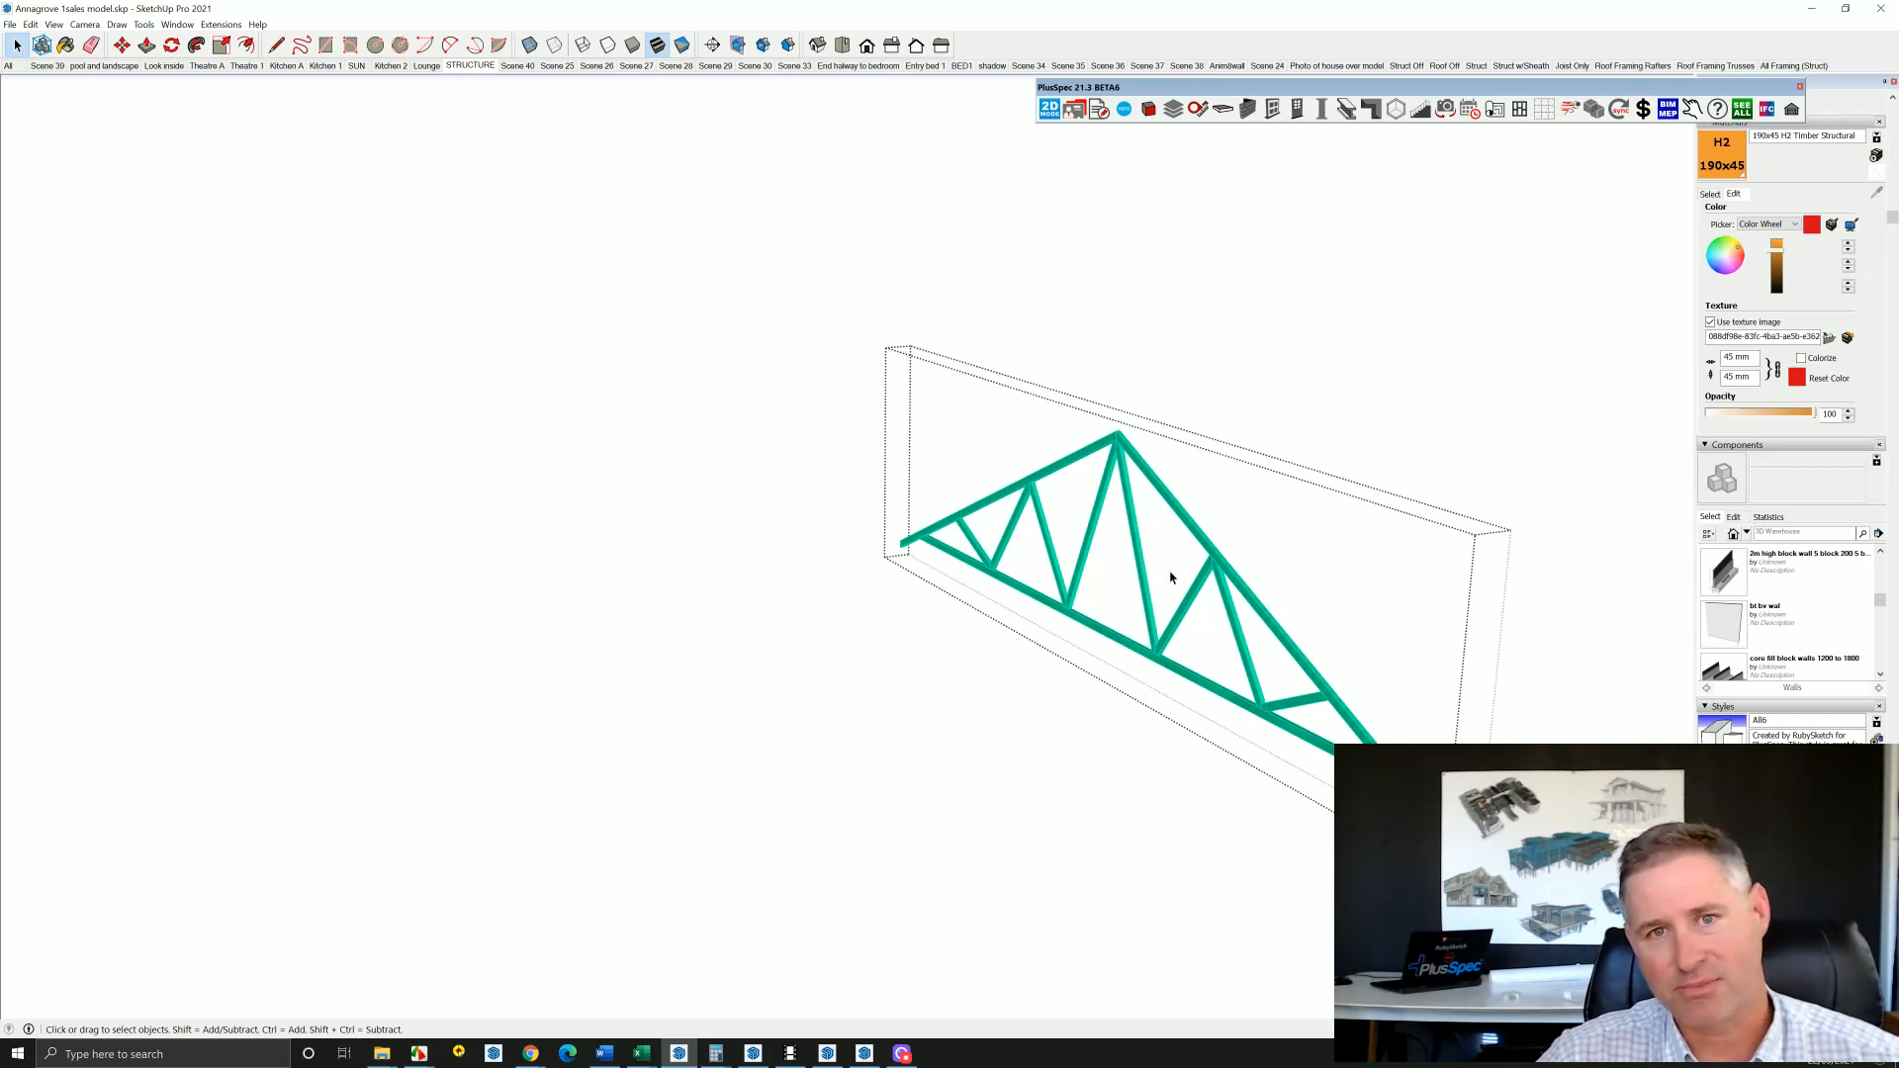
{"action": "mouse_move", "coordinate": [1219, 570]}
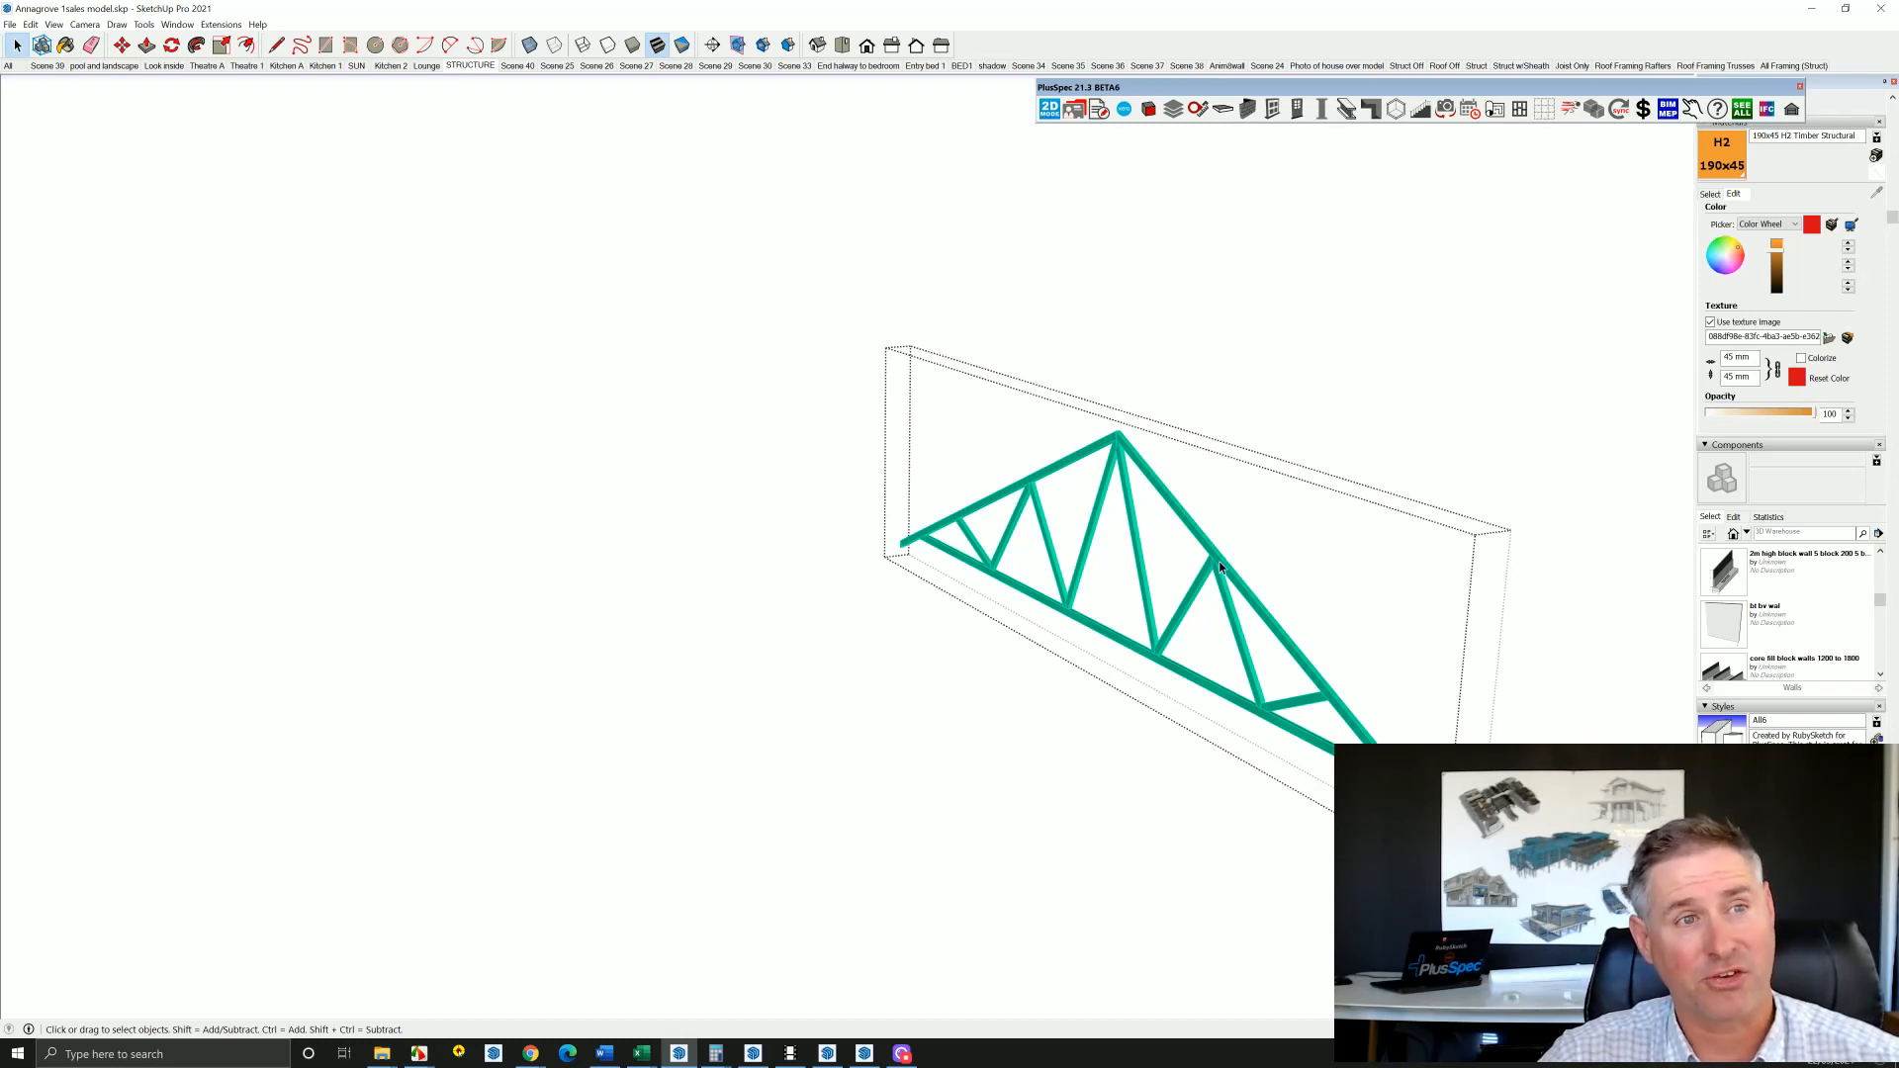
{"action": "mouse_move", "coordinate": [1144, 345]}
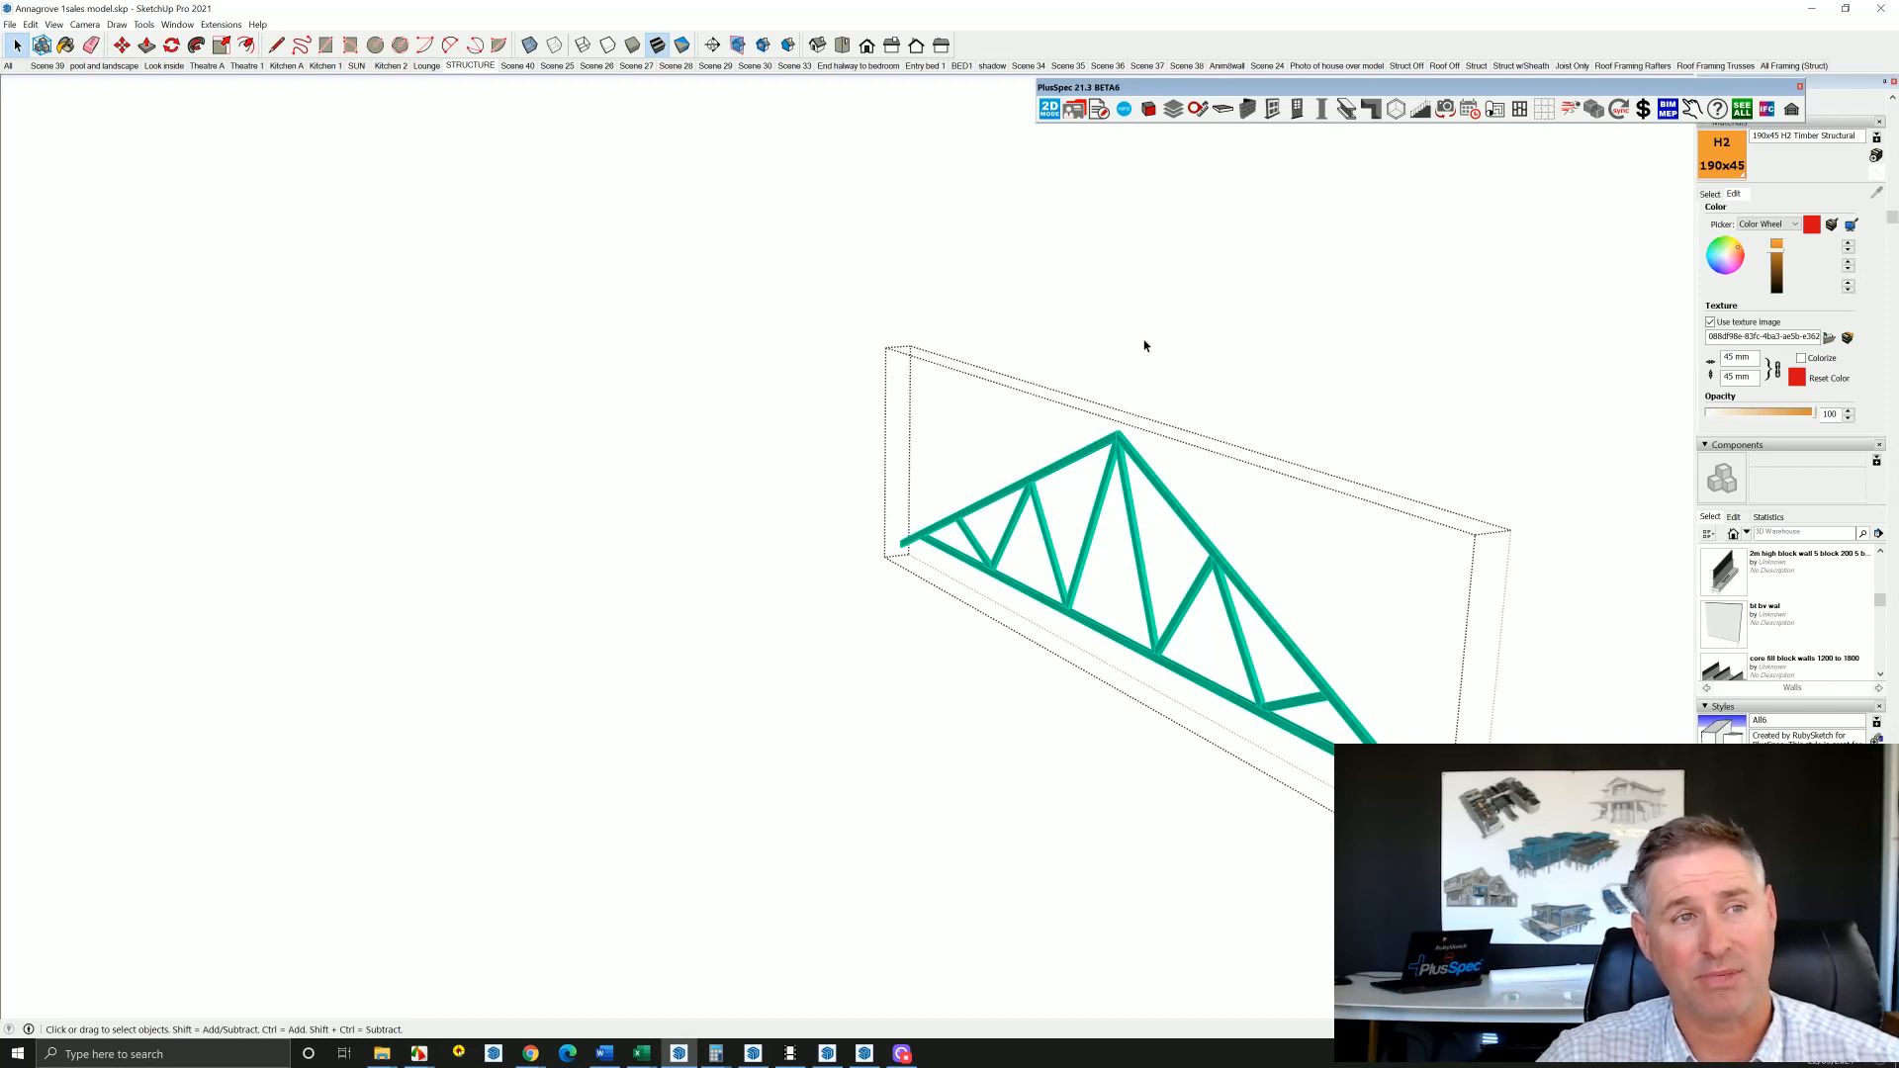
{"action": "mouse_move", "coordinate": [1192, 318]}
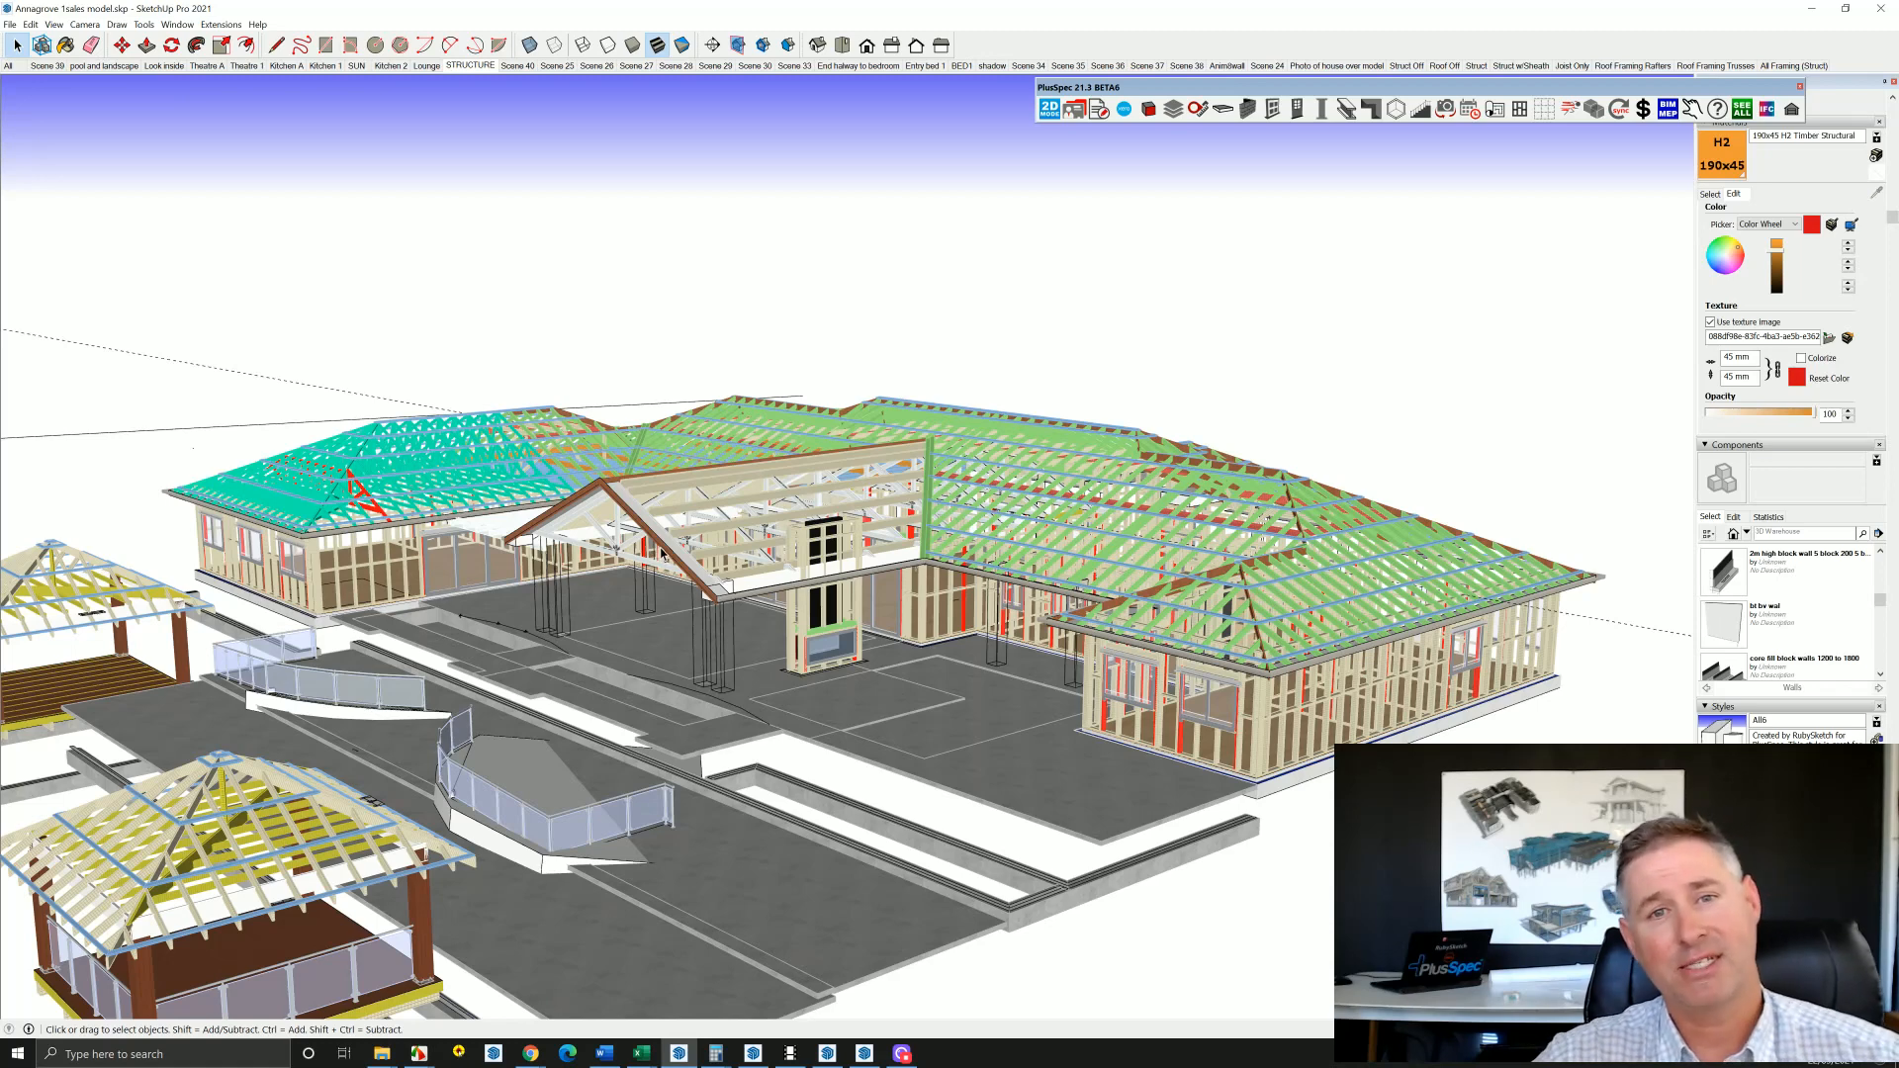
{"action": "mouse_move", "coordinate": [887, 805]}
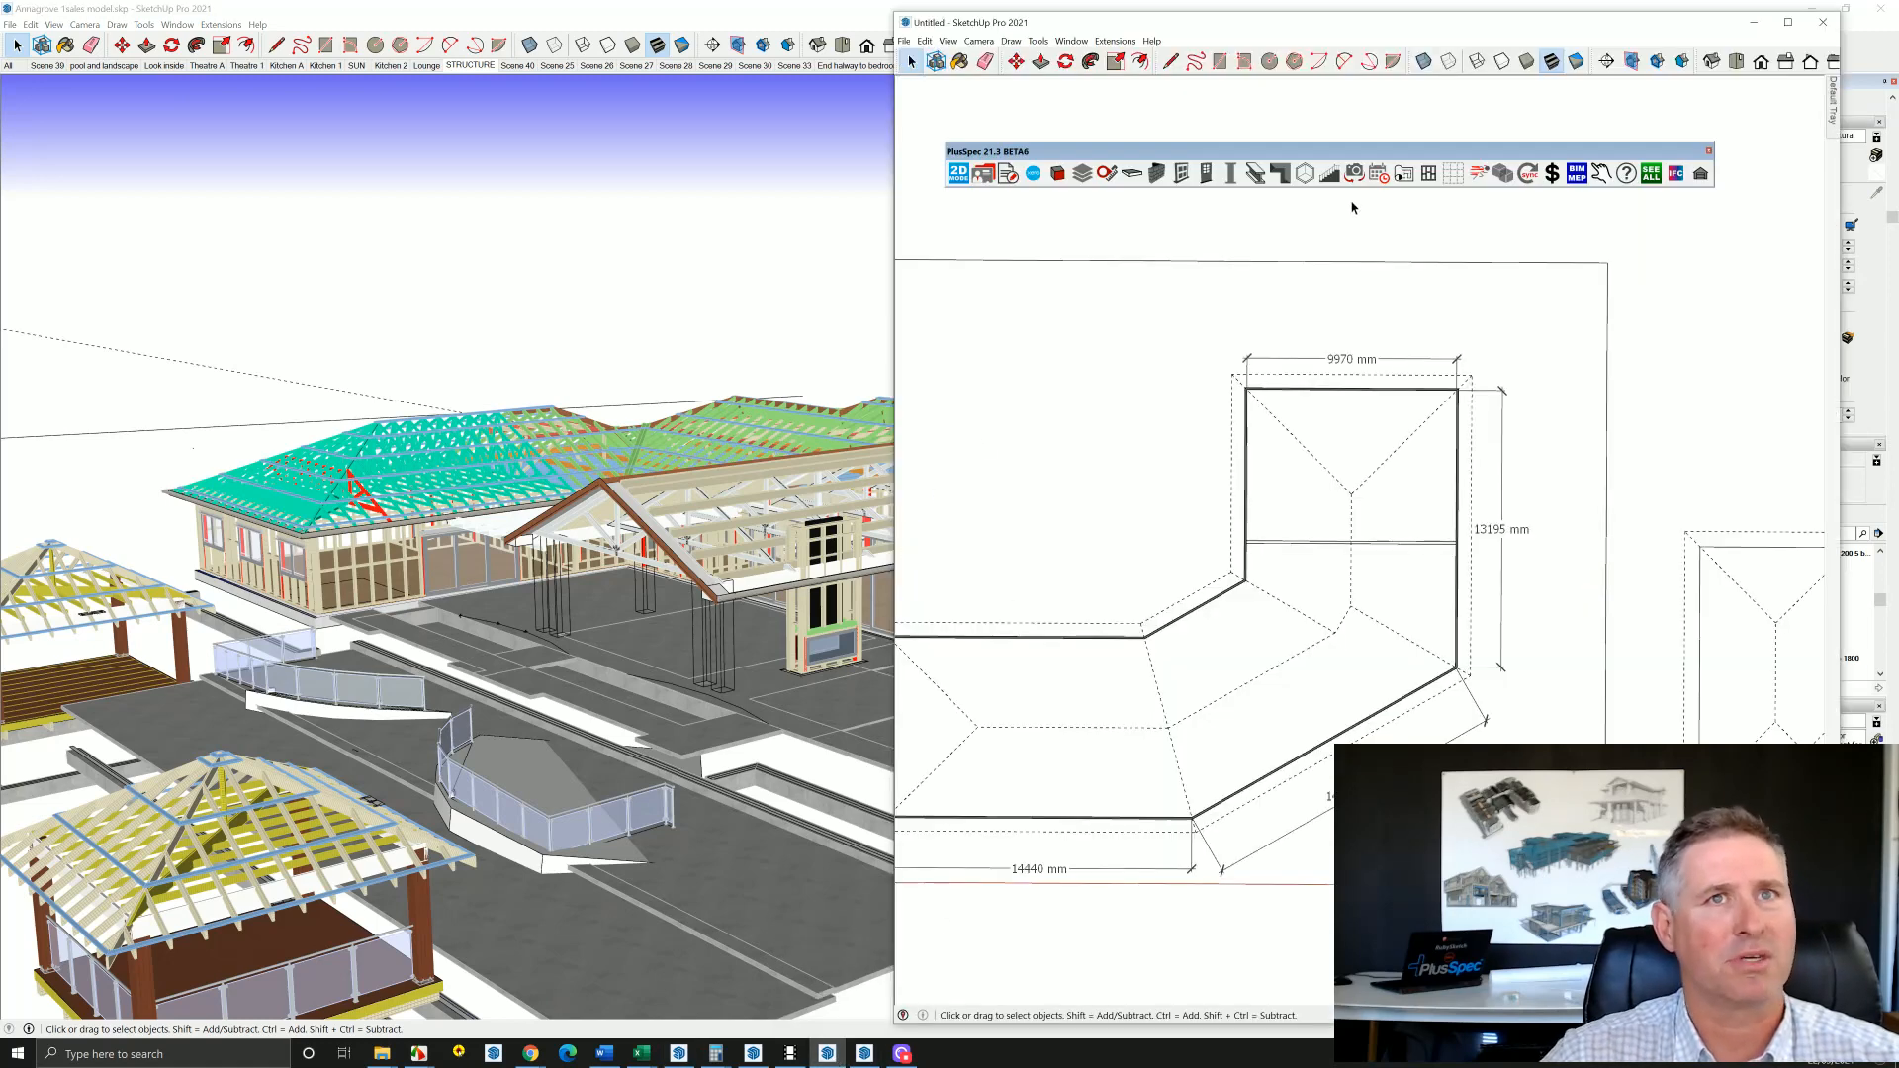
Maximize the Untitled SketchUp window holding the dimensioned L-shaped hip-roof plan.
{"action": "left_click", "coordinate": [1789, 21]}
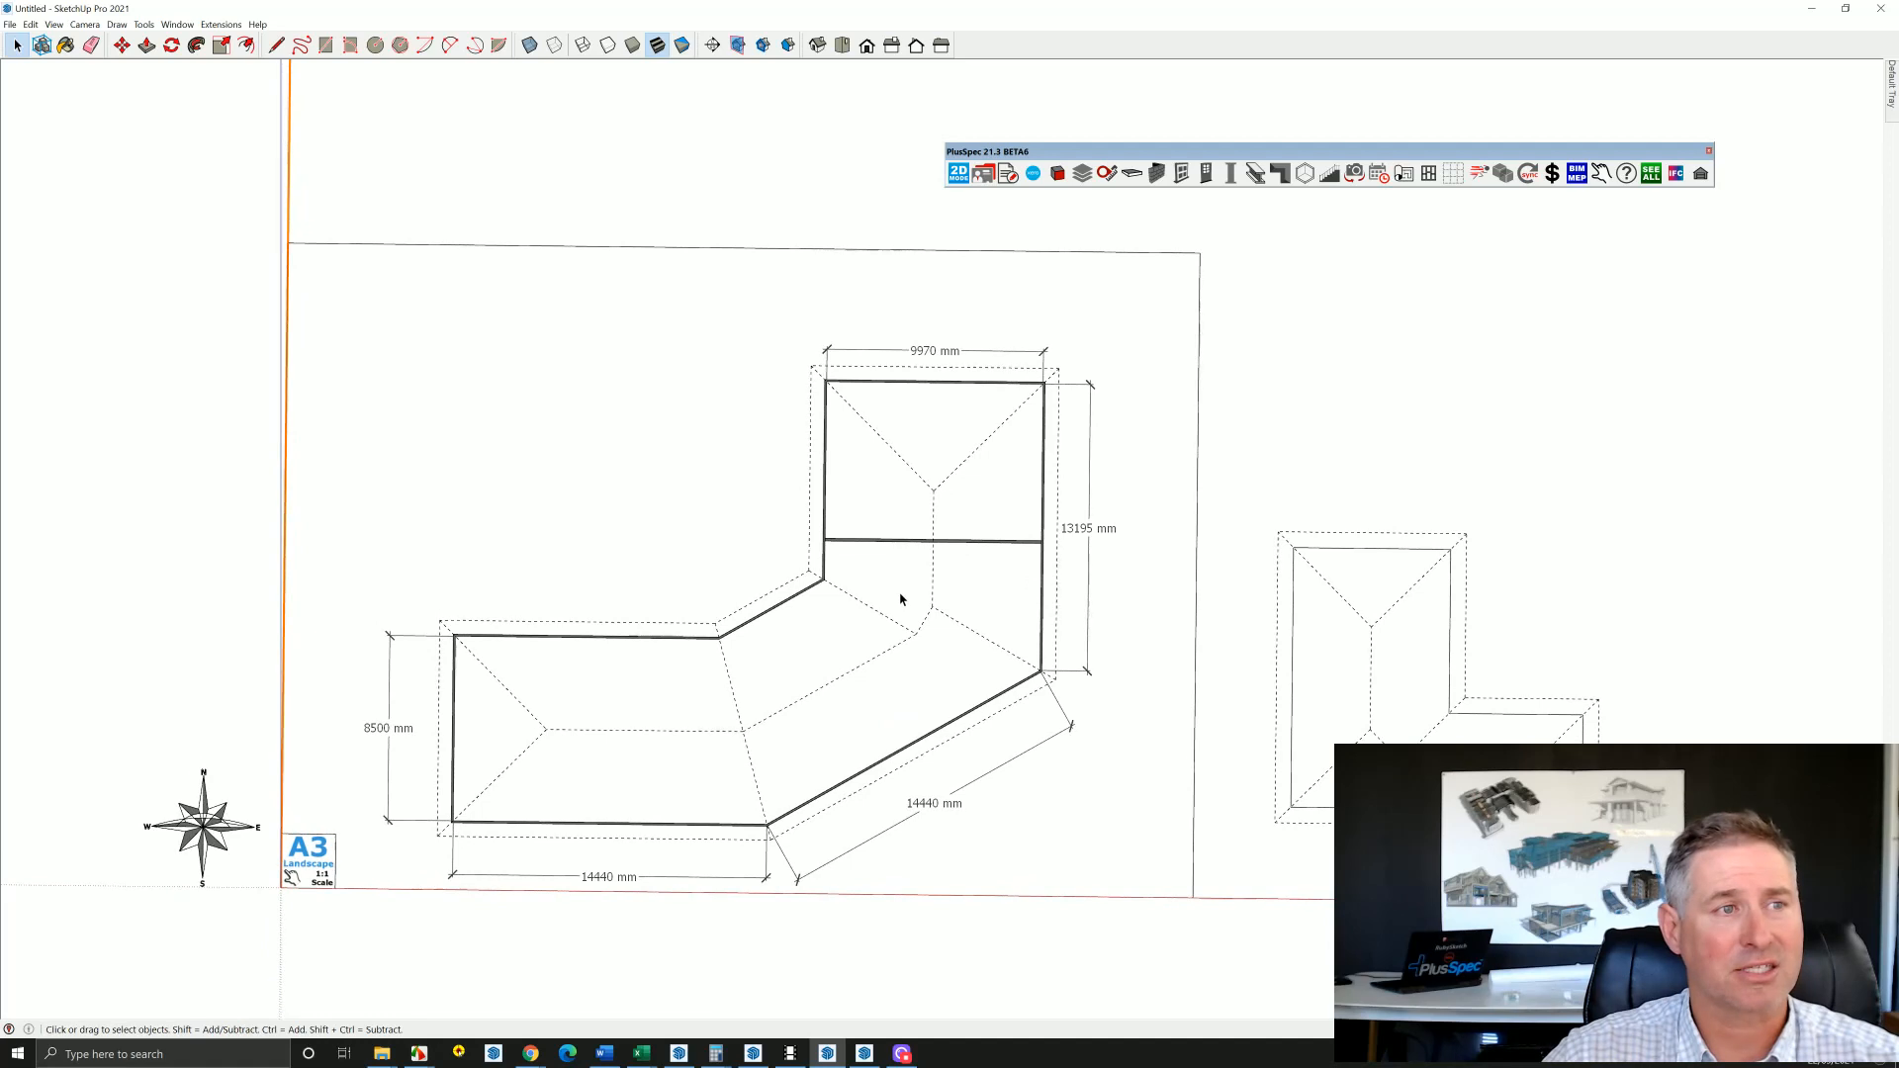
{"action": "mouse_move", "coordinate": [1403, 682]}
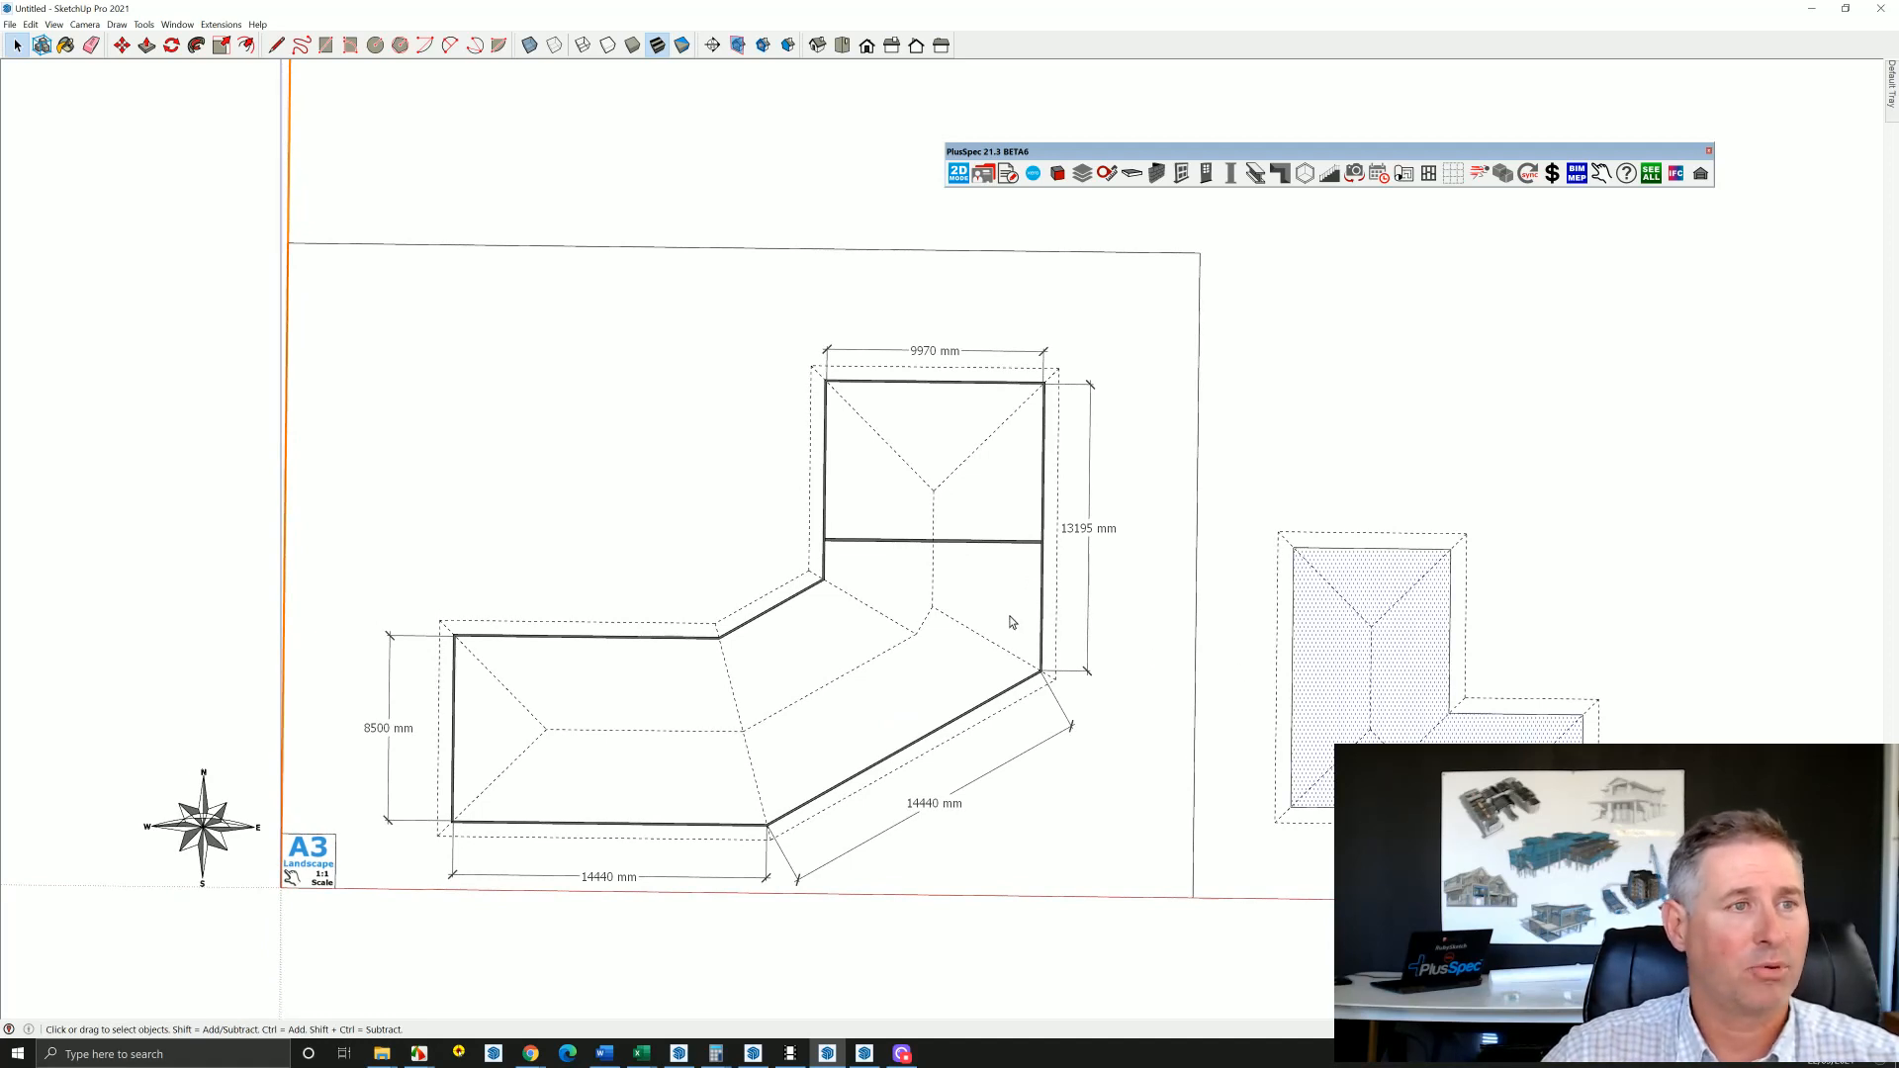
Create a PlusSpec hip roof on the L-shaped outline using 25° concrete tile settings.
{"action": "right_click", "coordinate": [1011, 621]}
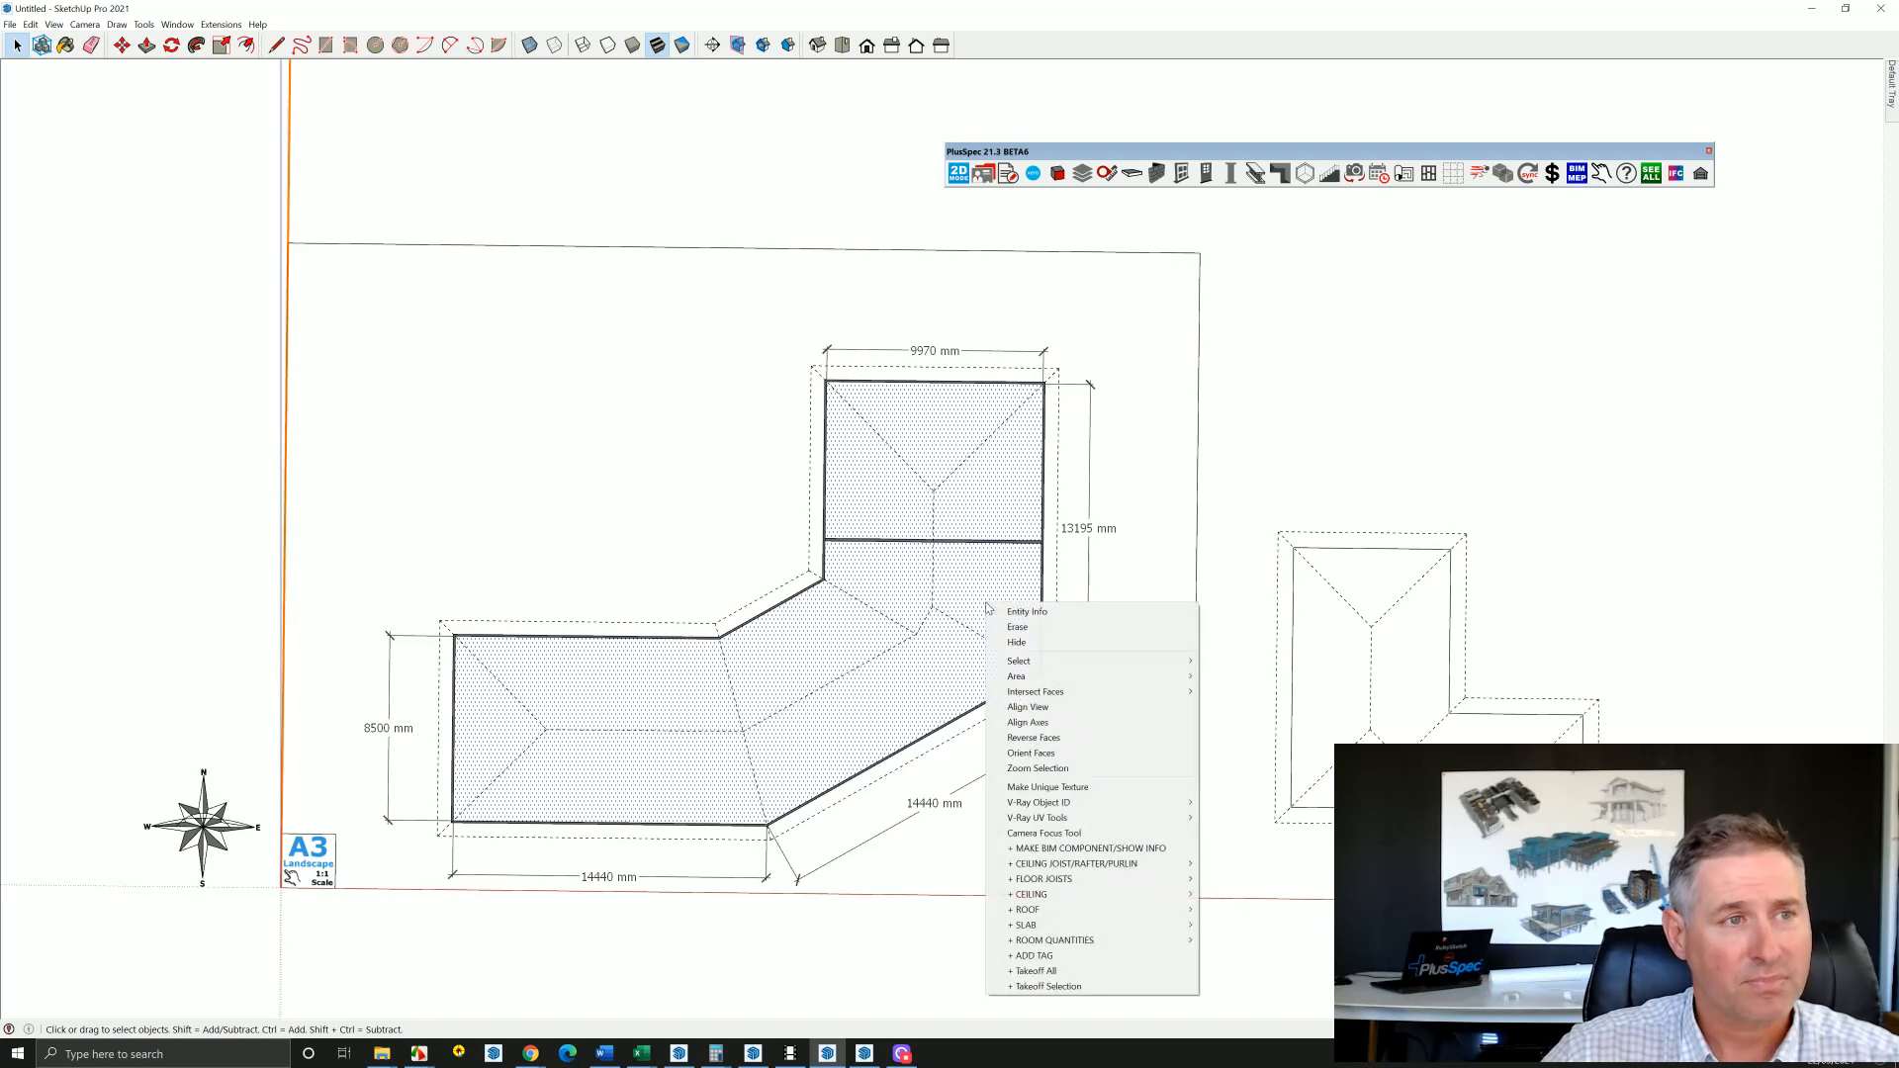
{"action": "mouse_move", "coordinate": [1041, 878]}
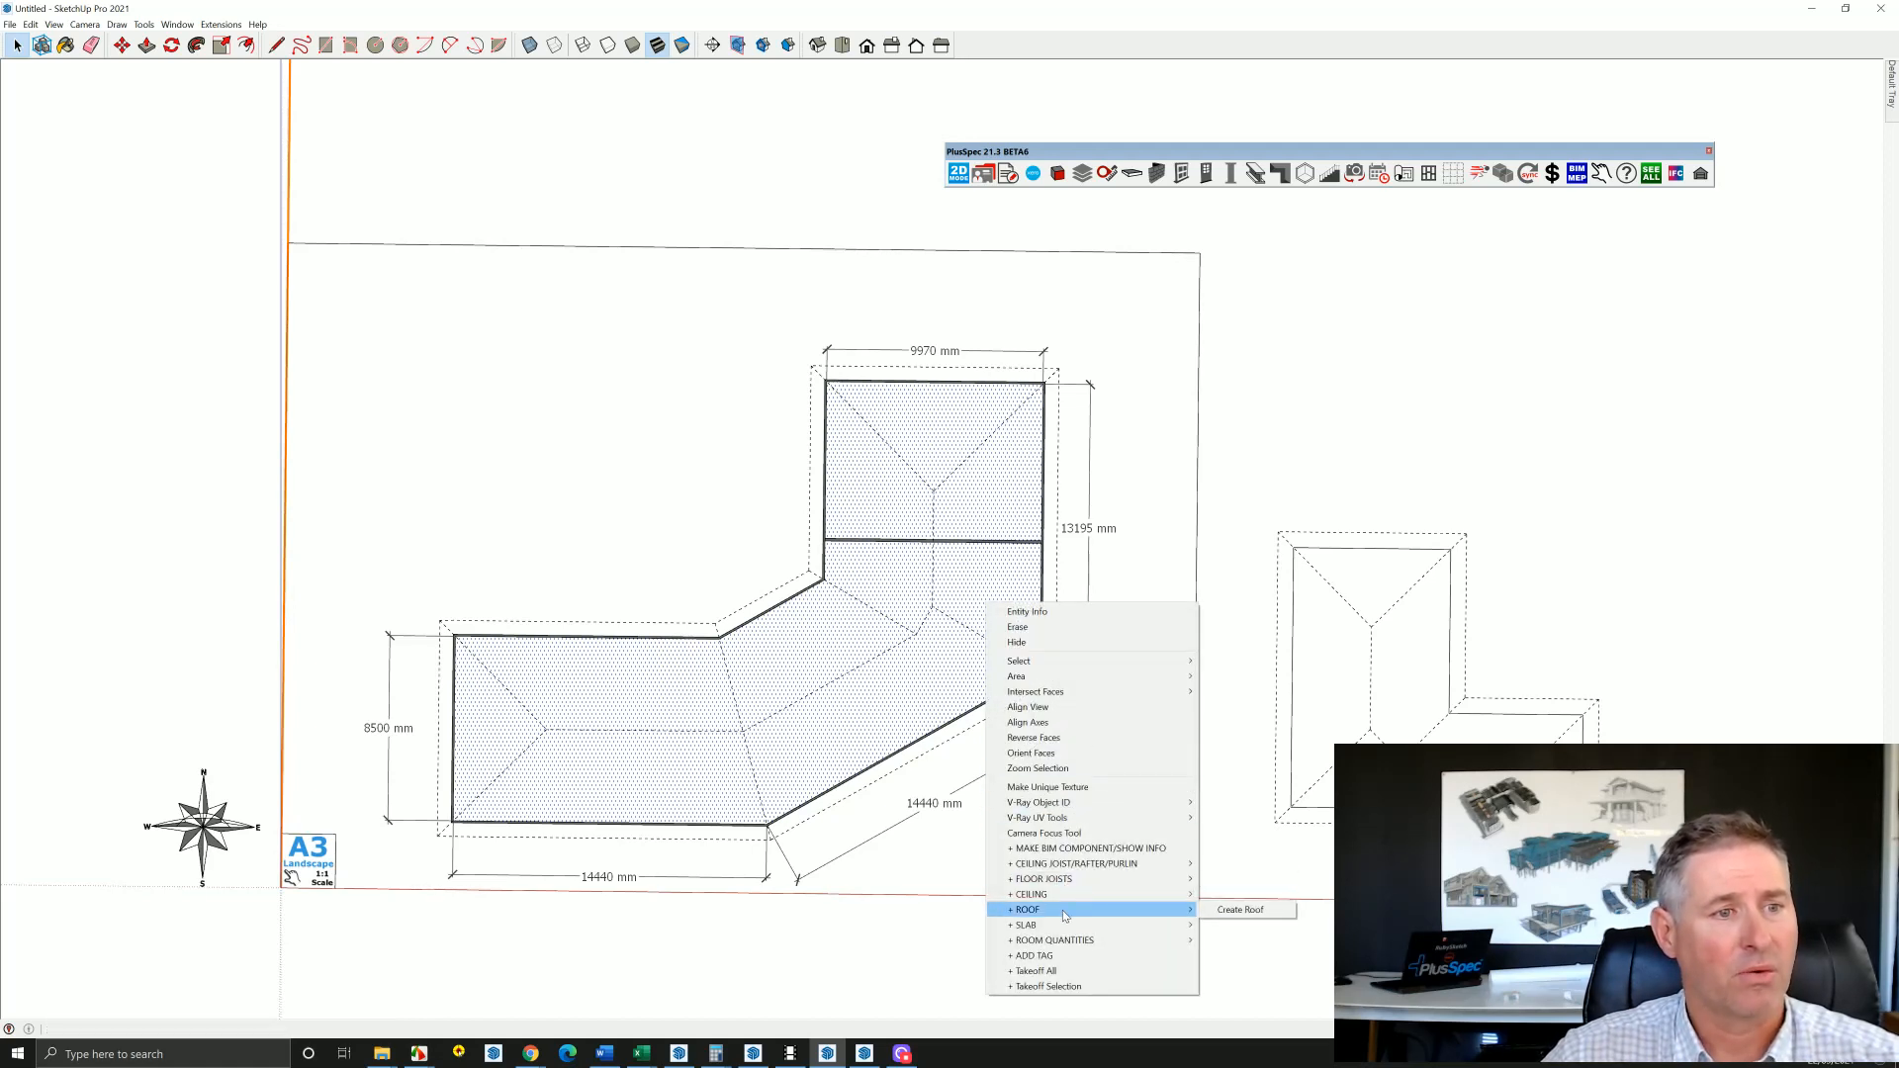
{"action": "left_click", "coordinate": [1238, 911]}
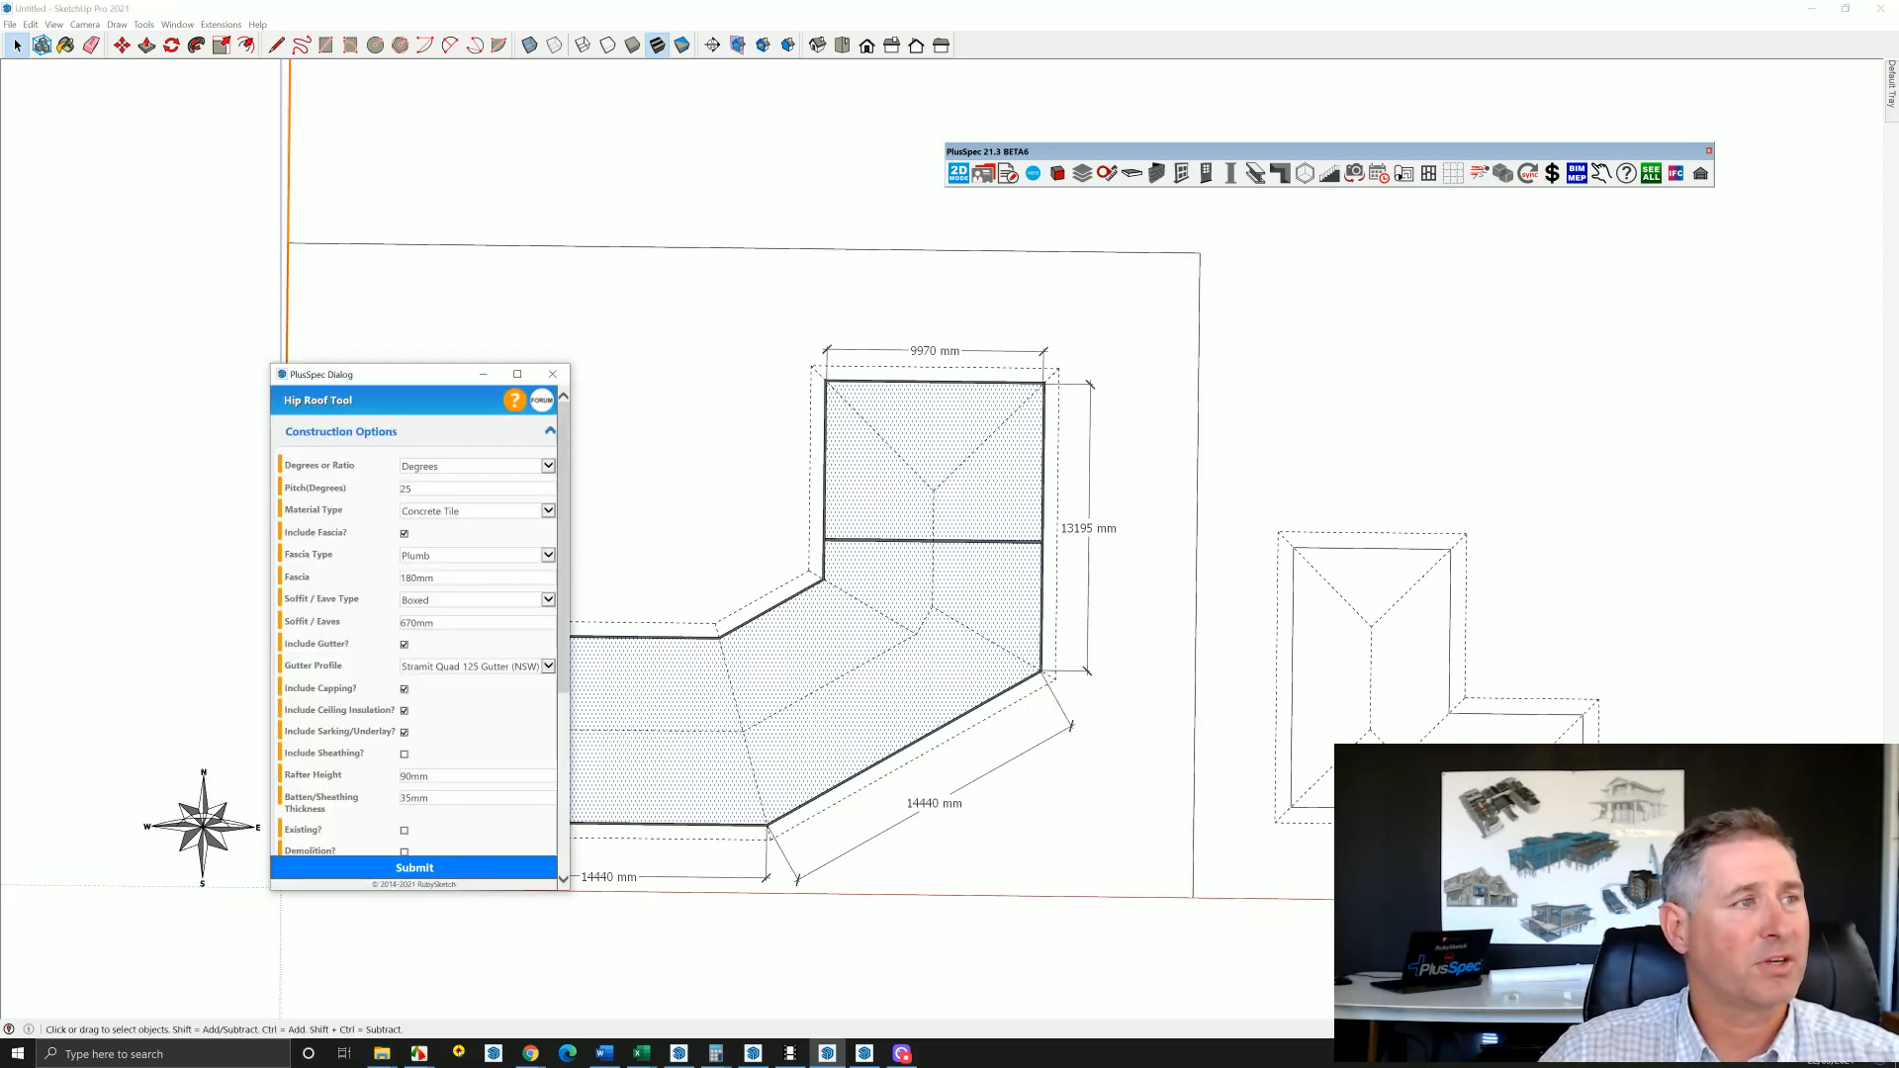
{"action": "scroll", "scroll_direction": "down", "scroll_amount": 3}
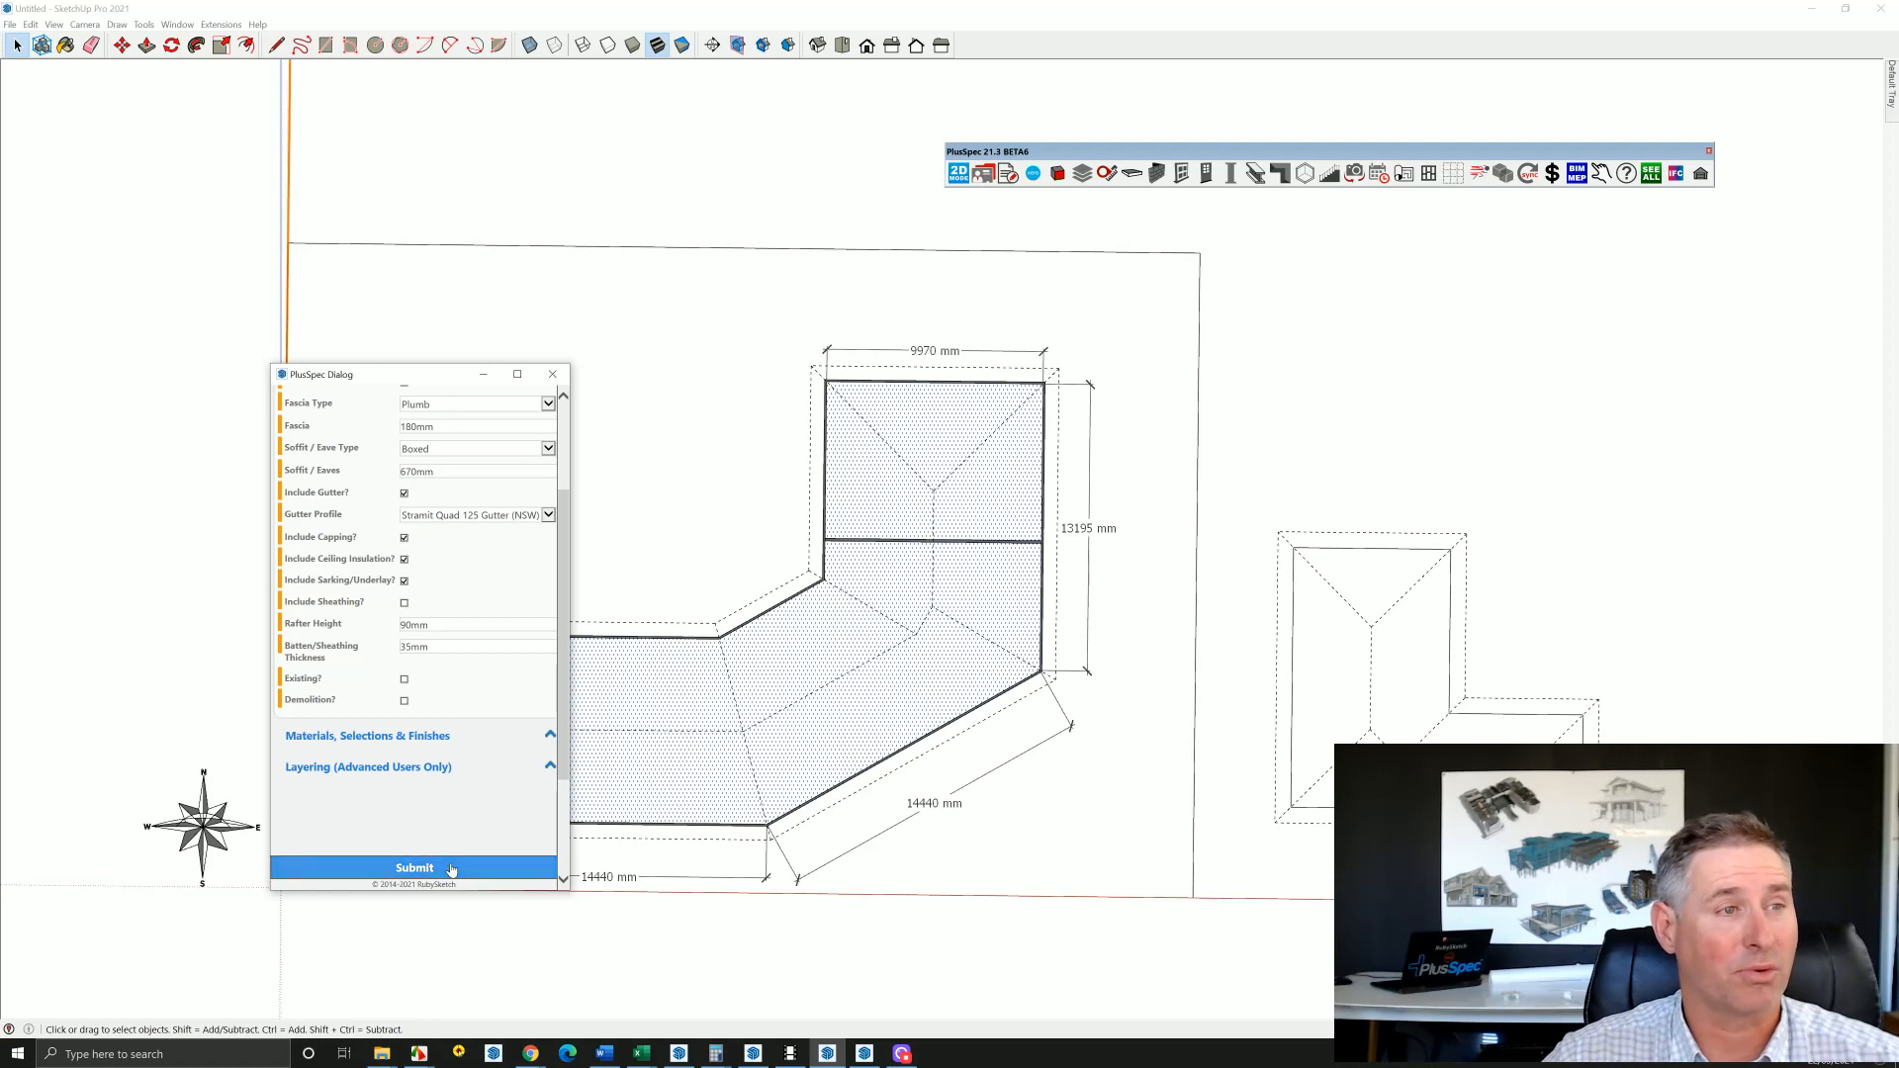
{"action": "left_click", "coordinate": [413, 868]}
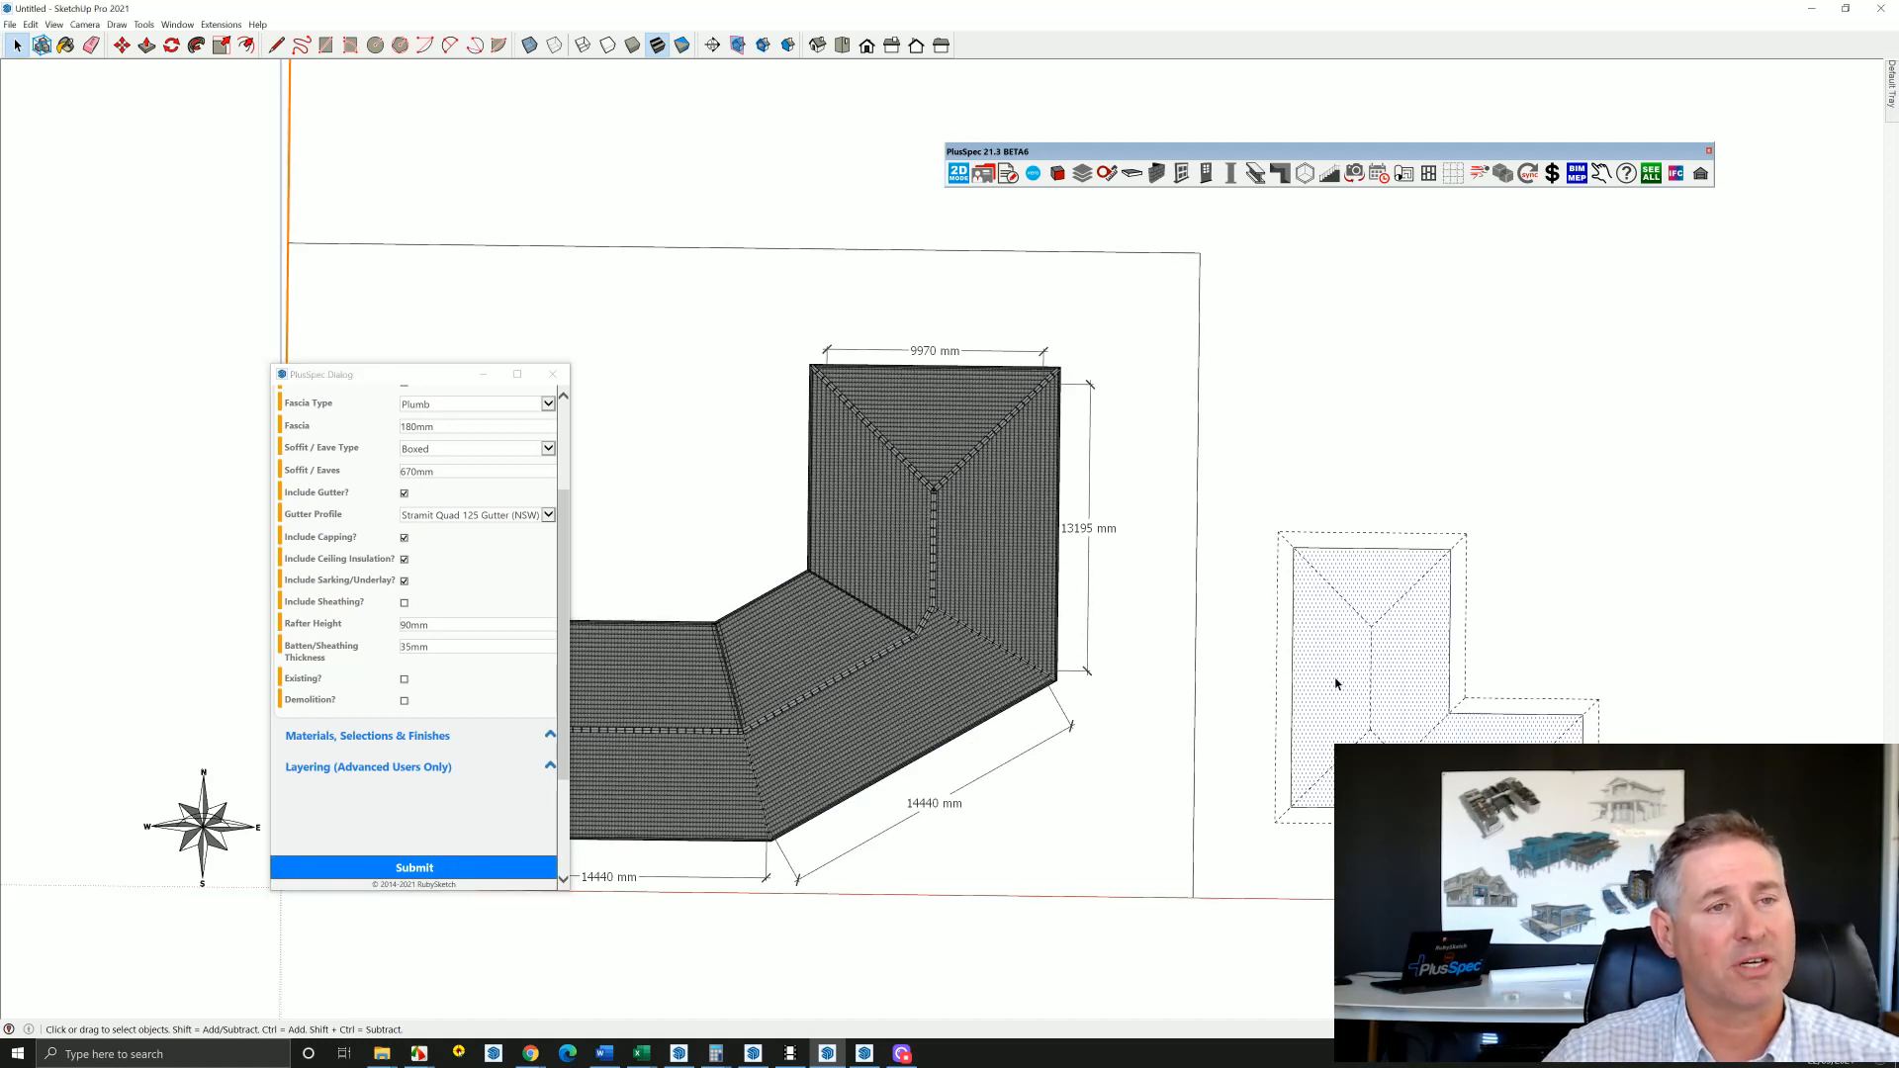
Start a second hip roof on the smaller plan outline with ROOF > Create Roof.
{"action": "right_click", "coordinate": [1338, 684]}
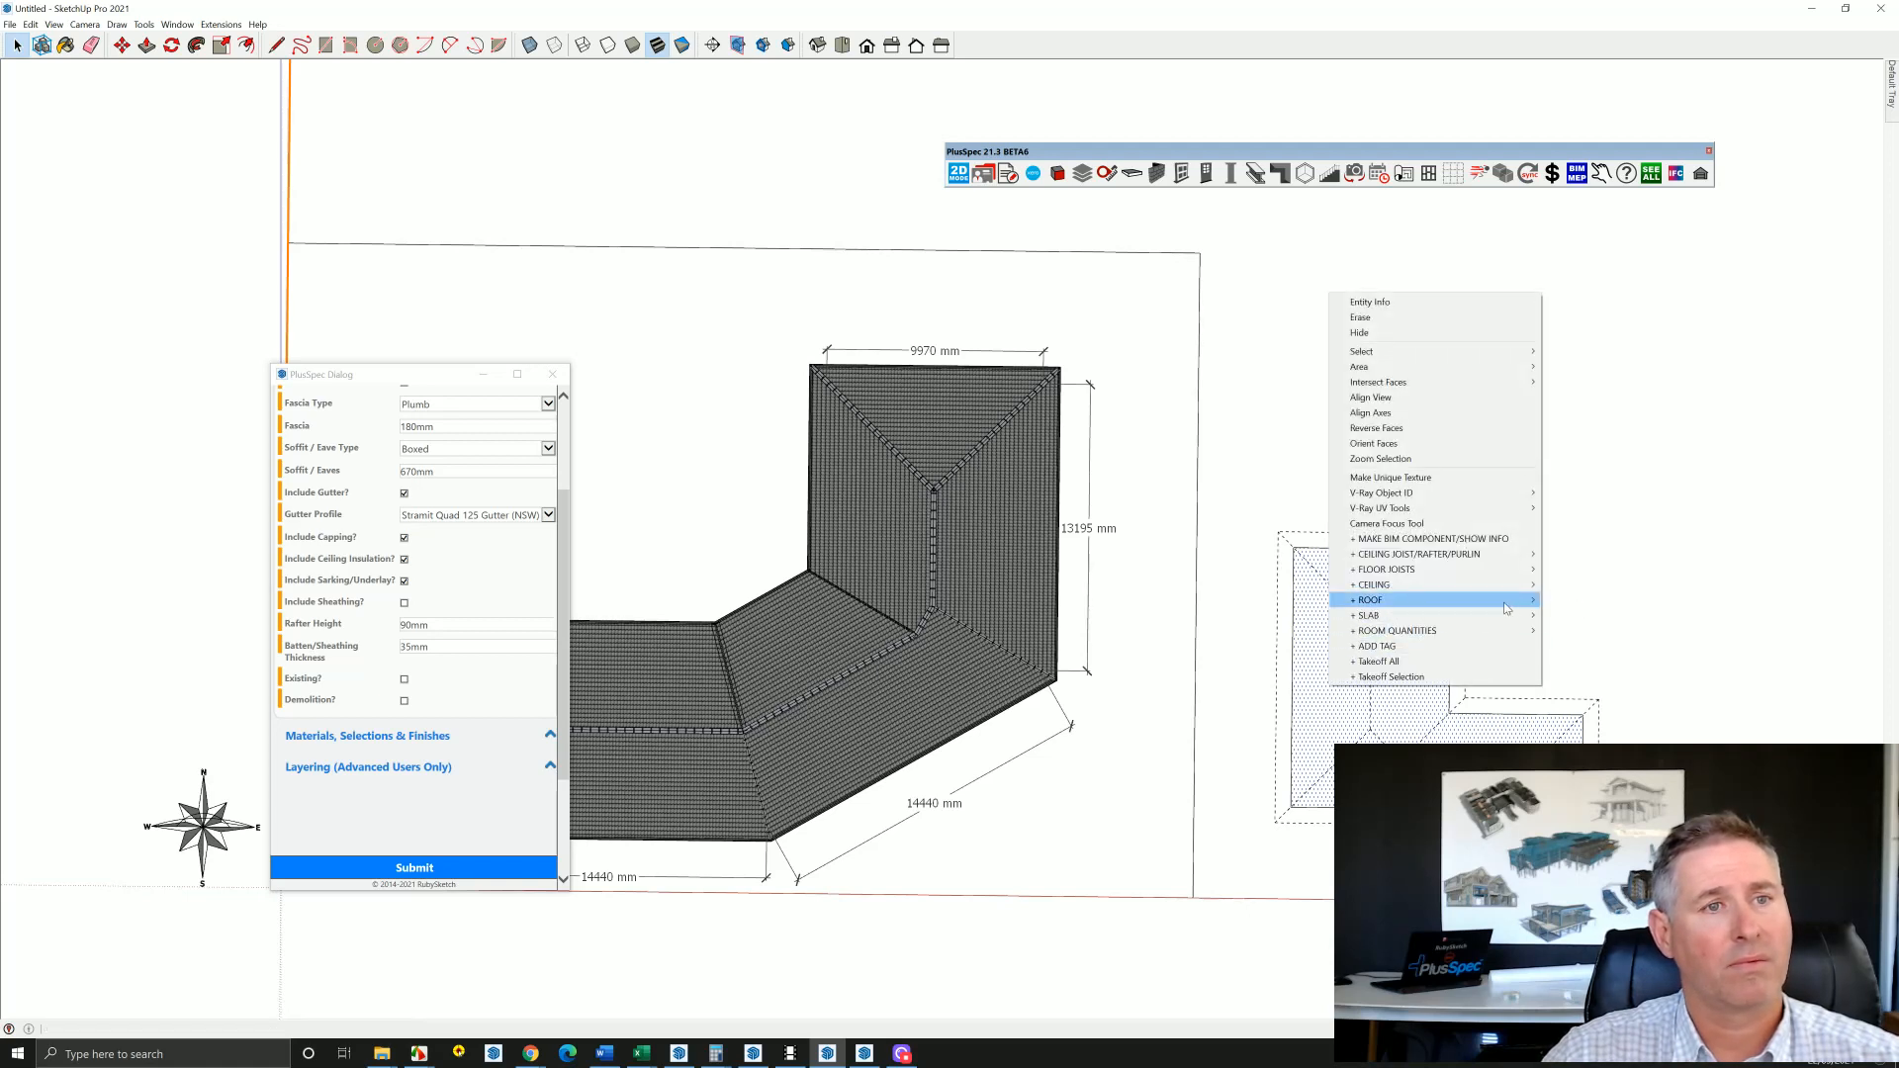
{"action": "left_click", "coordinate": [1370, 599]}
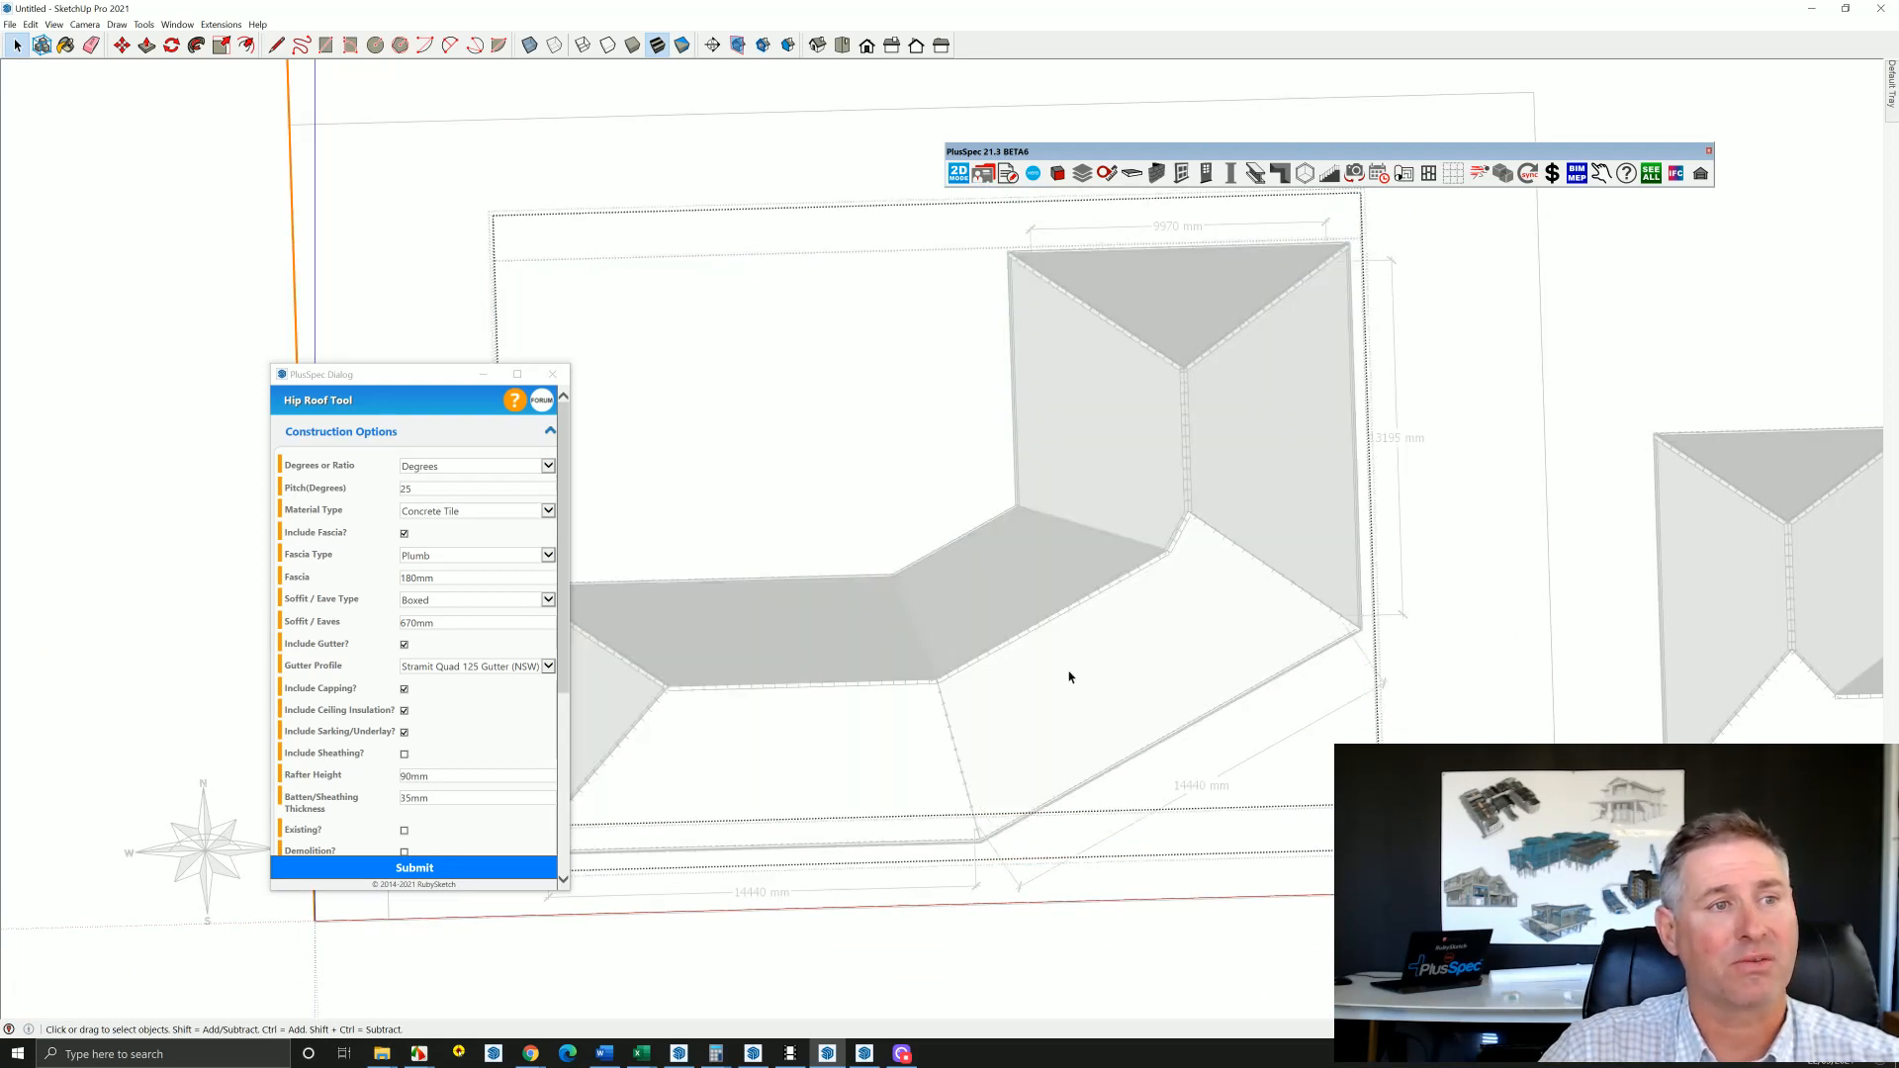
Open the L-shaped roof's framing options listing 140x35 rafters, 190x20 ridge/hip and 70x35 battens.
{"action": "right_click", "coordinate": [1066, 676]}
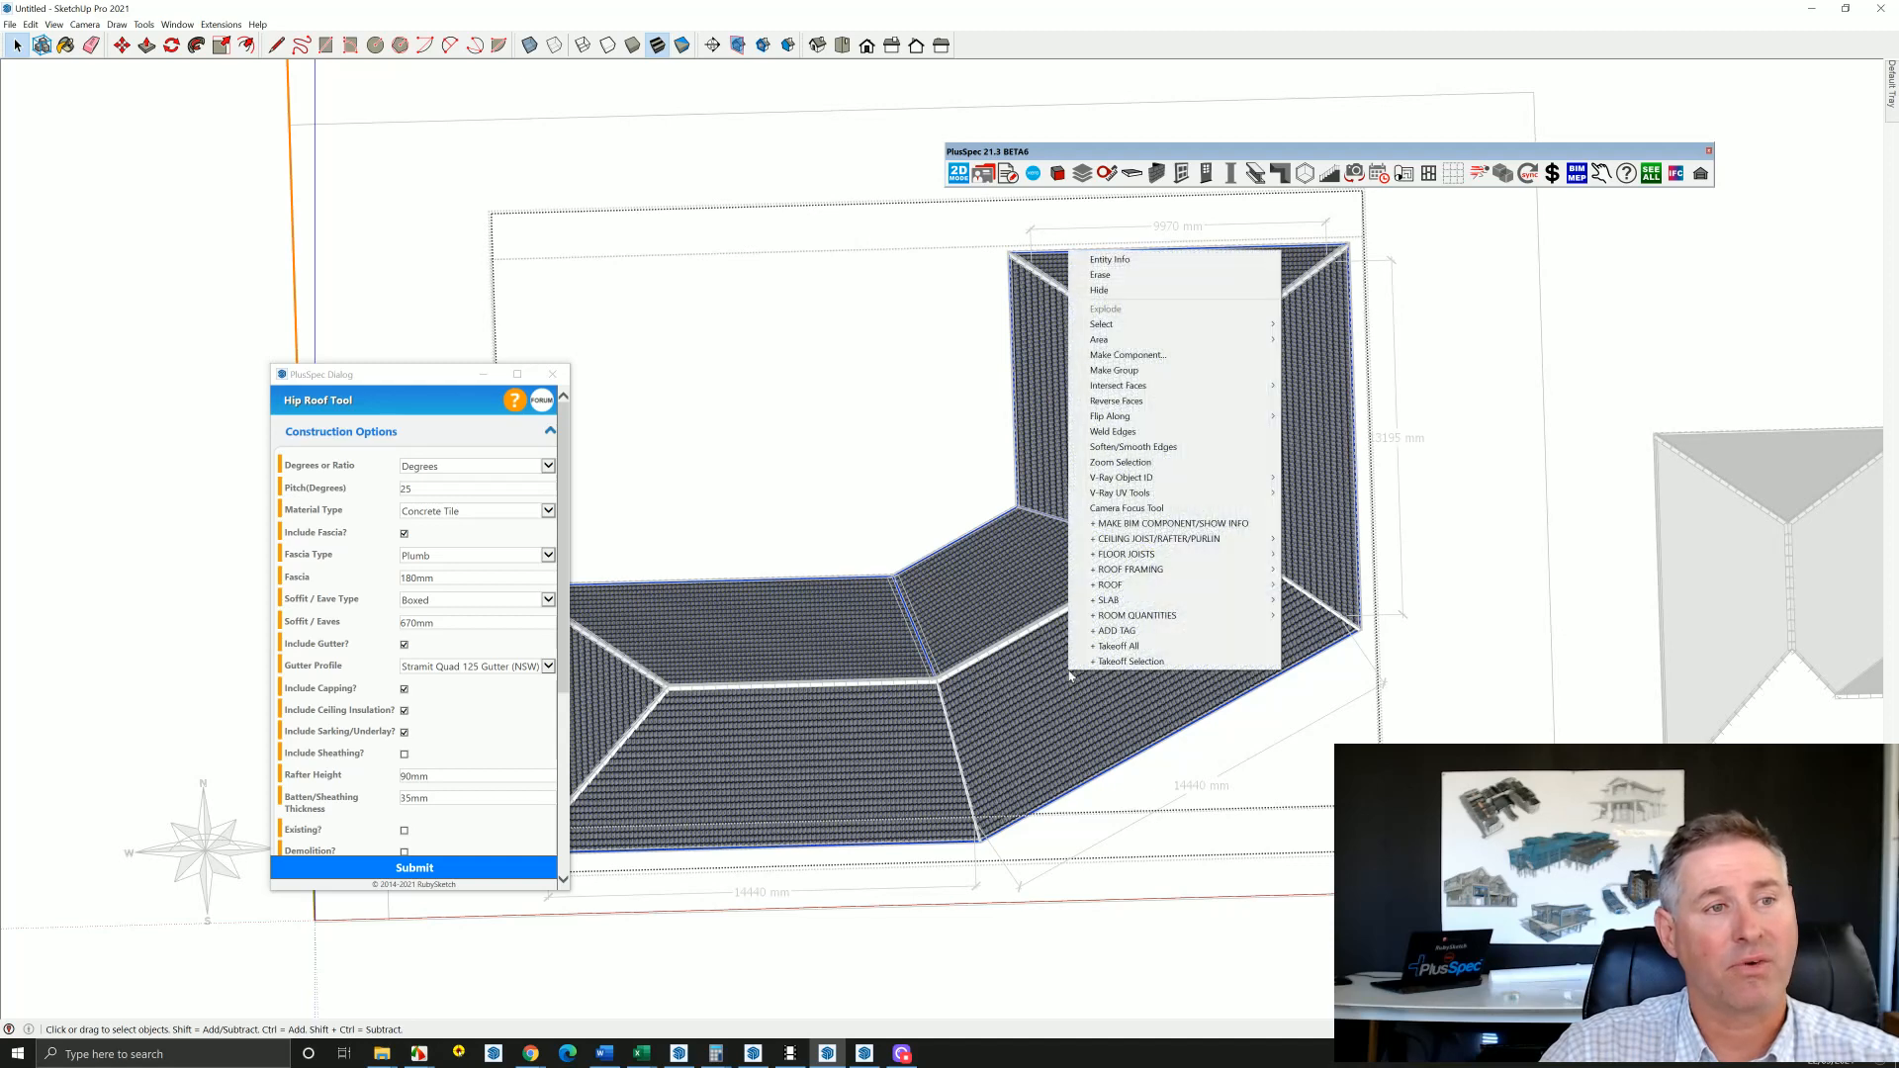
{"action": "mouse_move", "coordinate": [1126, 570]}
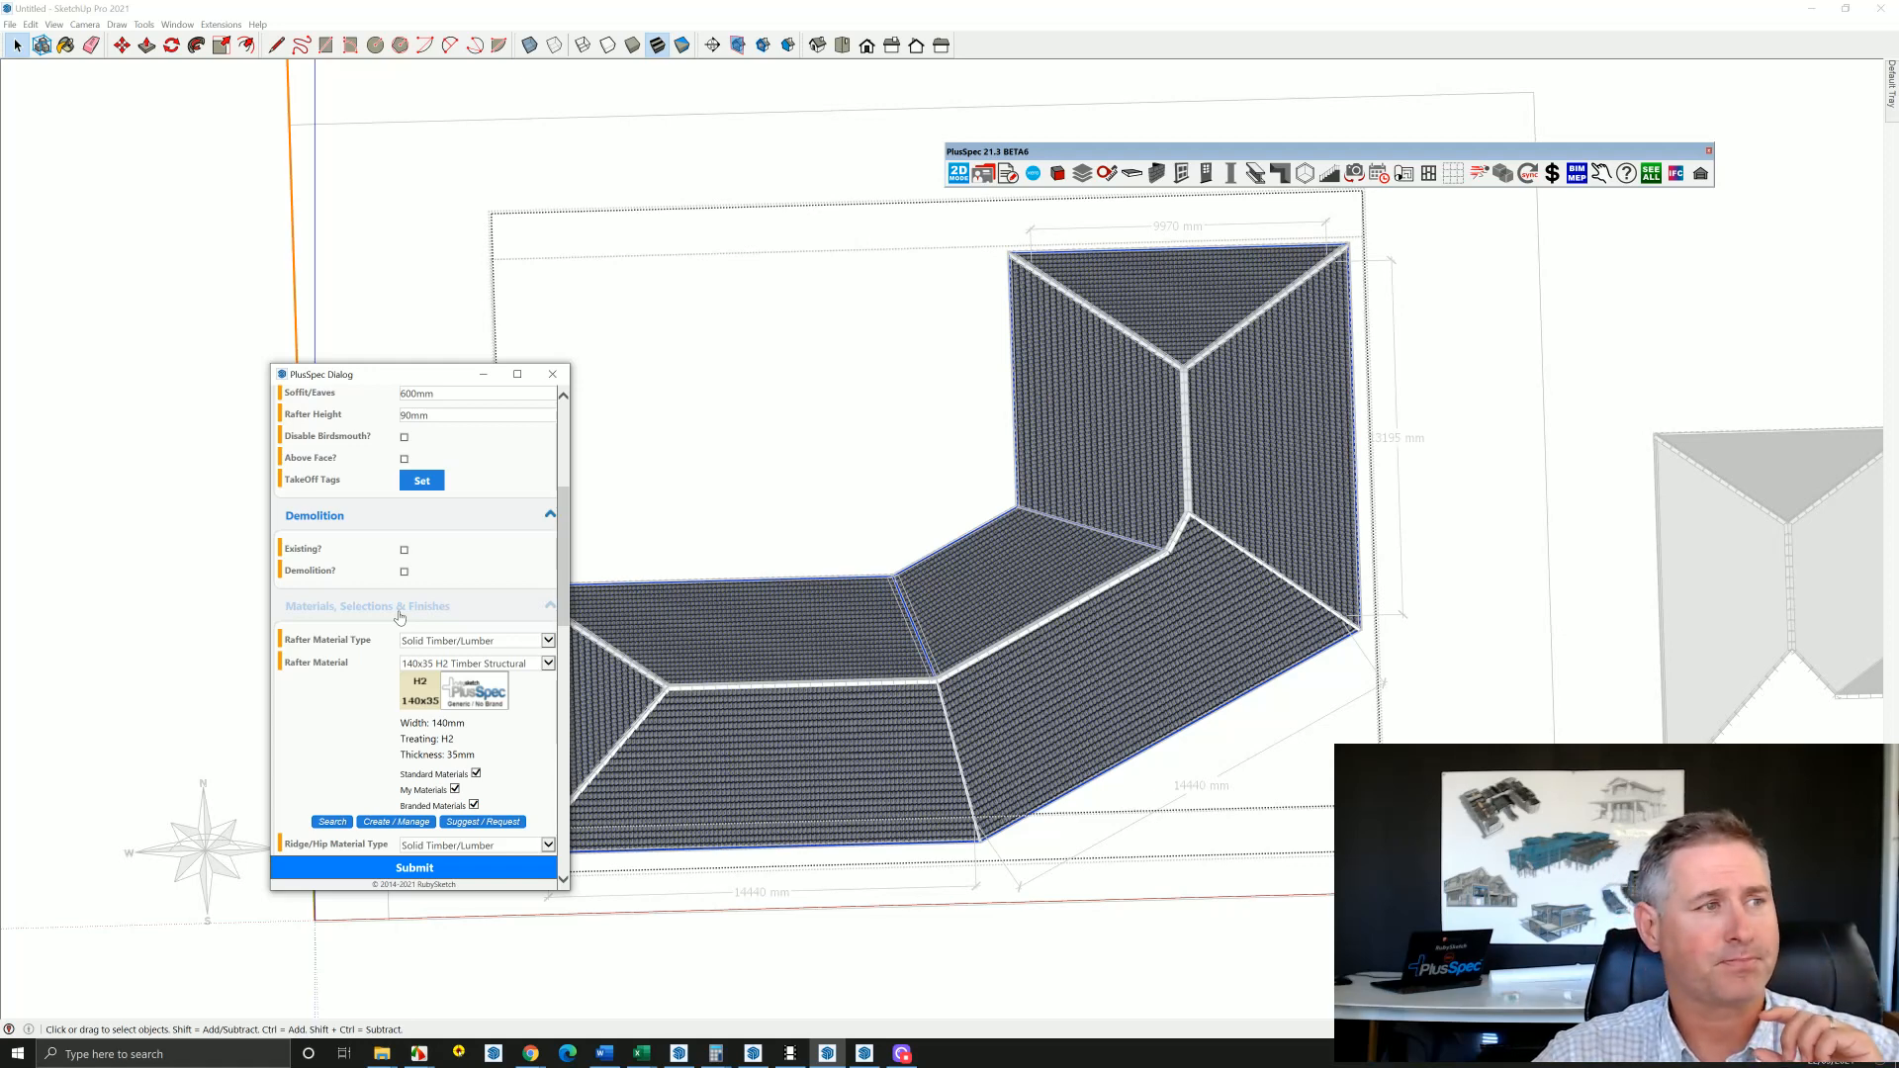
{"action": "scroll", "scroll_direction": "down", "scroll_amount": 3}
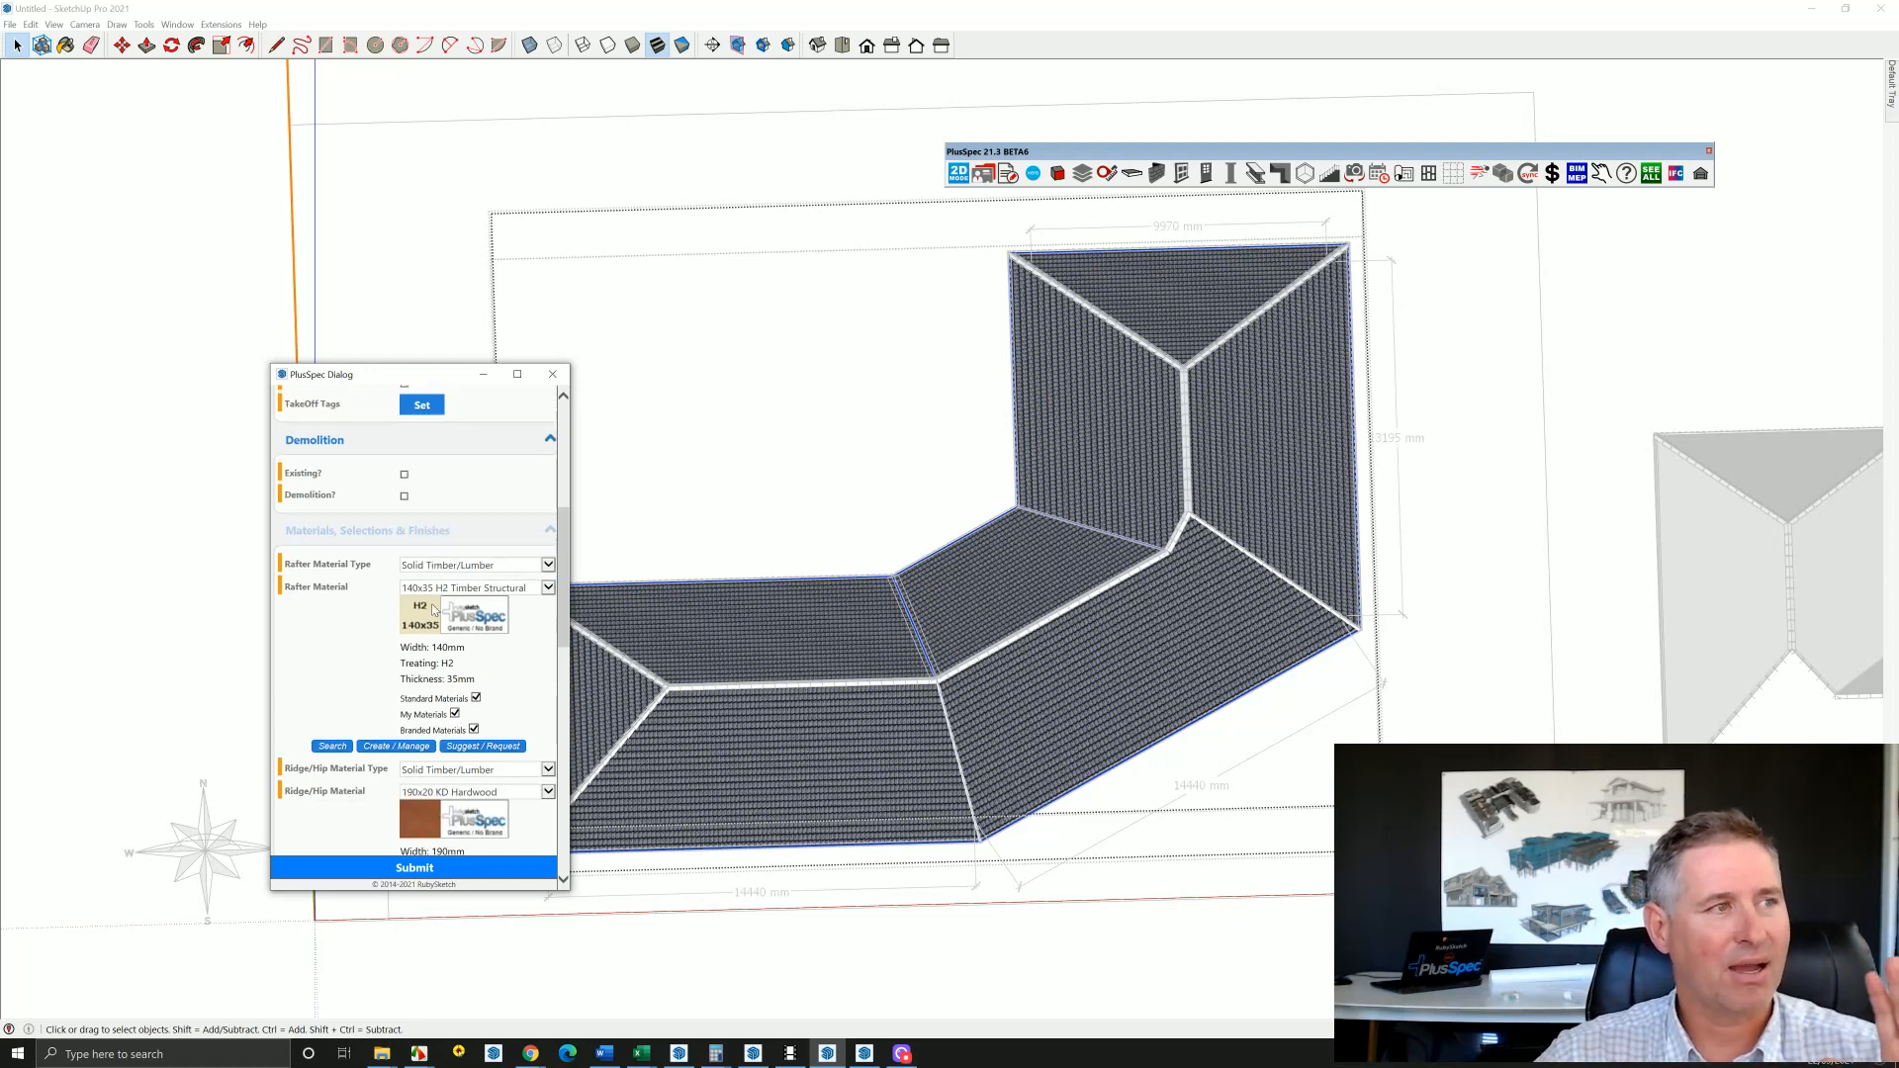
{"action": "scroll", "scroll_direction": "down", "scroll_amount": 3}
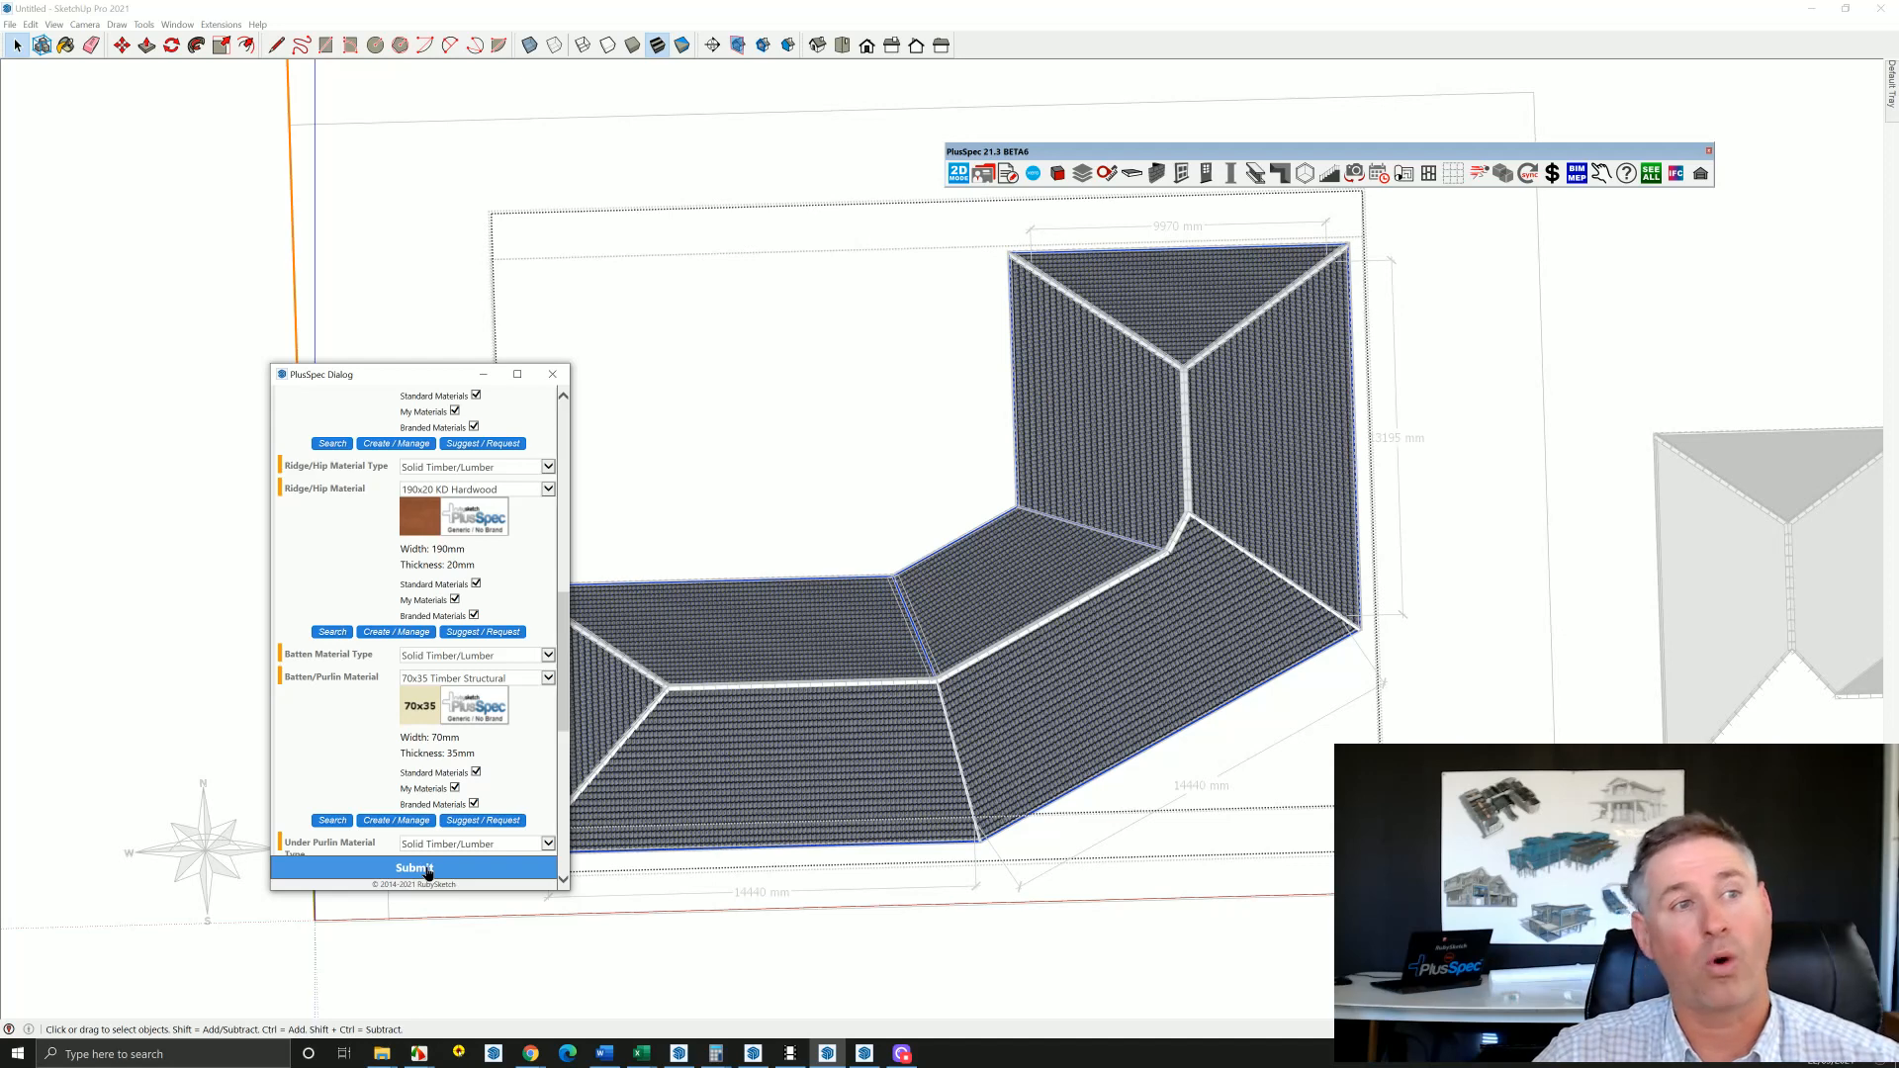
Submit the roof materials and framing settings in the PlusSpec roof dialog.
{"action": "left_click", "coordinate": [414, 868]}
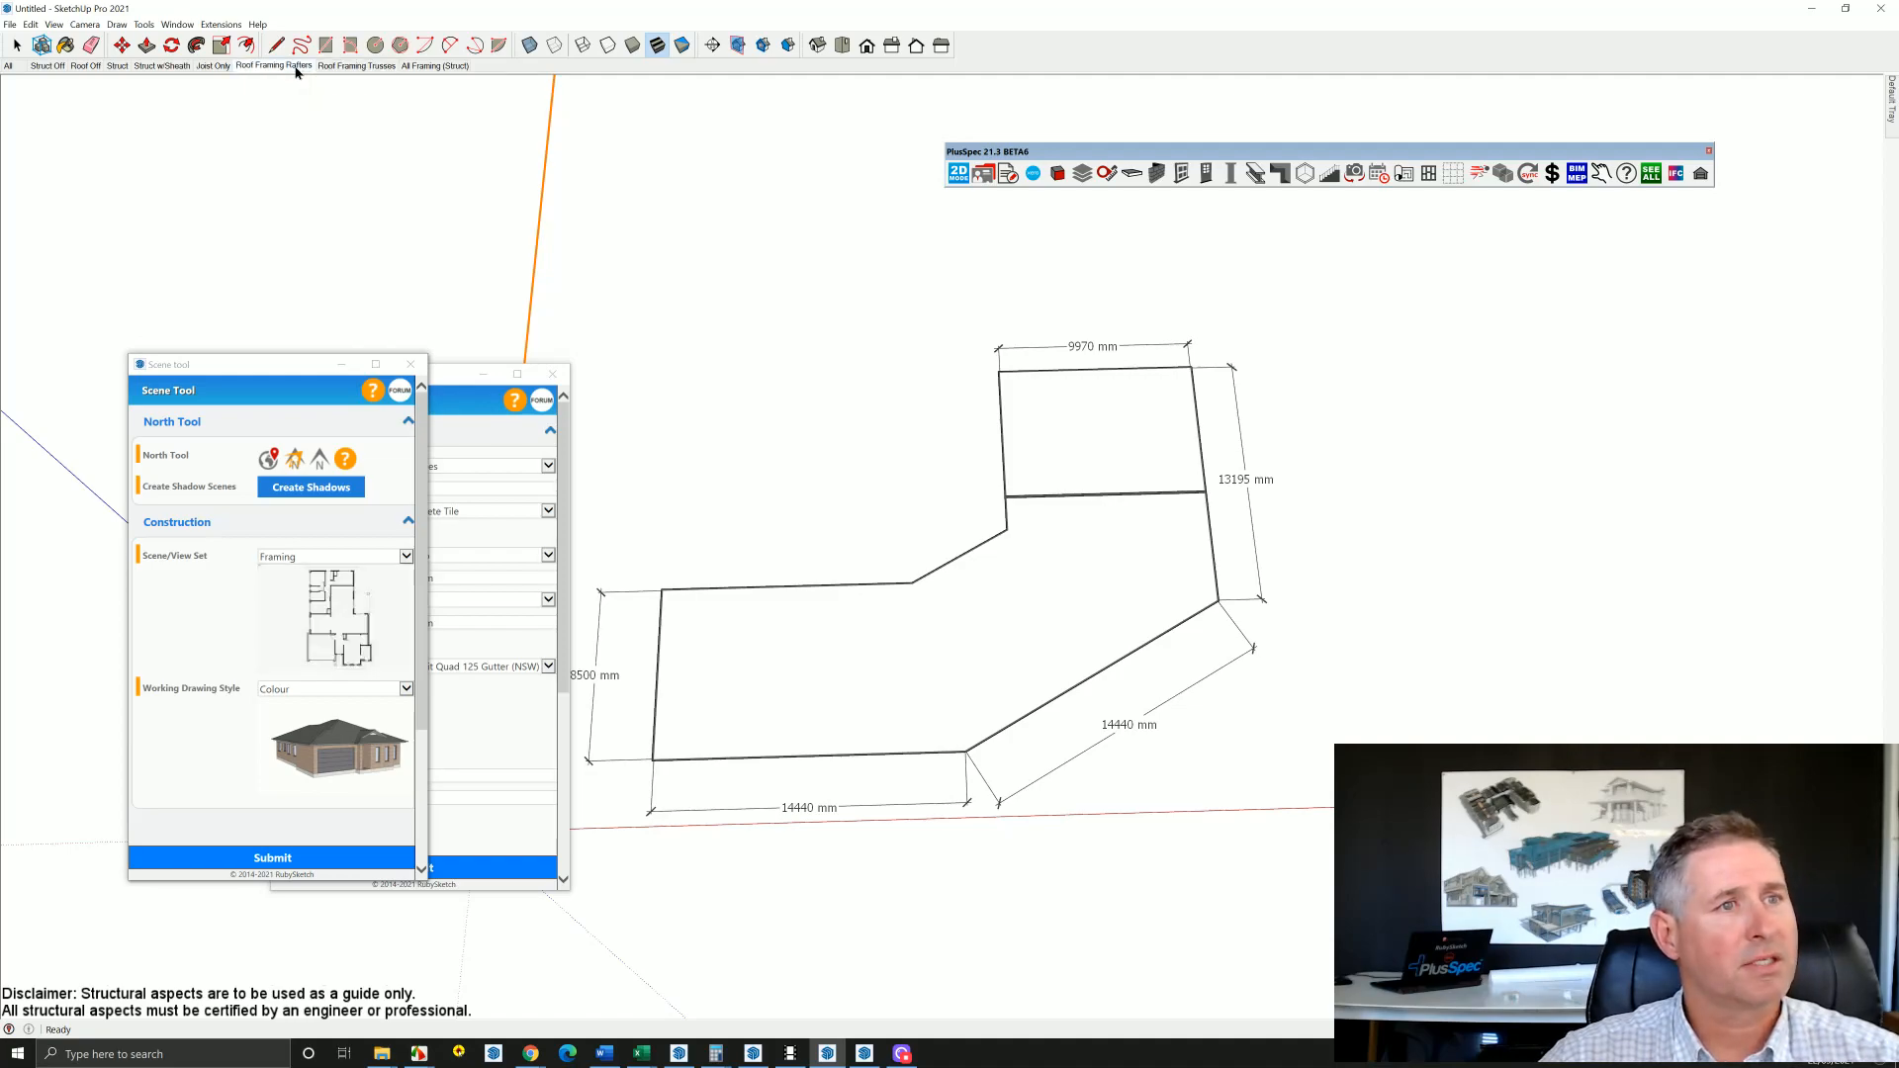
Switch to the Roof Framing Rafters scene and orbit around the generated roof framing.
{"action": "left_click", "coordinate": [273, 54]}
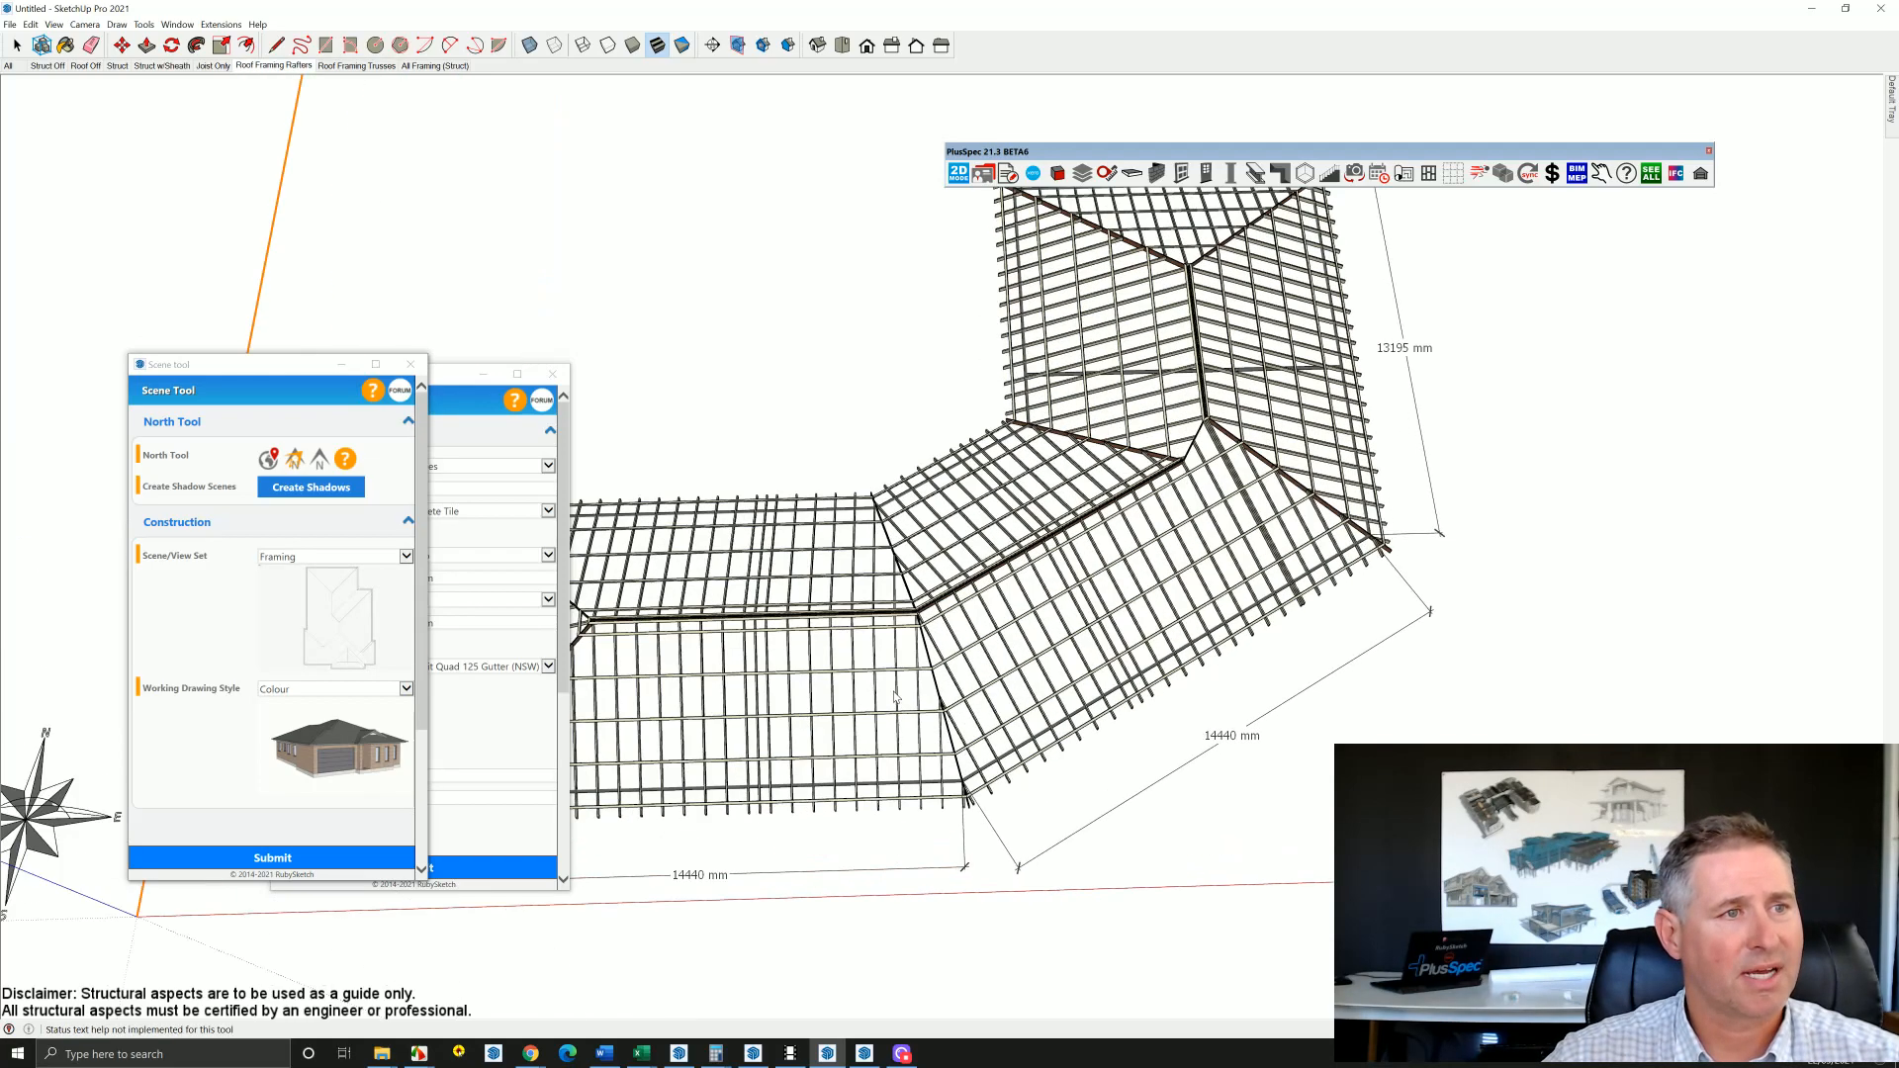
{"action": "left_click_drag", "start_coordinate": [1090, 485], "coordinate": [1187, 472]}
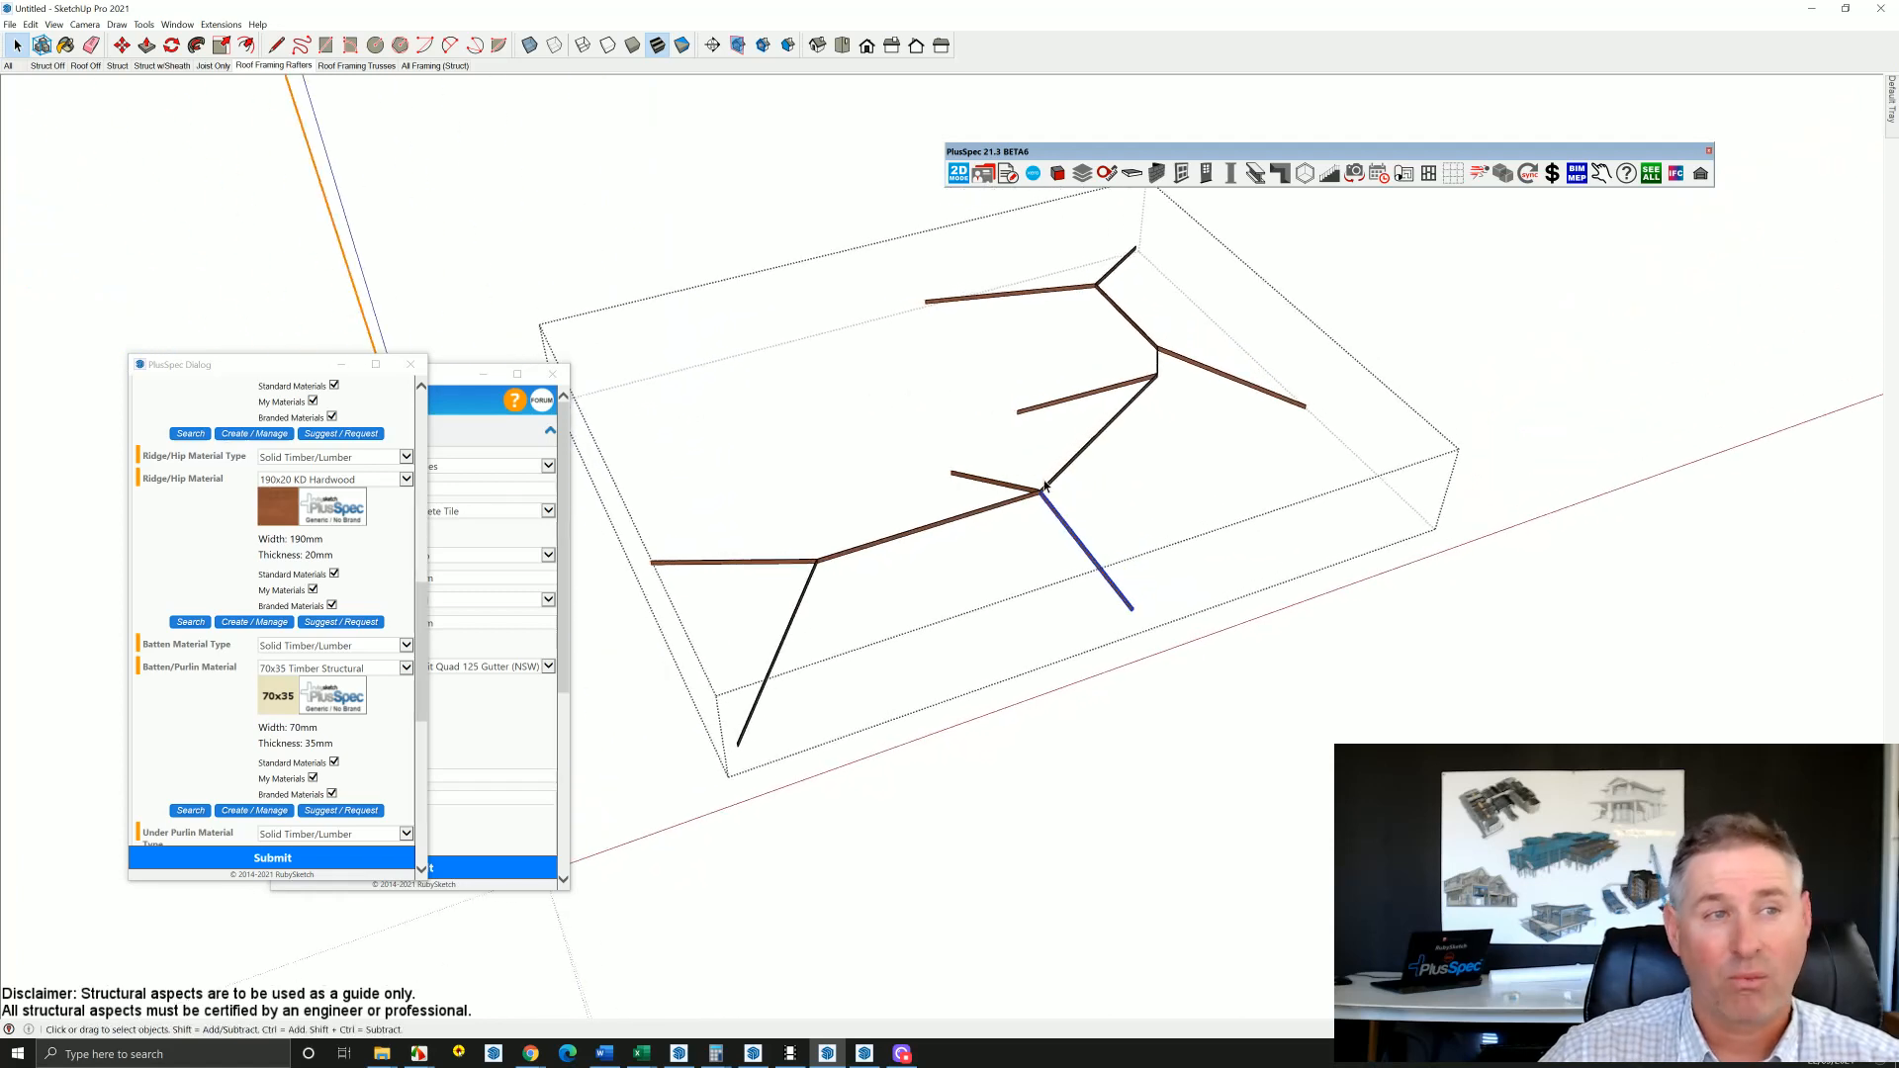
{"action": "mouse_move", "coordinate": [1096, 585]}
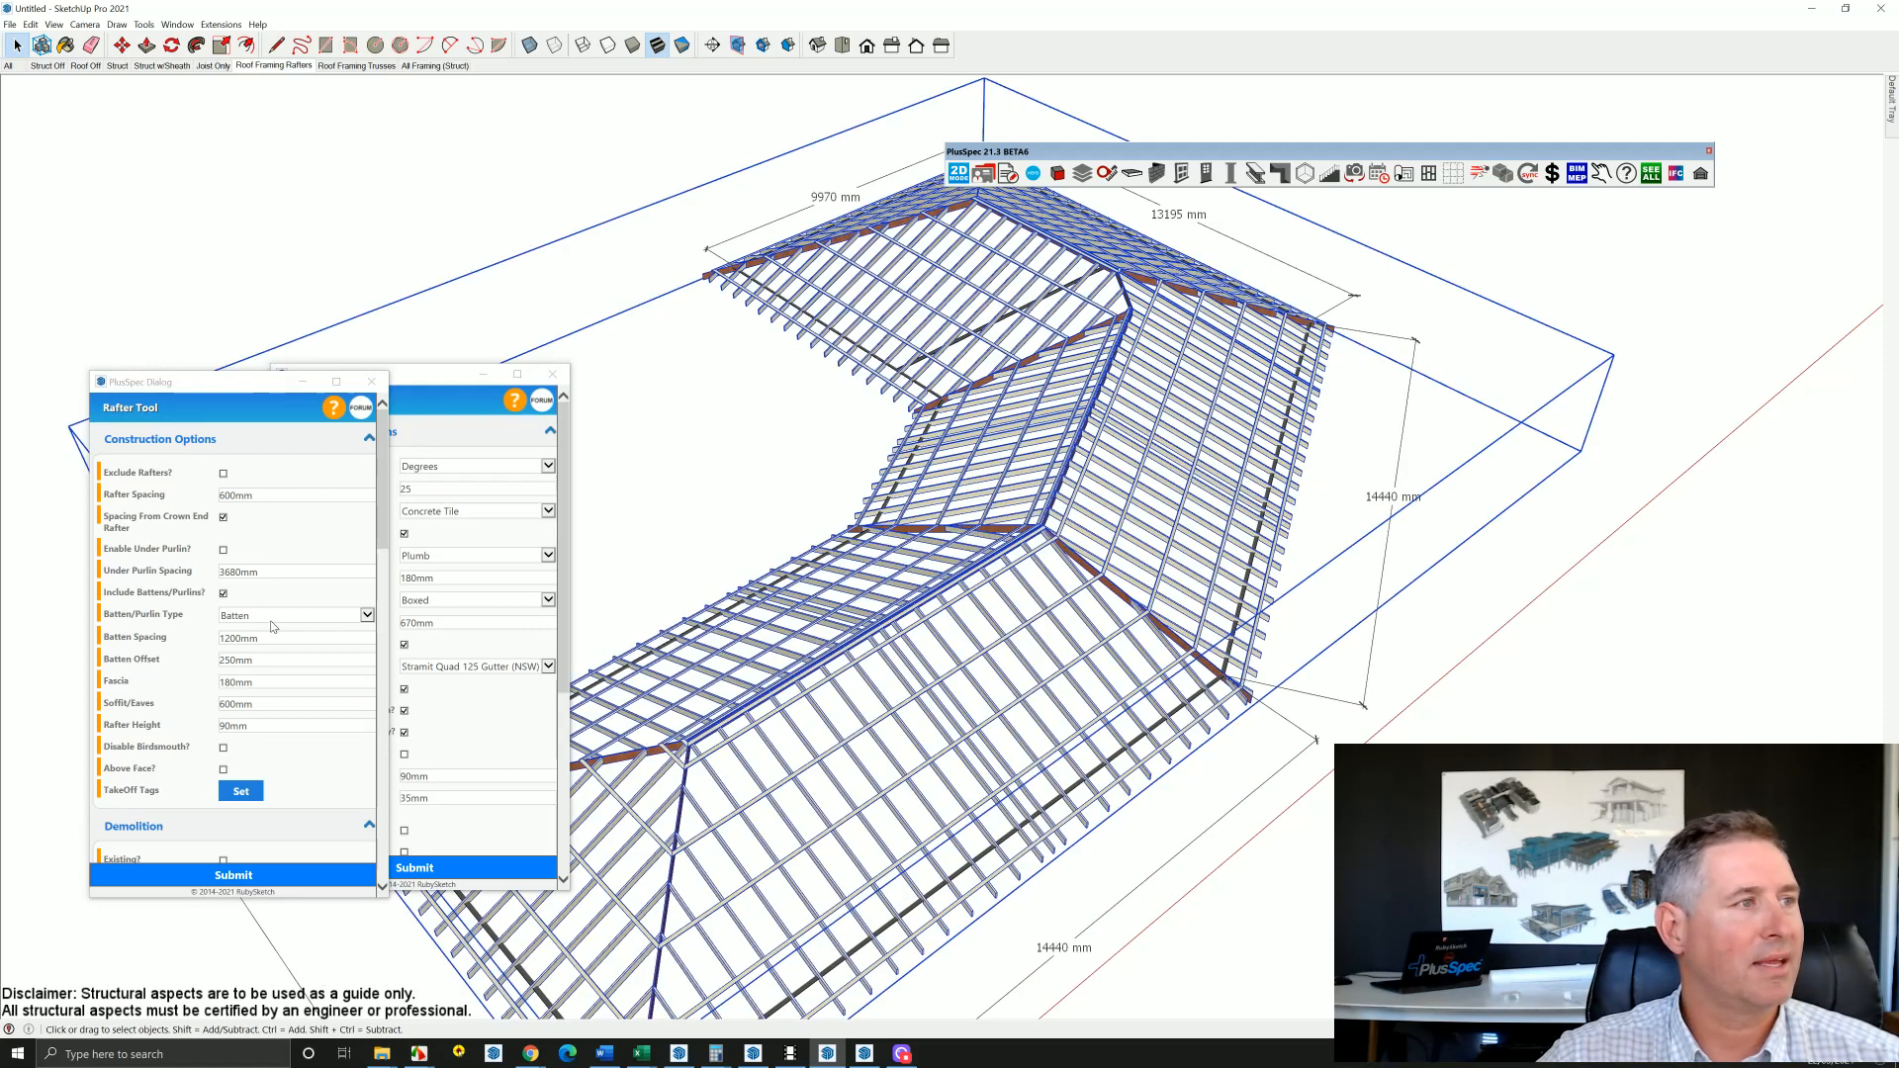
Enable Under Purlin in the Rafter Tool construction settings.
{"action": "left_click", "coordinate": [223, 549]}
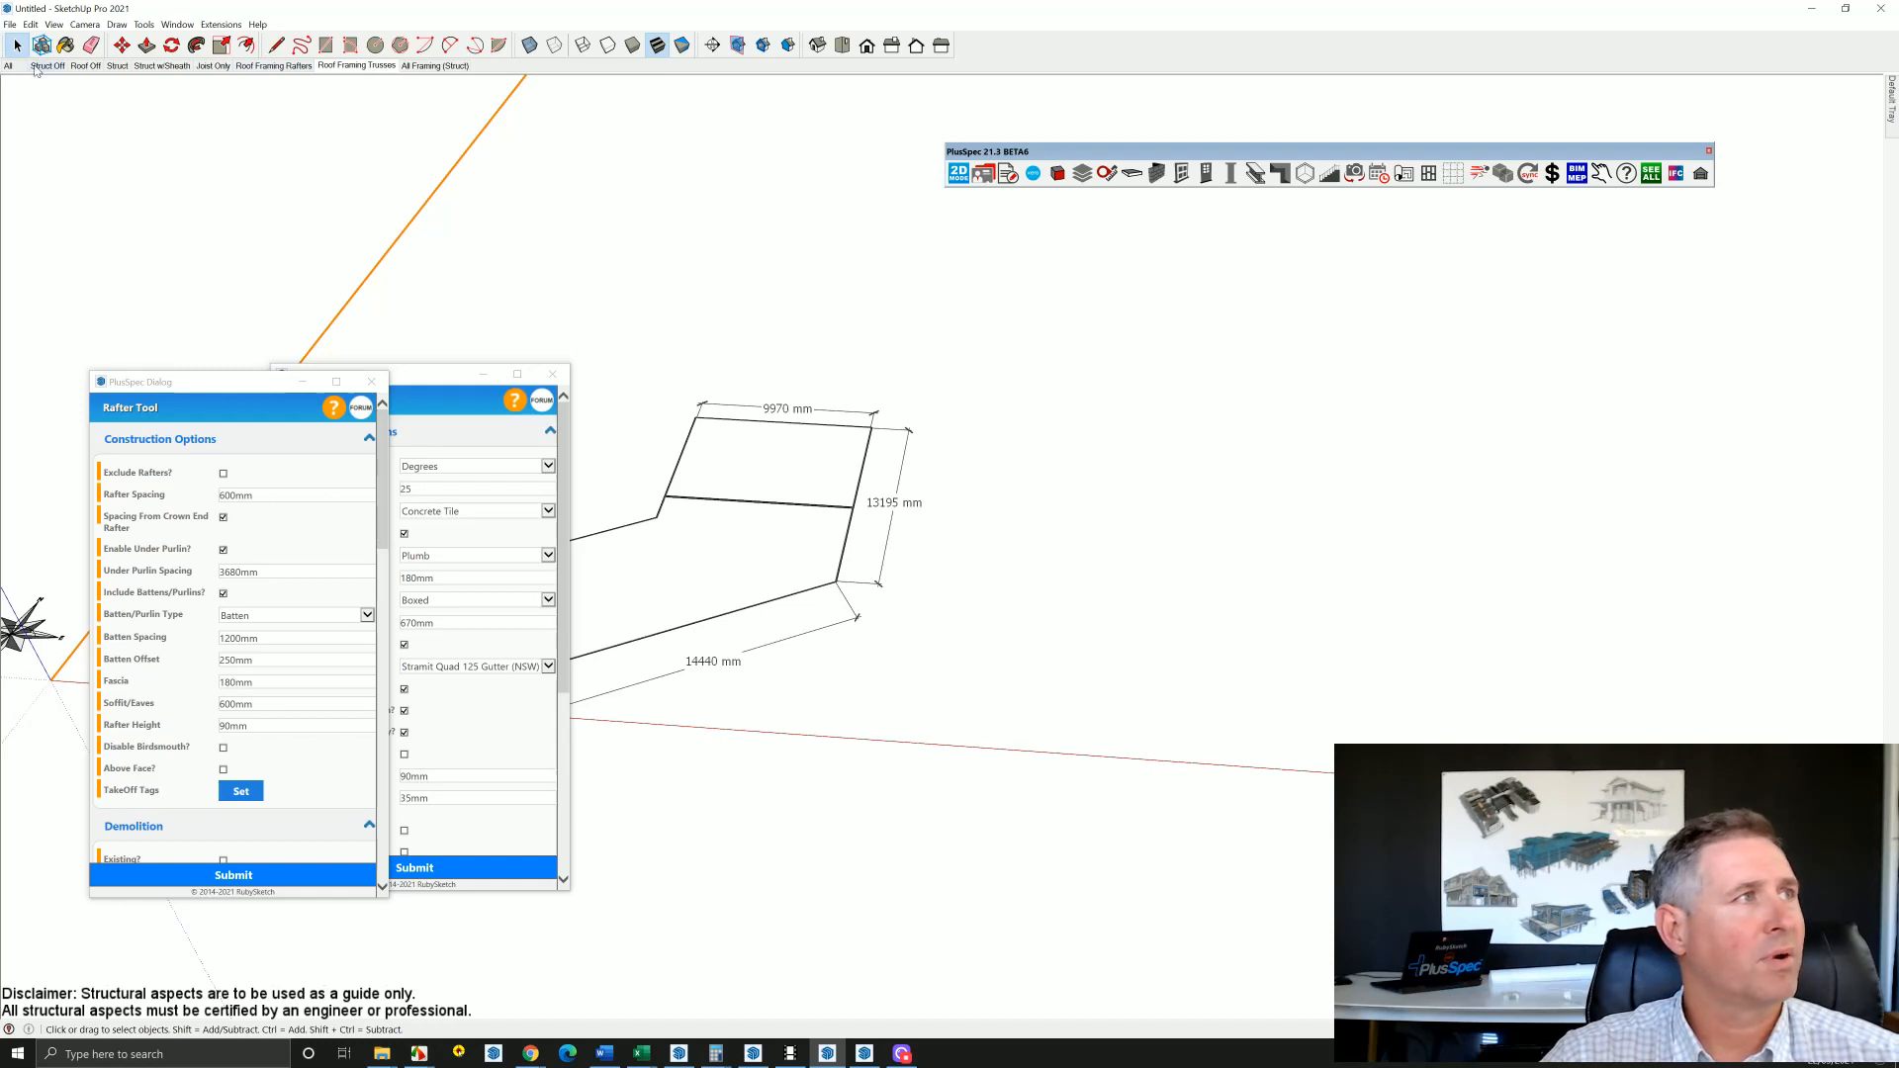
Switch to the Struct Off scene to display the tiled hip roof without framing.
{"action": "left_click", "coordinate": [232, 875]}
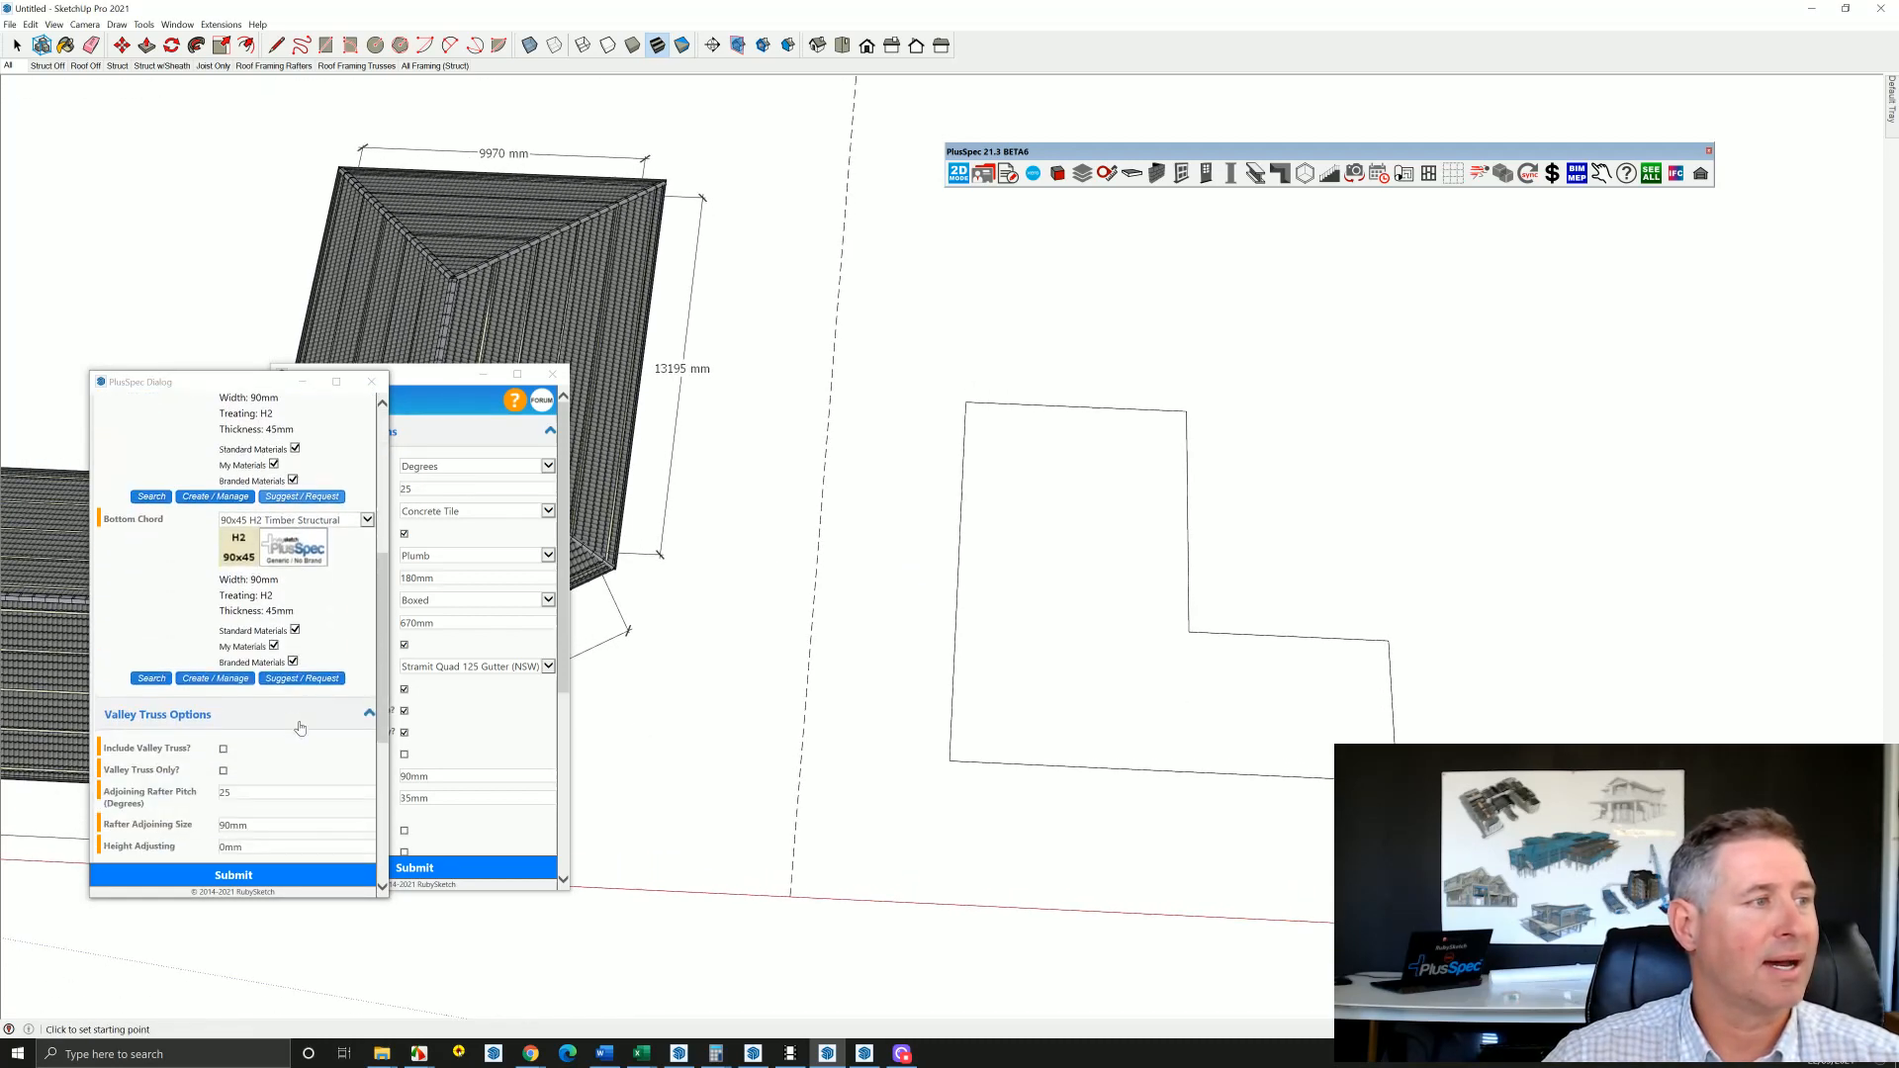
Define the rectangular truss area by clicking the outline corners, generating trusses with red girders.
{"action": "left_click", "coordinate": [1186, 415]}
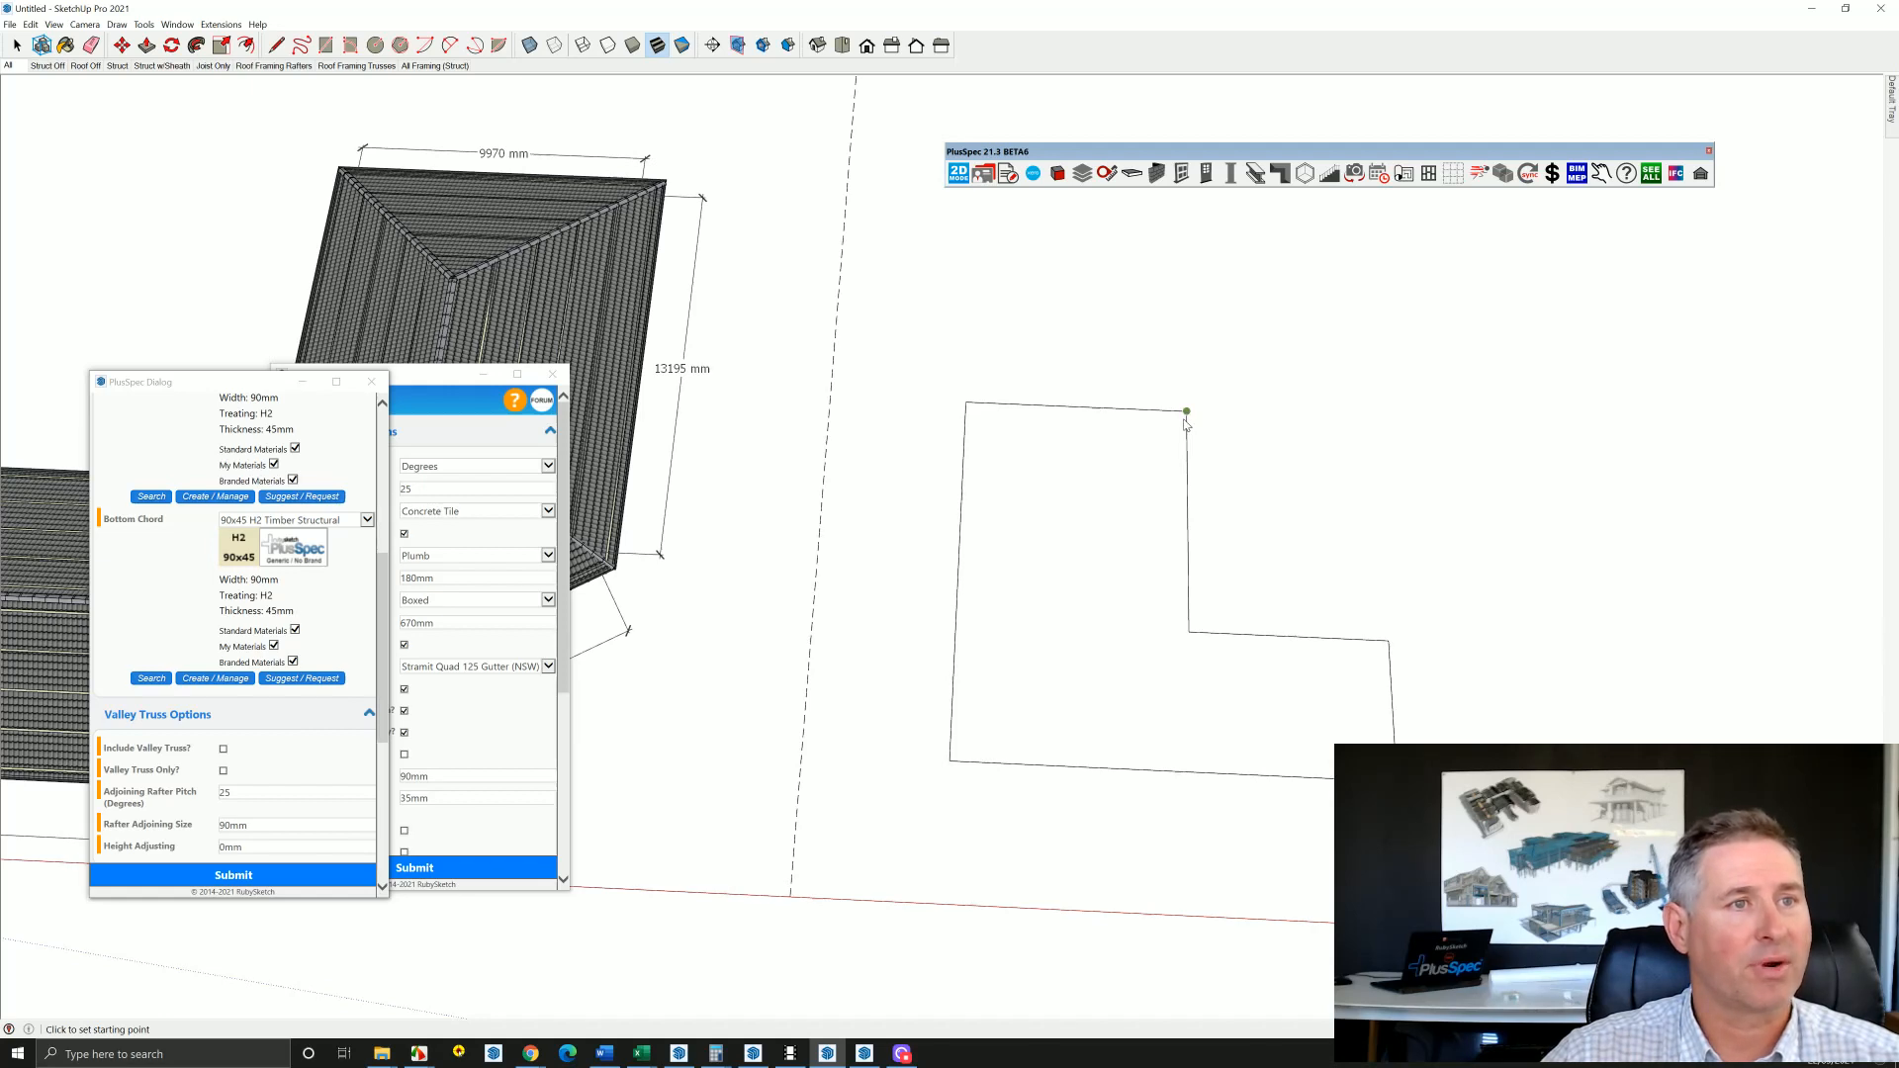
{"action": "left_click", "coordinate": [1073, 408]}
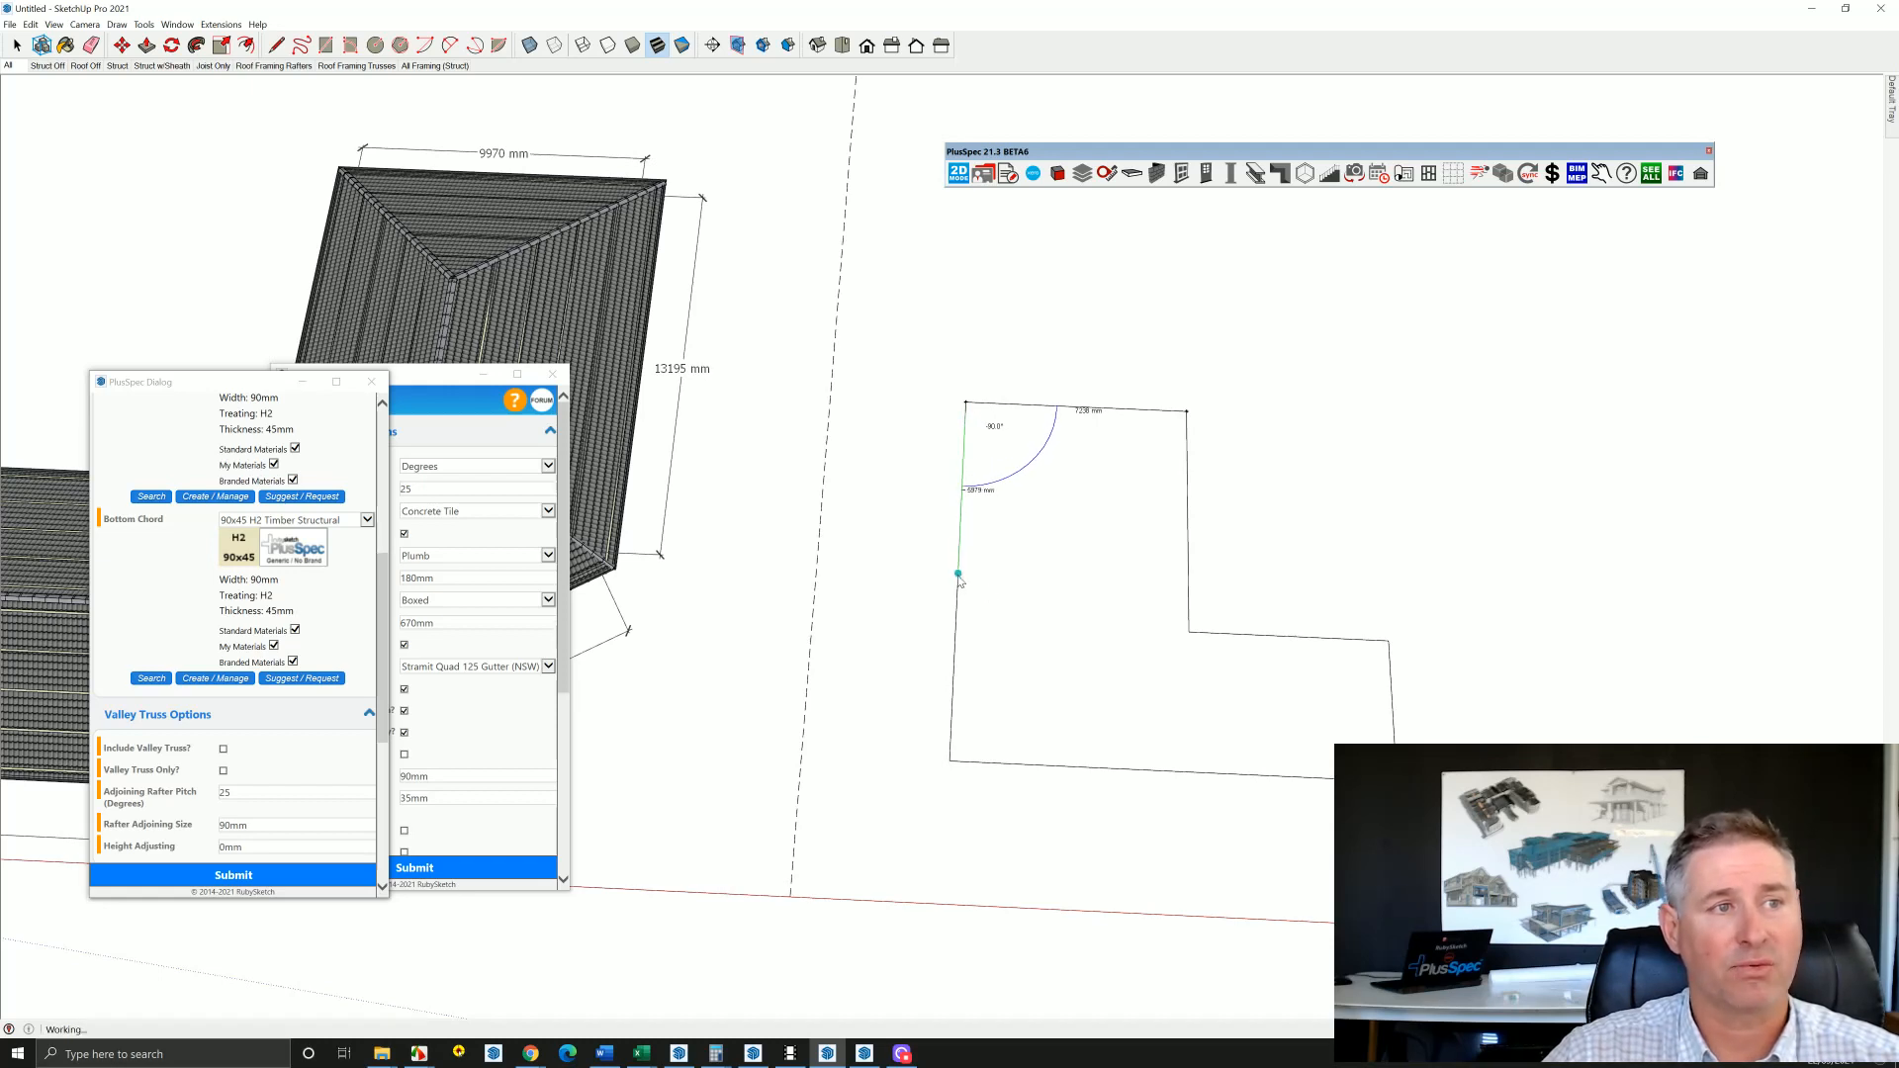
{"action": "left_click", "coordinate": [232, 874]}
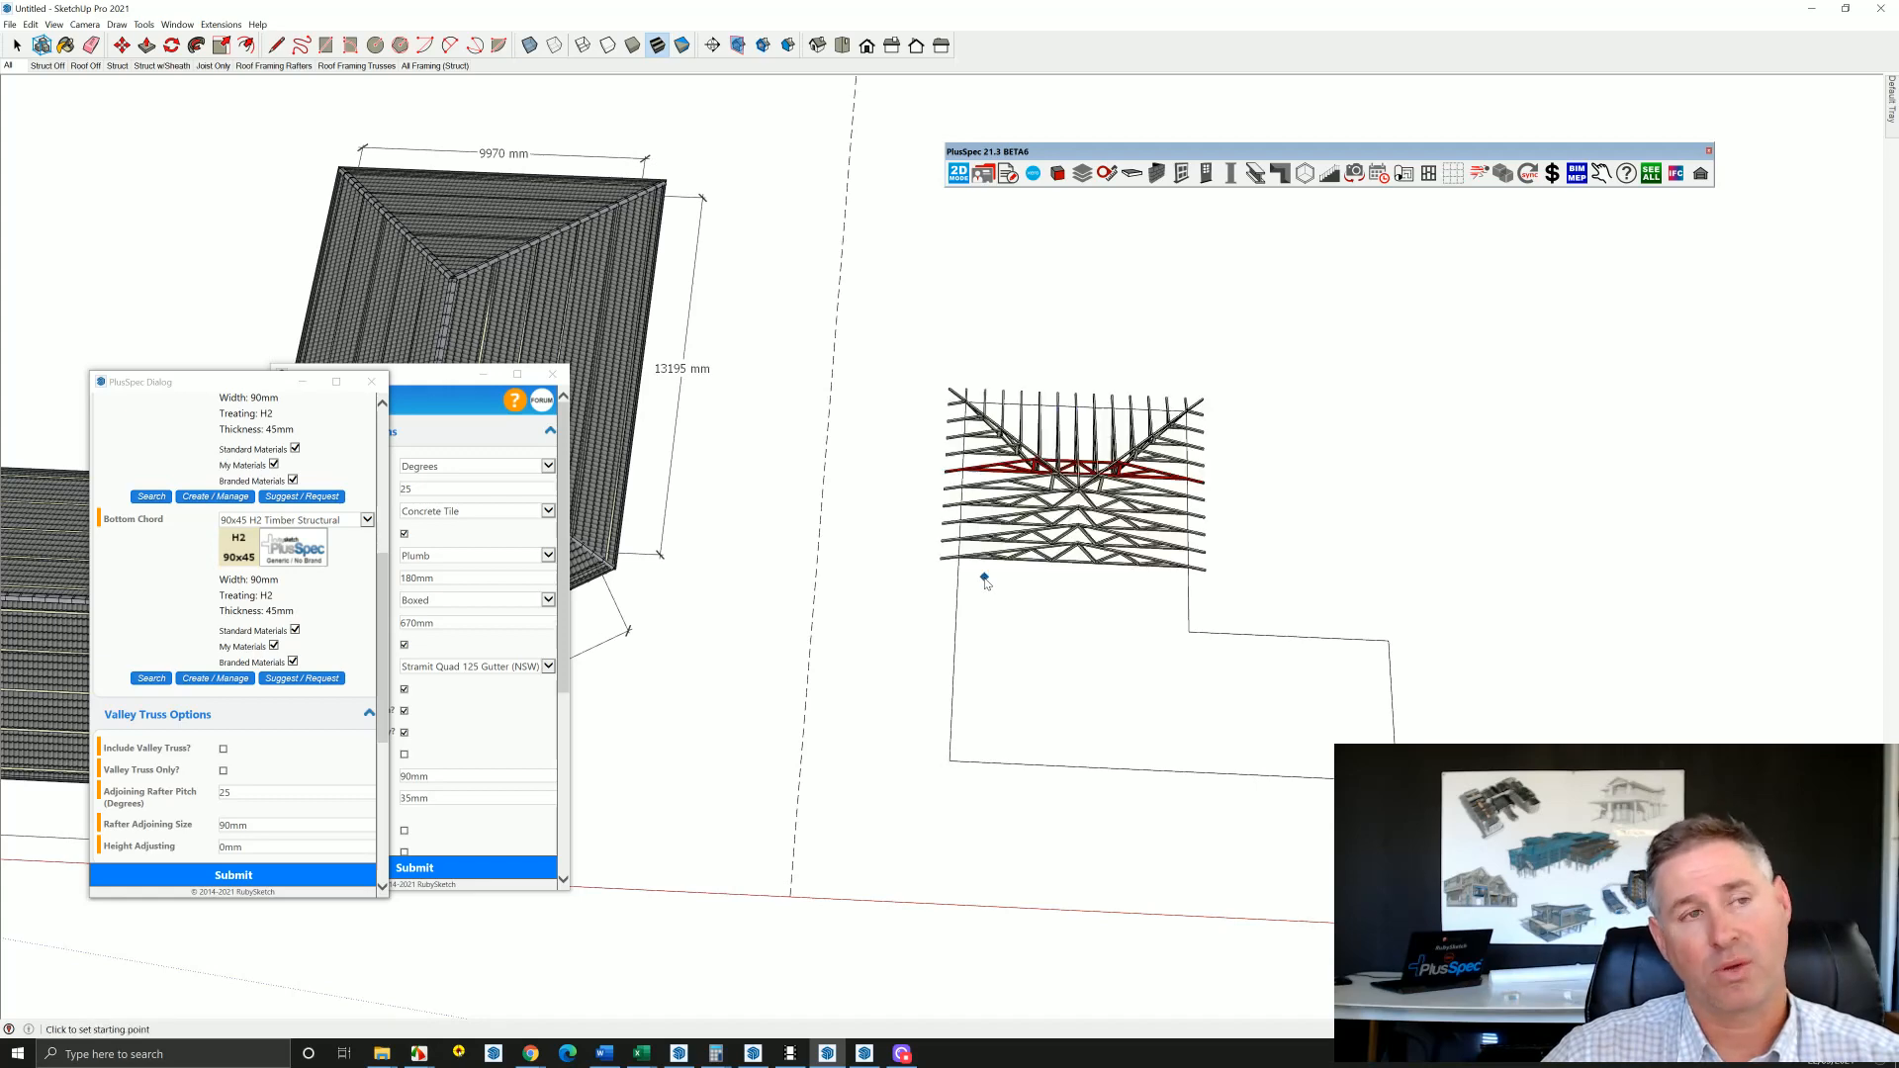
{"action": "mouse_move", "coordinate": [1194, 615]}
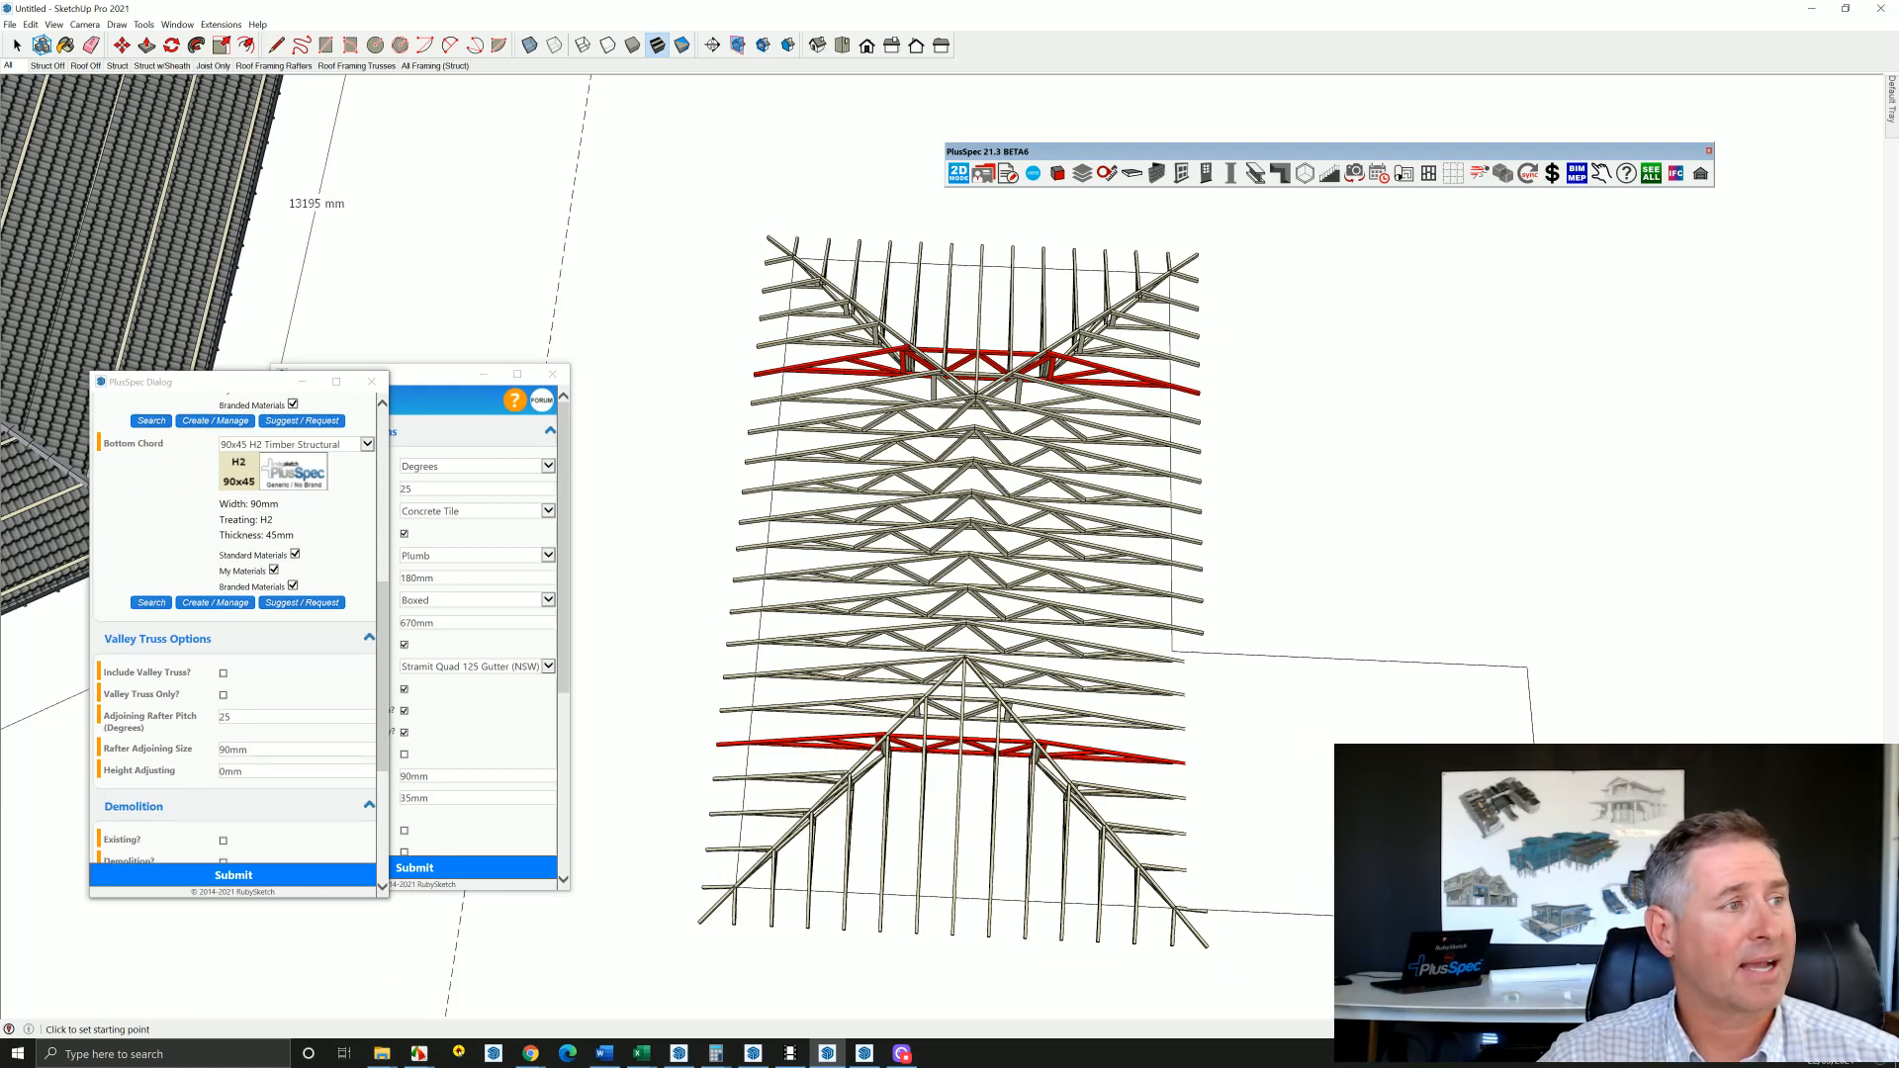
Enable Include Valley Truss and add trusses across the outline's second wing.
{"action": "left_click", "coordinate": [223, 673]}
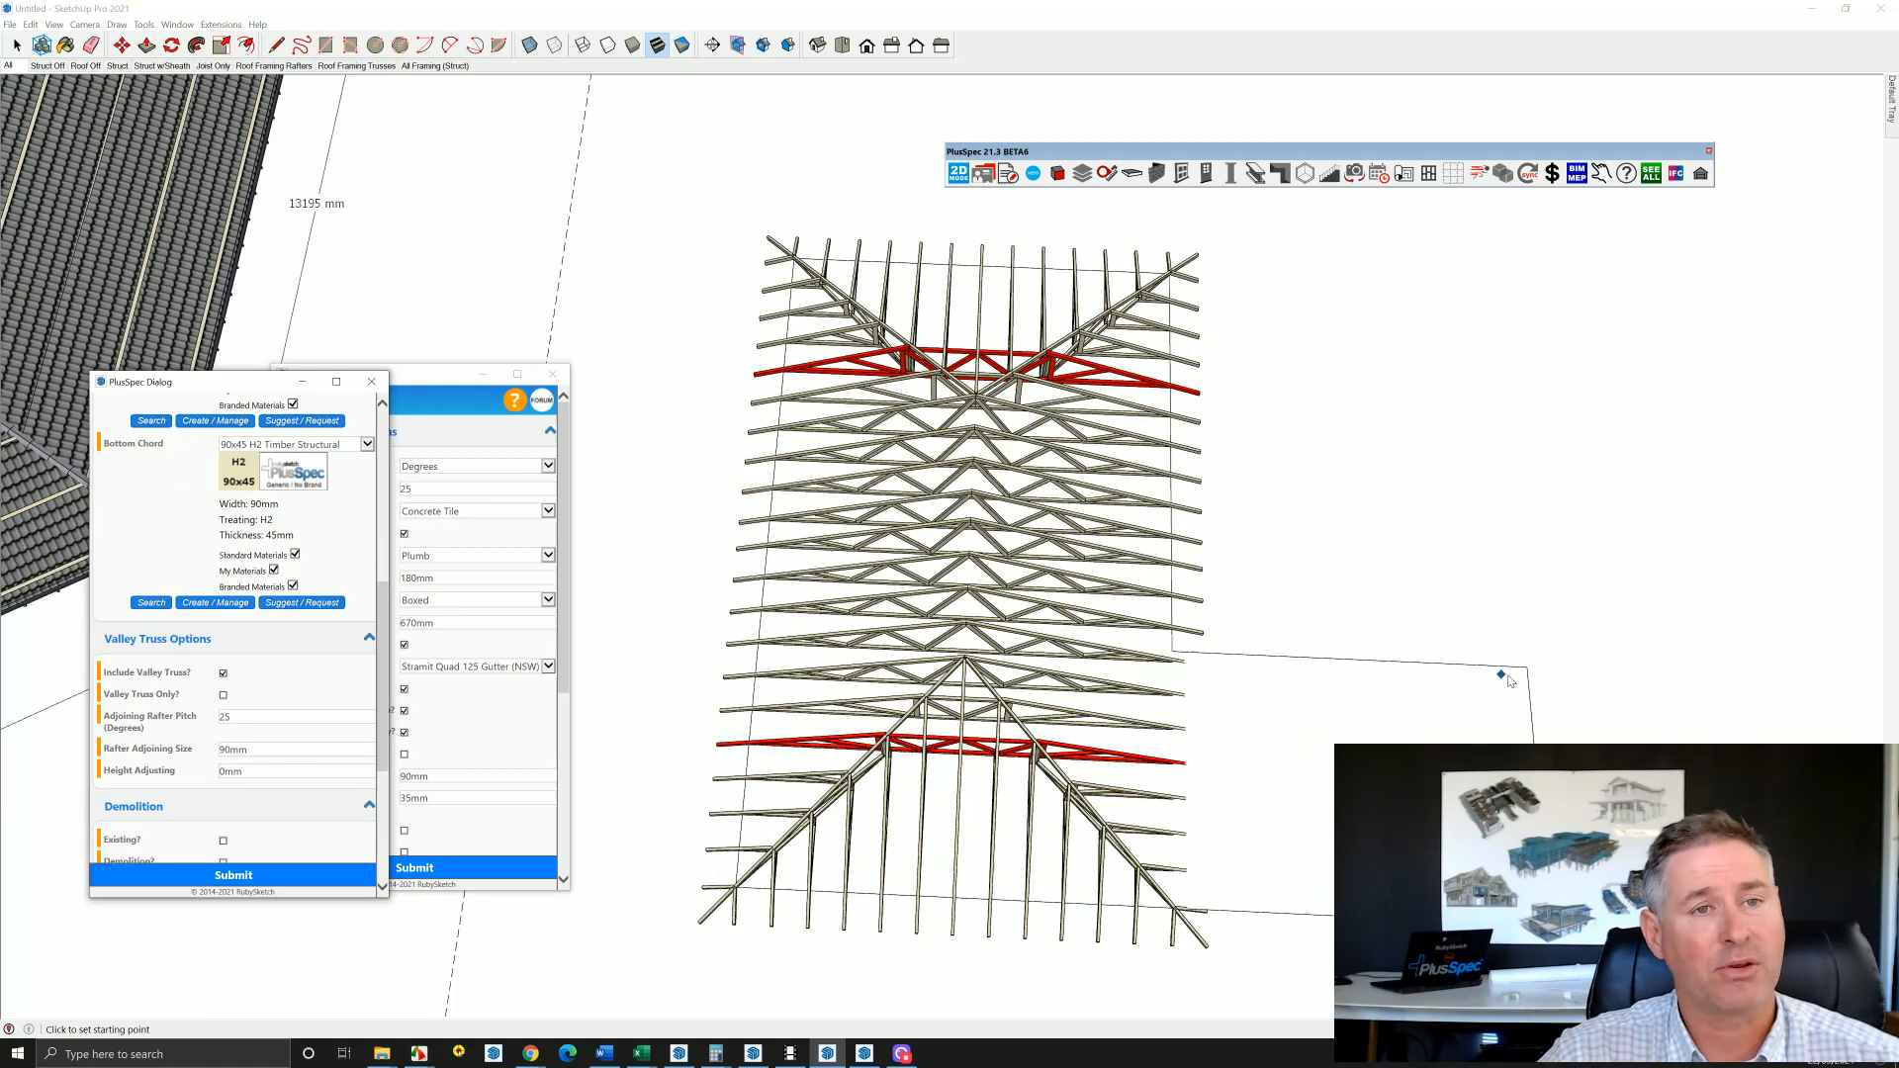
{"action": "left_click", "coordinate": [1500, 674]}
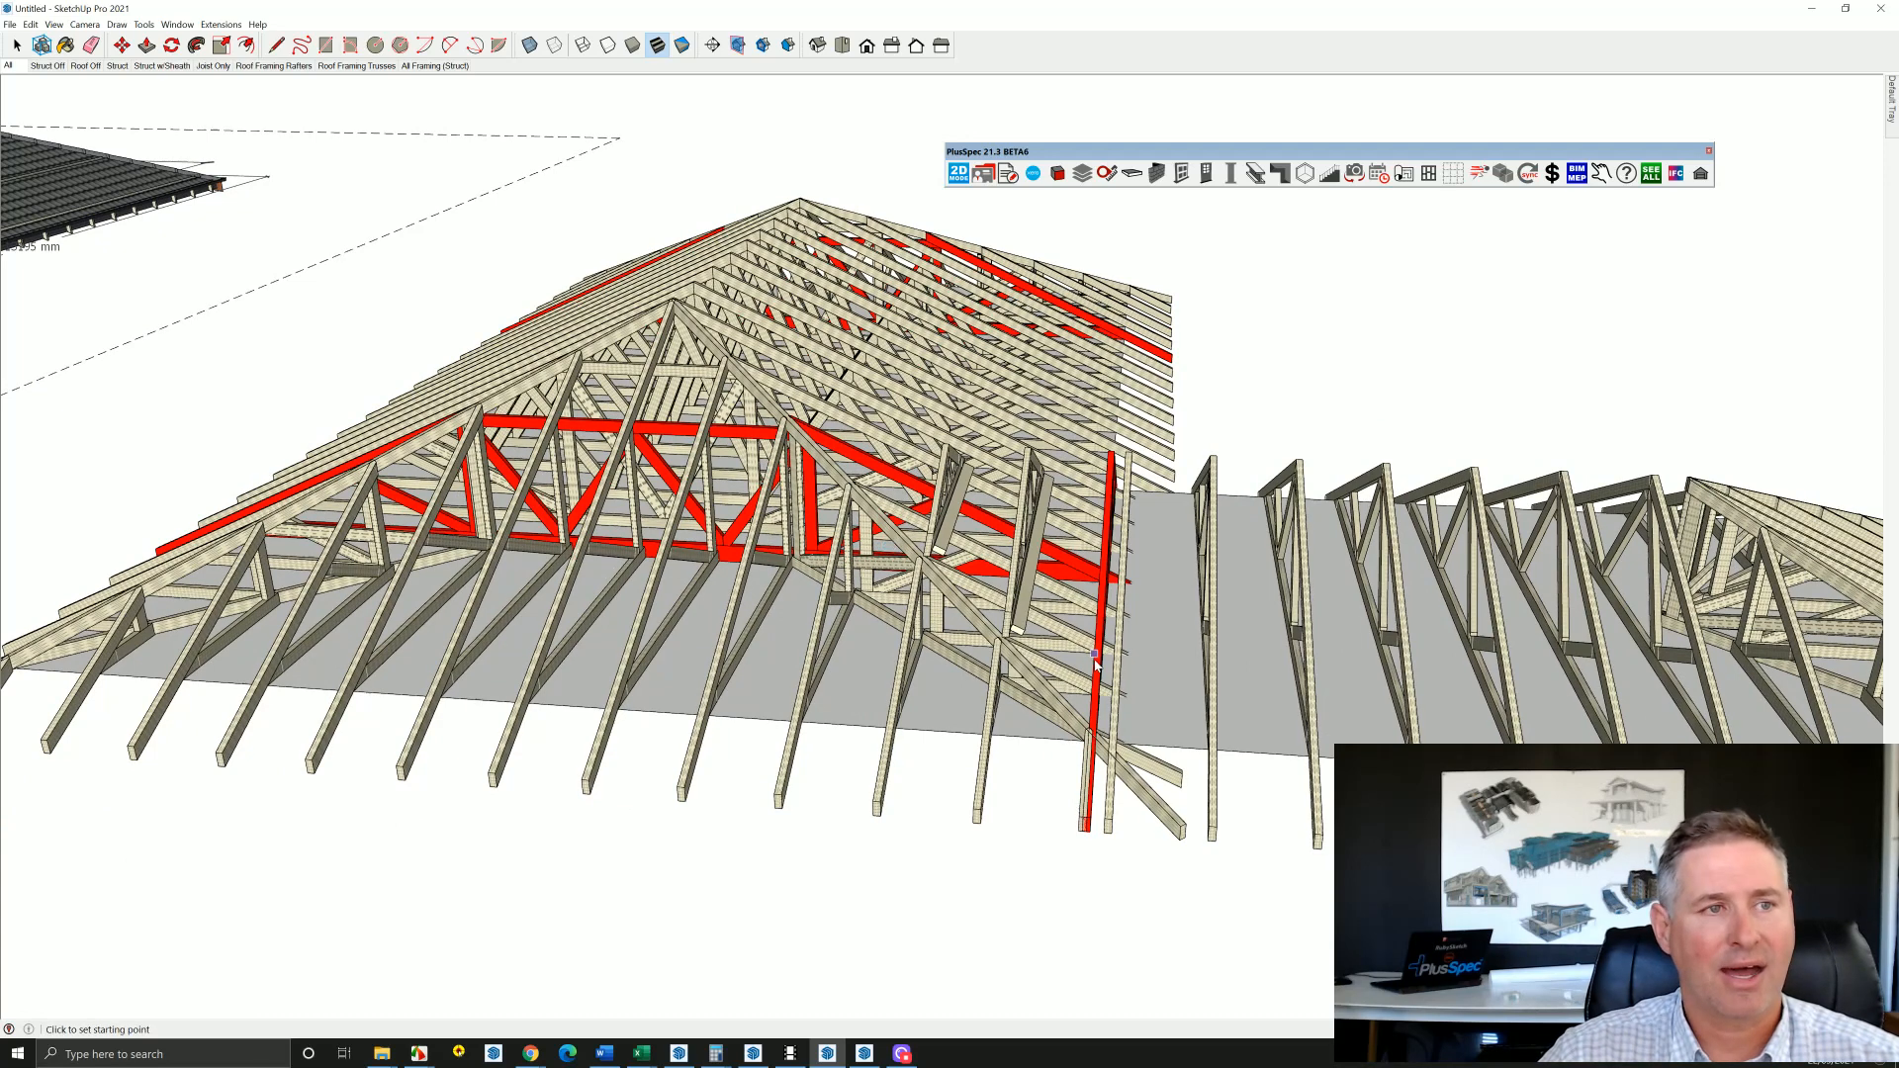
{"action": "mouse_move", "coordinate": [1181, 913]}
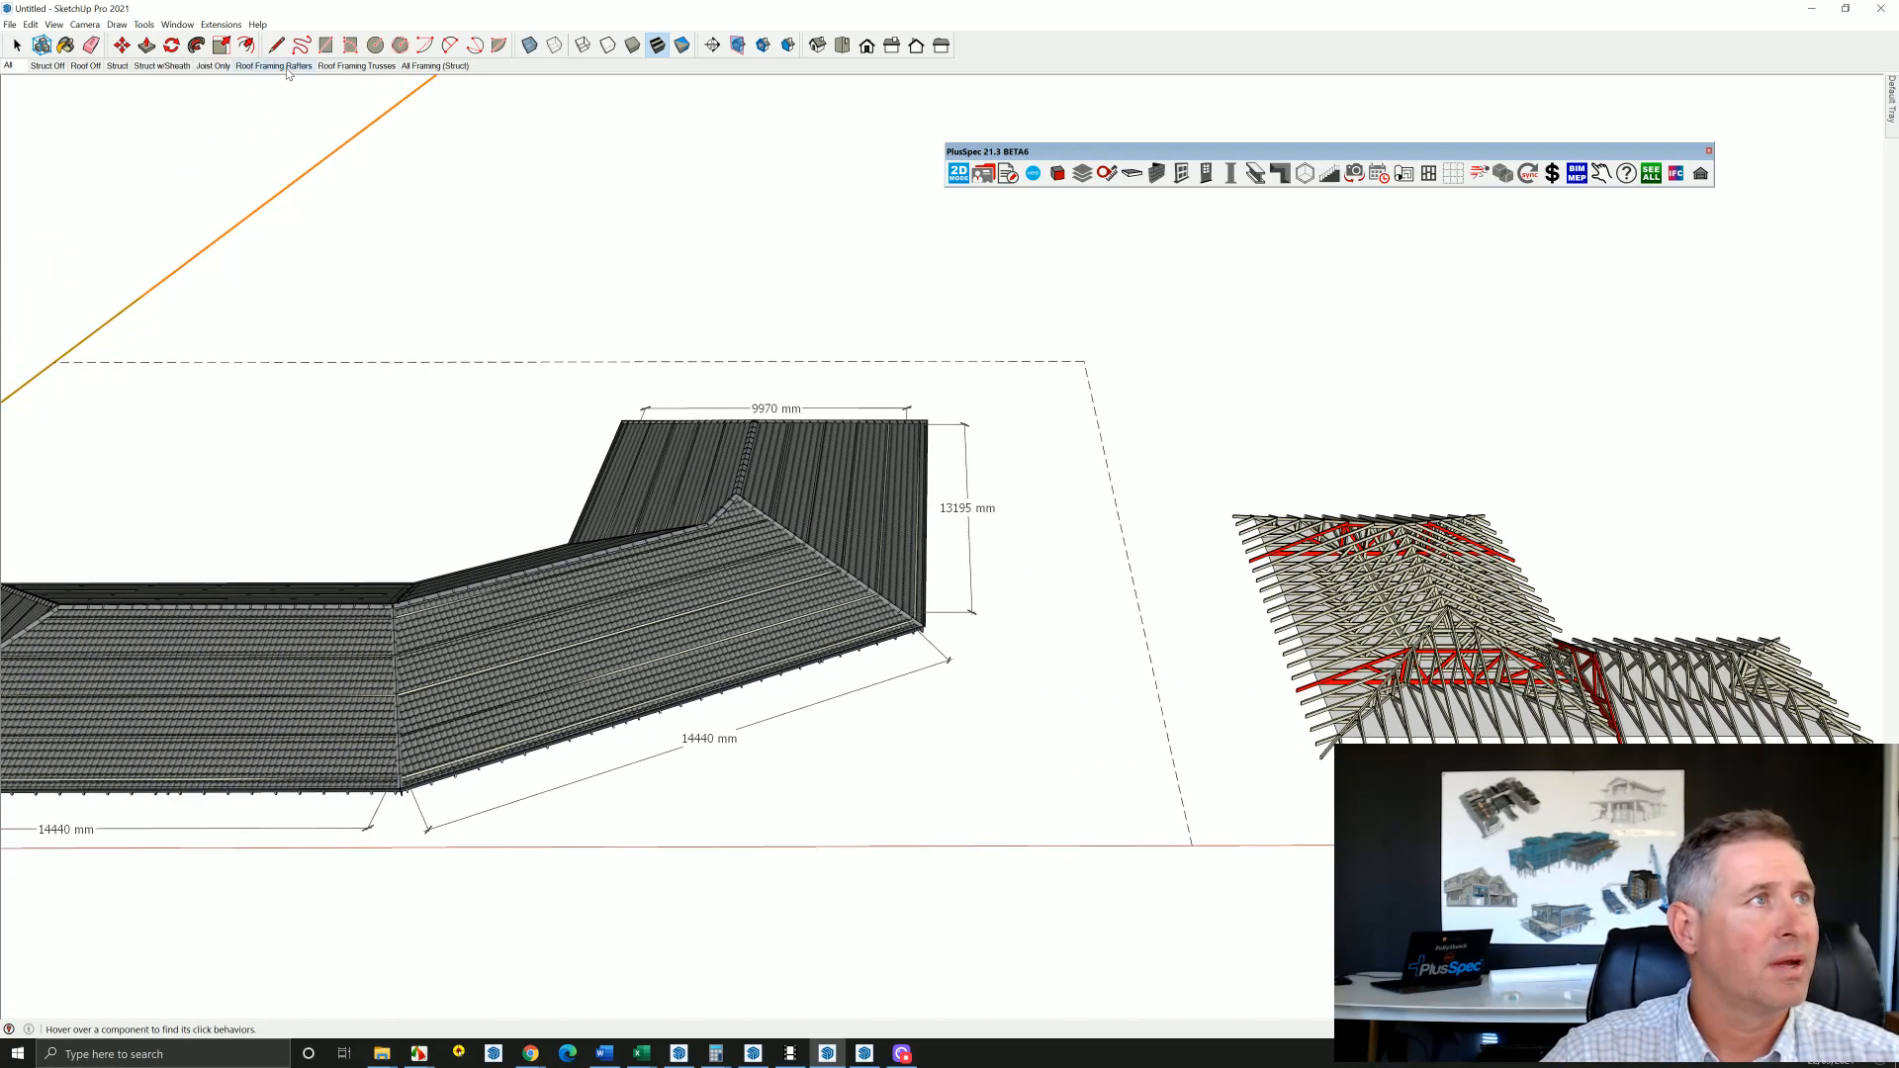
Switch to the Roof Framing Rafters scene and orbit to inspect the ridge and hip members.
{"action": "left_click", "coordinate": [271, 65]}
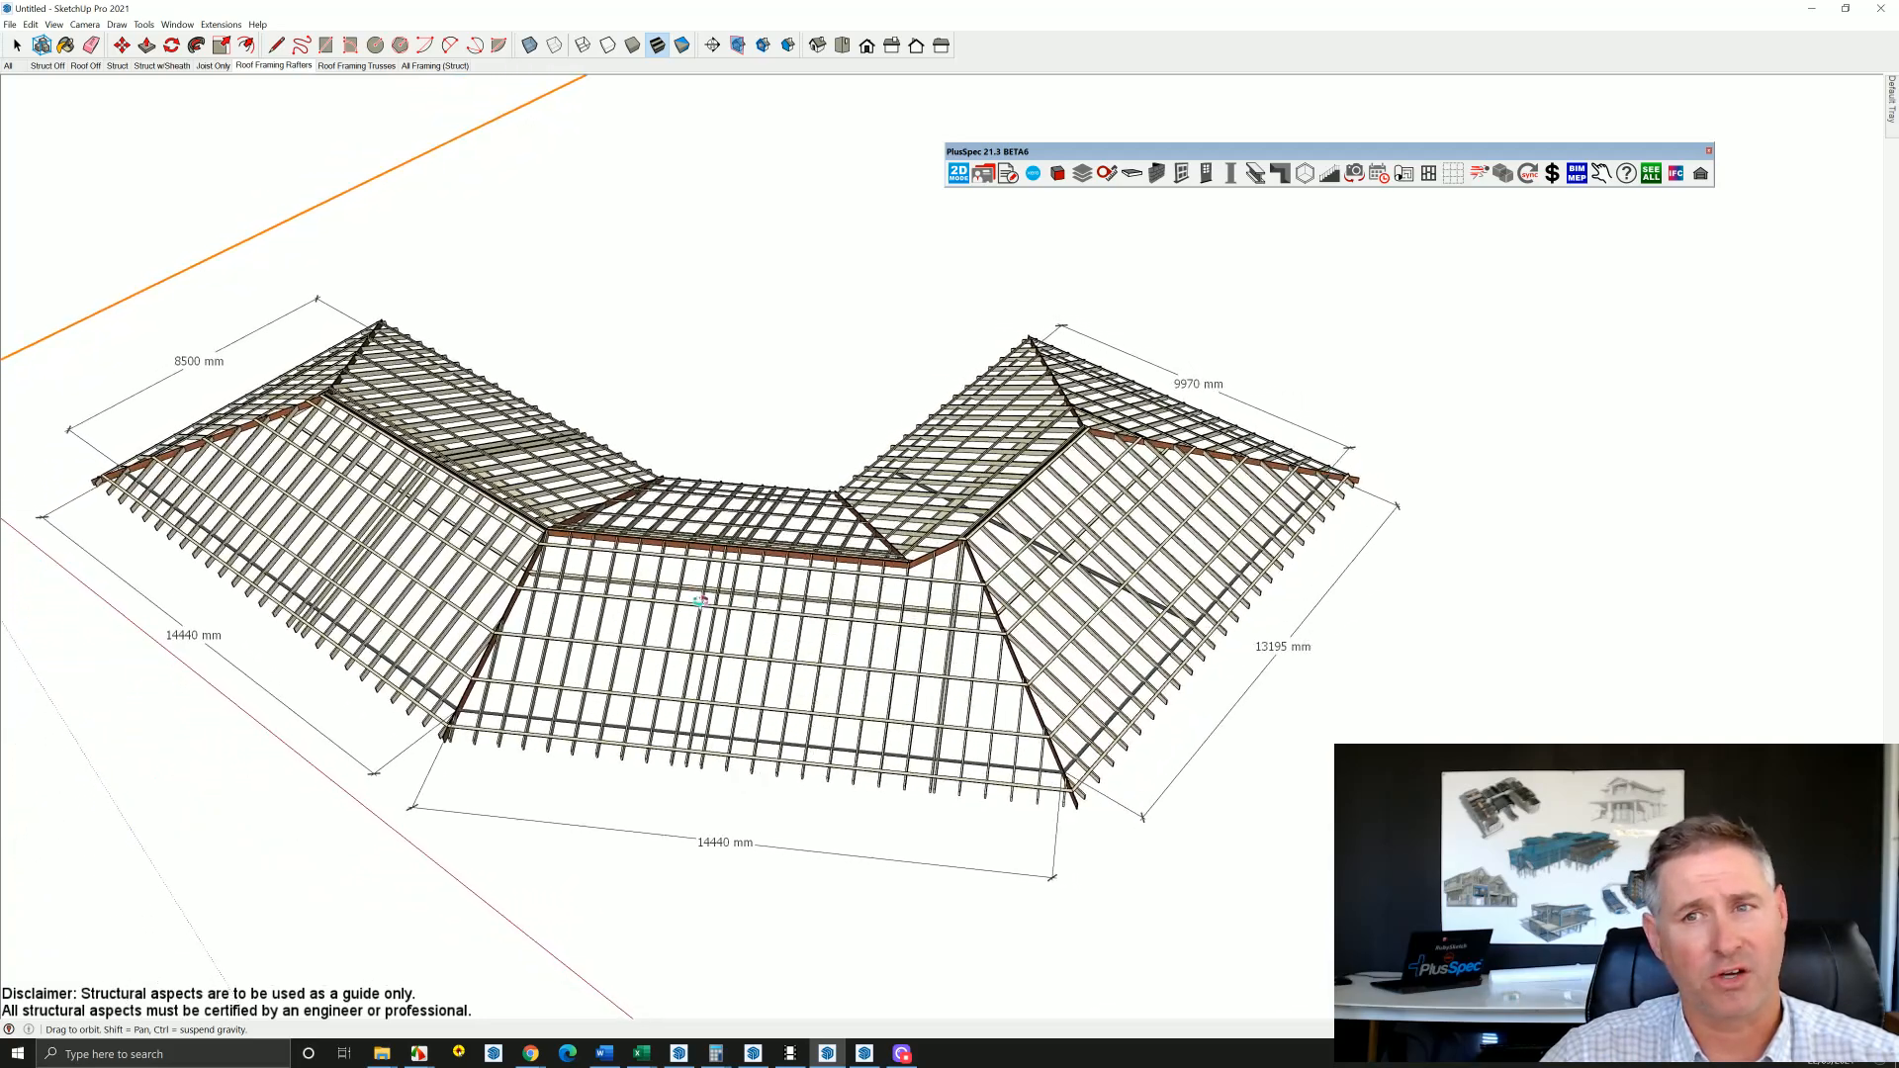
{"action": "left_click_drag", "start_coordinate": [697, 599], "coordinate": [678, 545]}
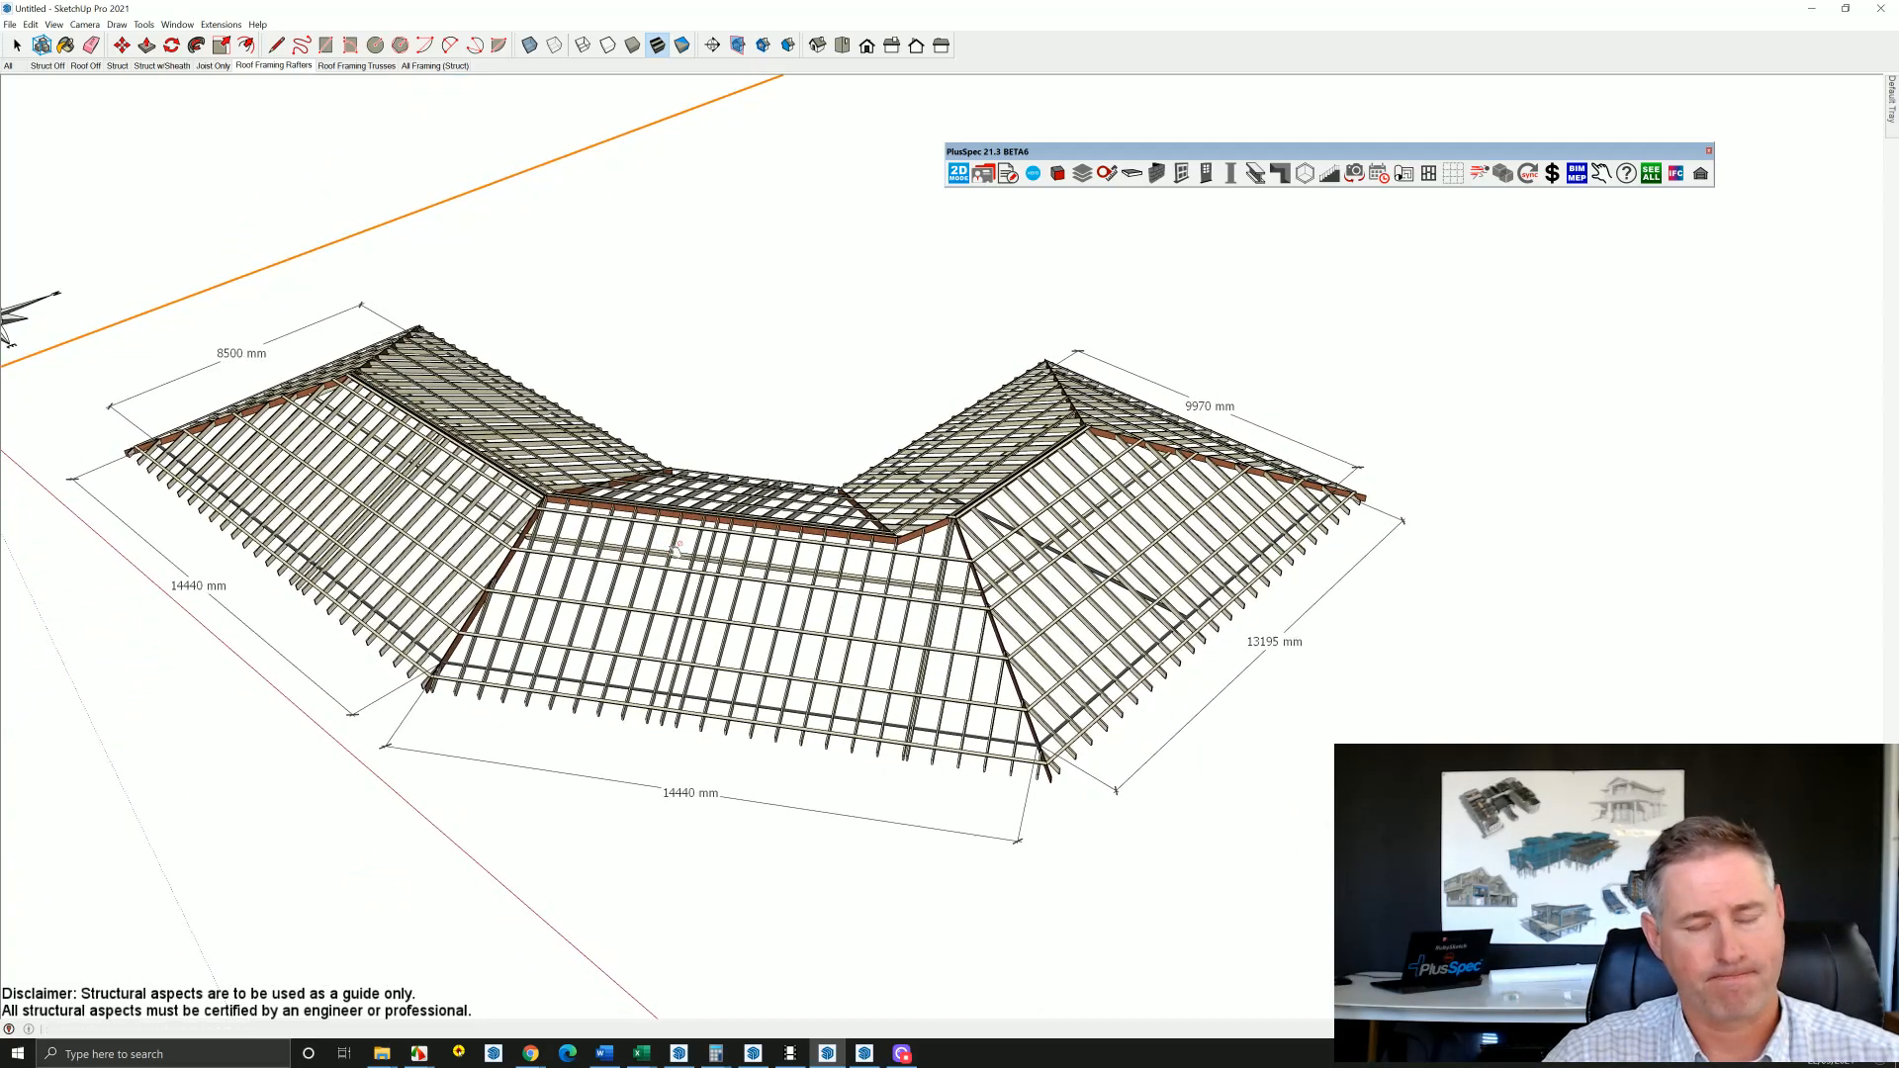